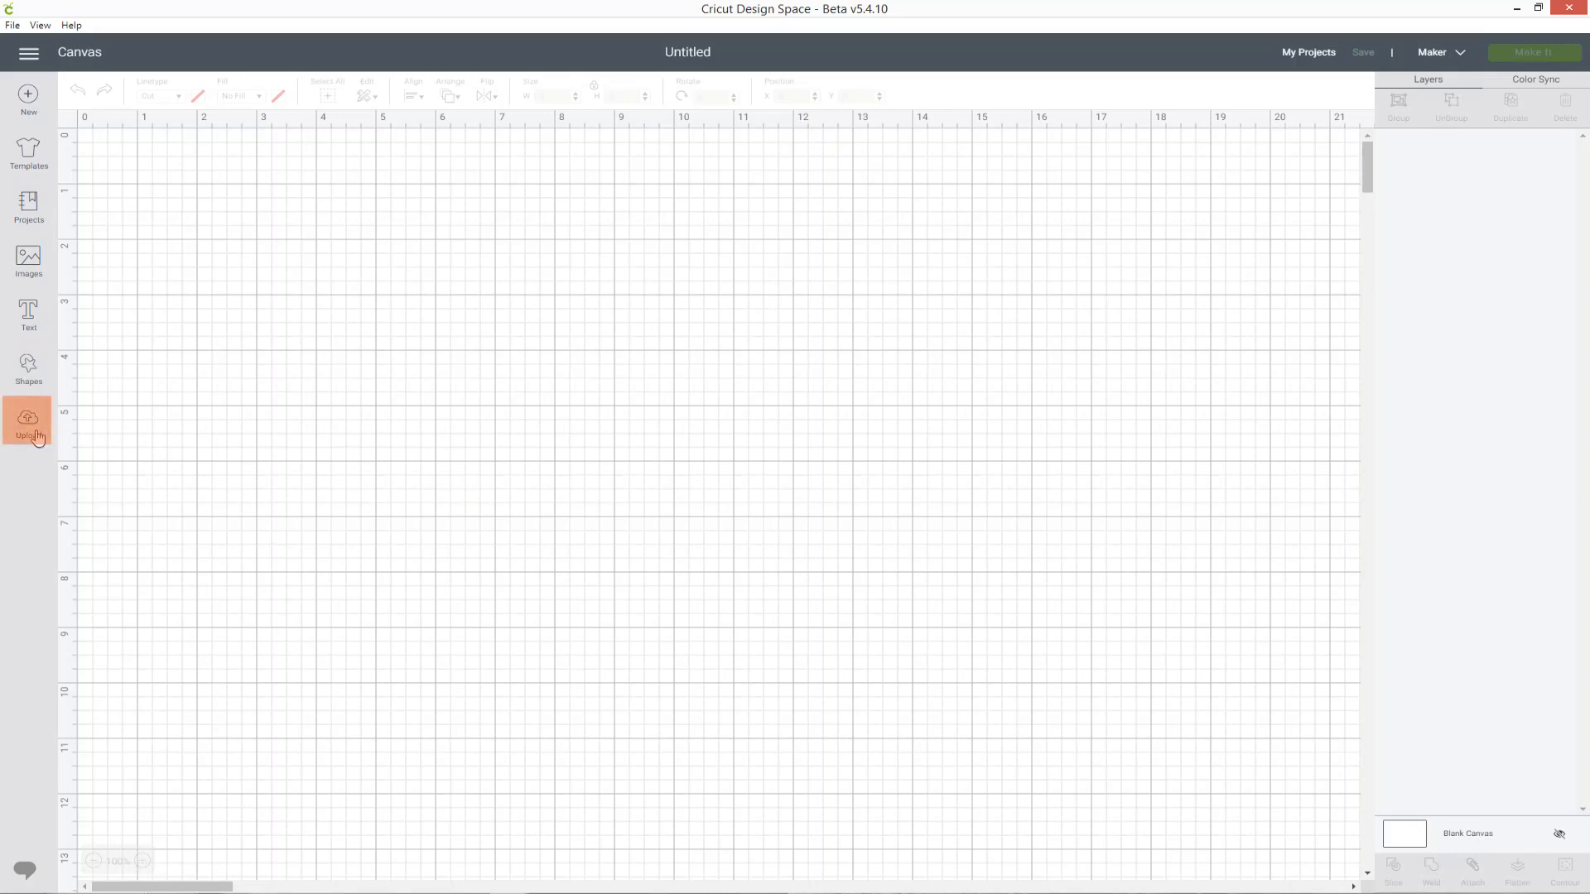
Step: Start a regular image upload from the Upload panel
{"action": "left_click", "coordinate": [28, 419]}
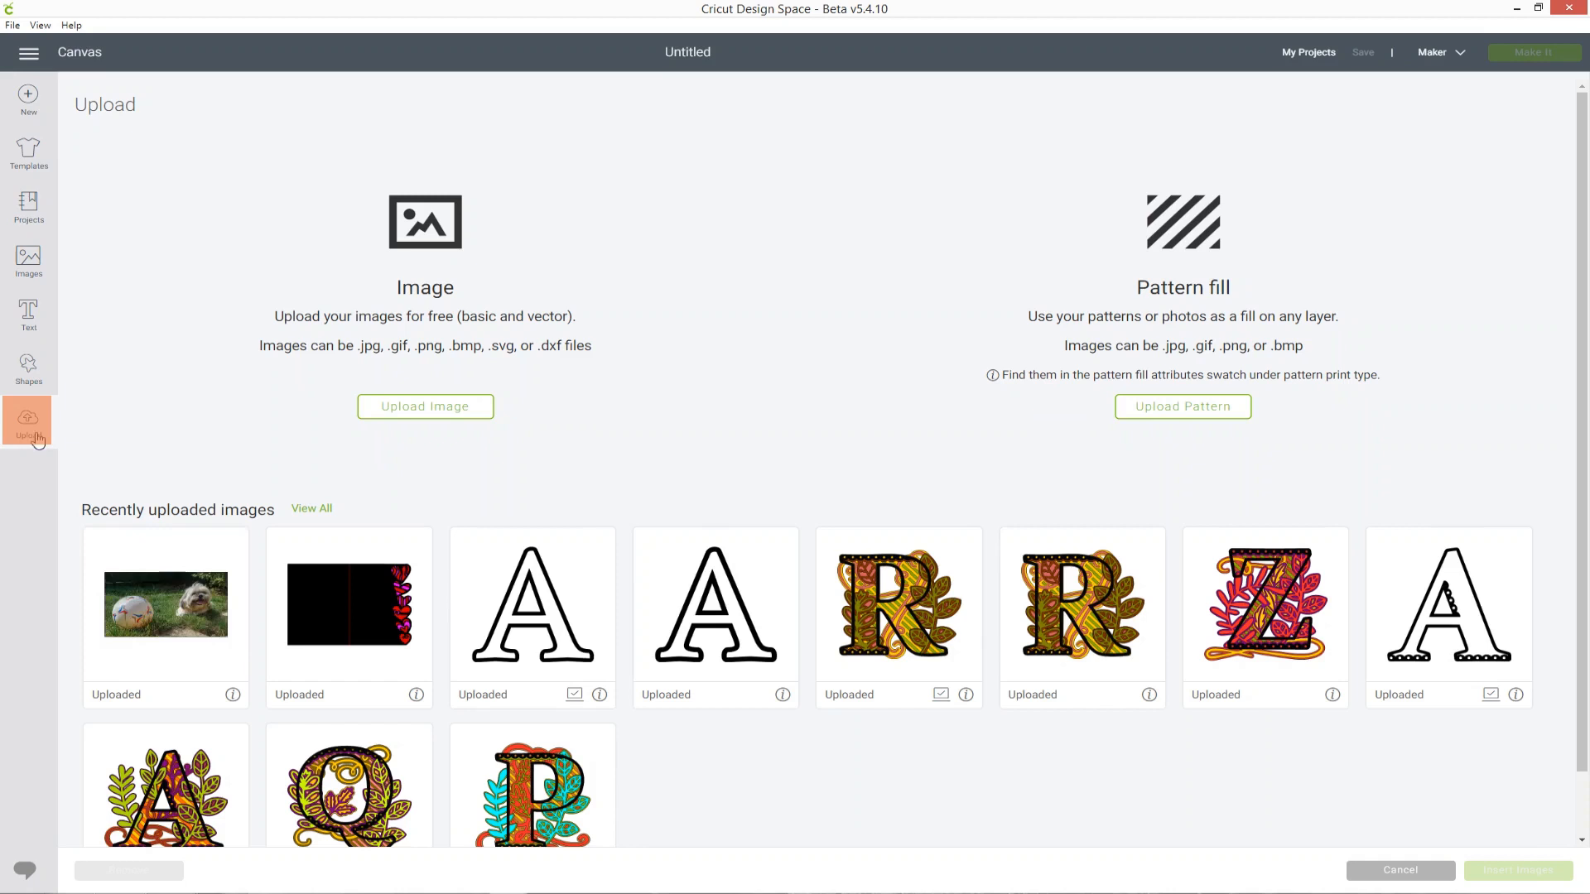
{"action": "left_click", "coordinate": [425, 407]}
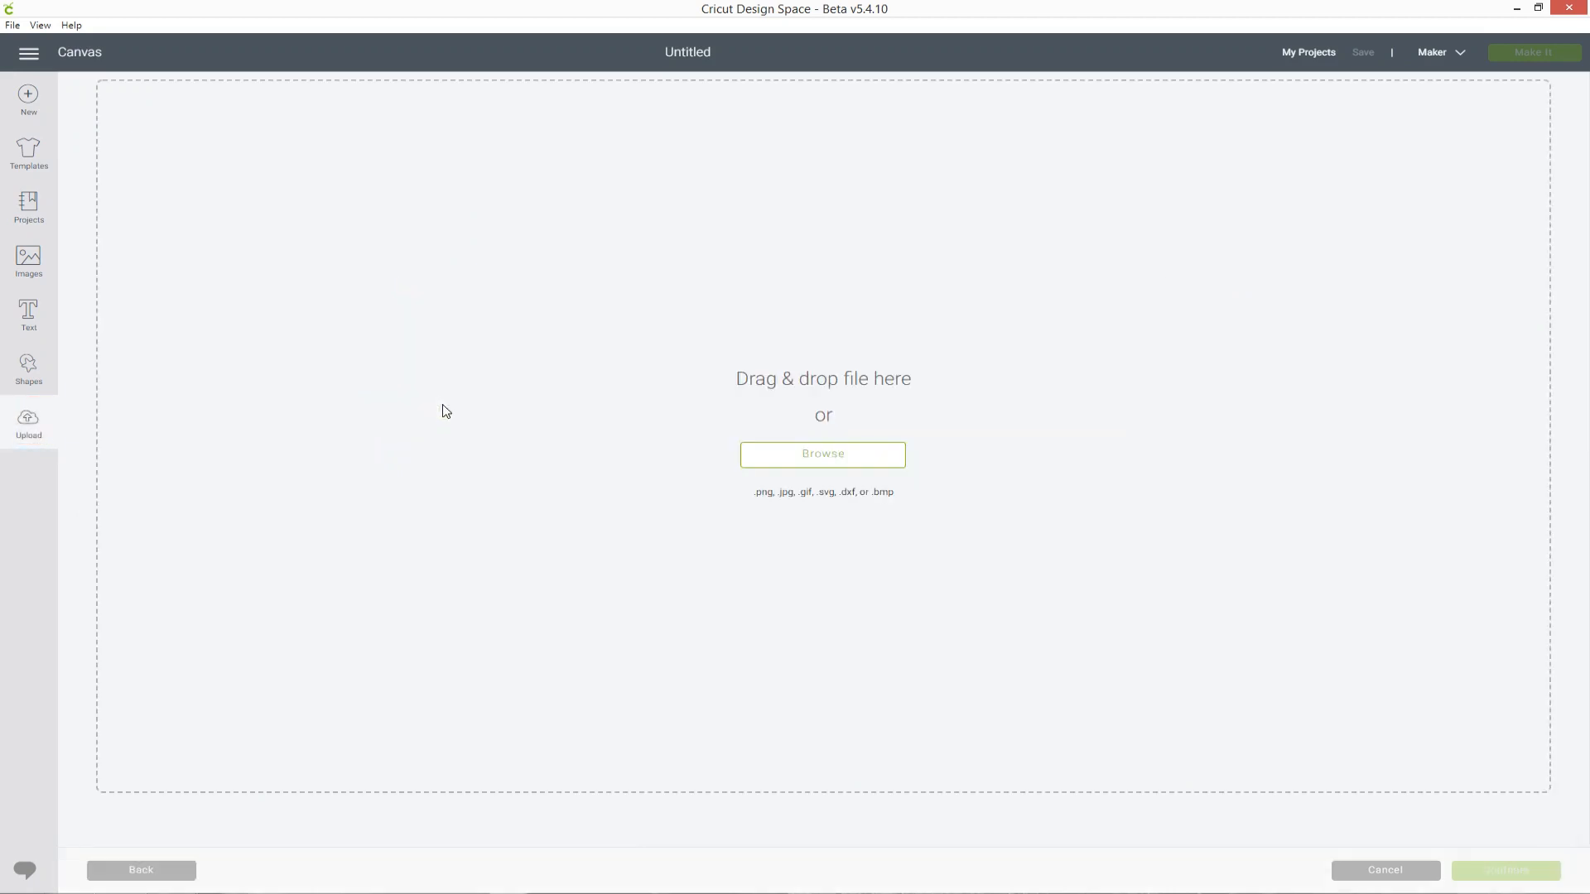
{"action": "mouse_move", "coordinate": [424, 413]}
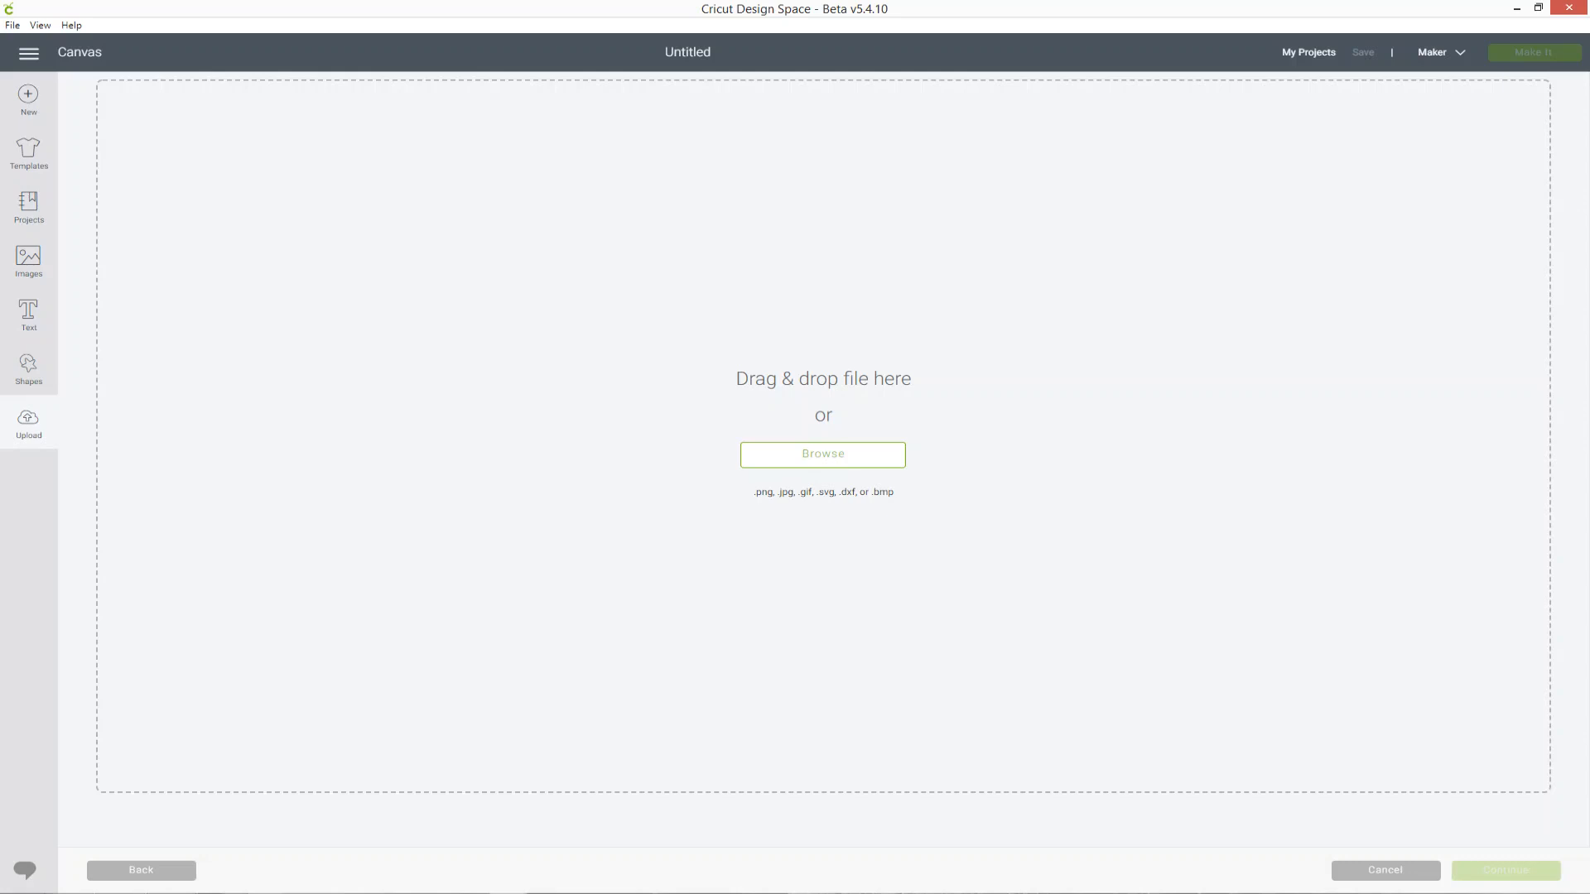
Step: Browse to the dog photo and mark it as a Complex image
{"action": "left_click", "coordinate": [823, 453]}
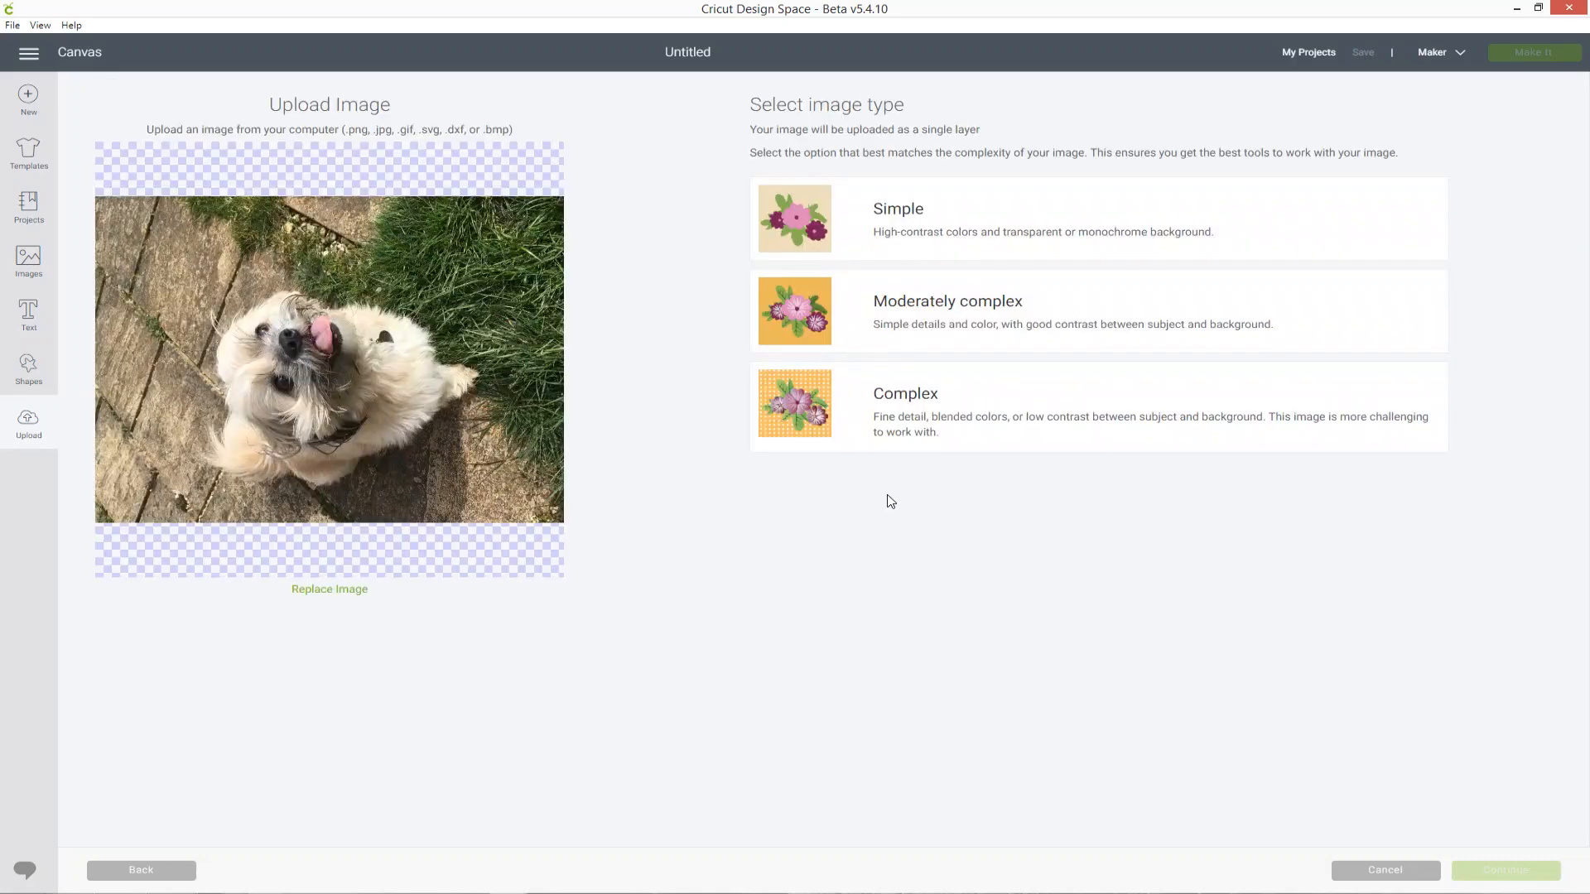
{"action": "mouse_move", "coordinate": [738, 546]}
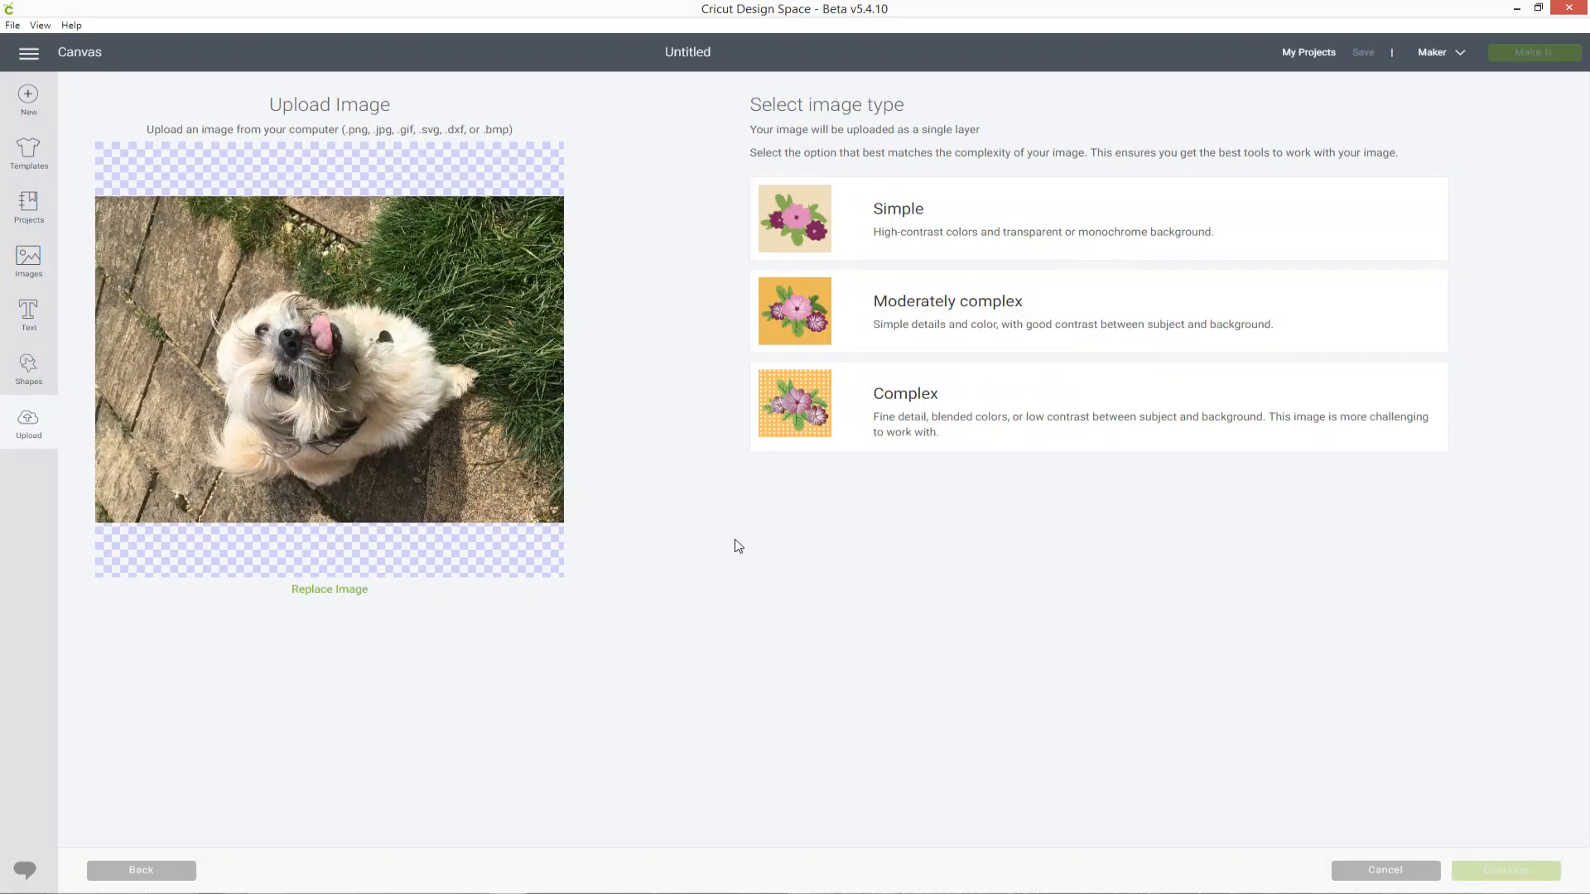
{"action": "mouse_move", "coordinate": [896, 516]}
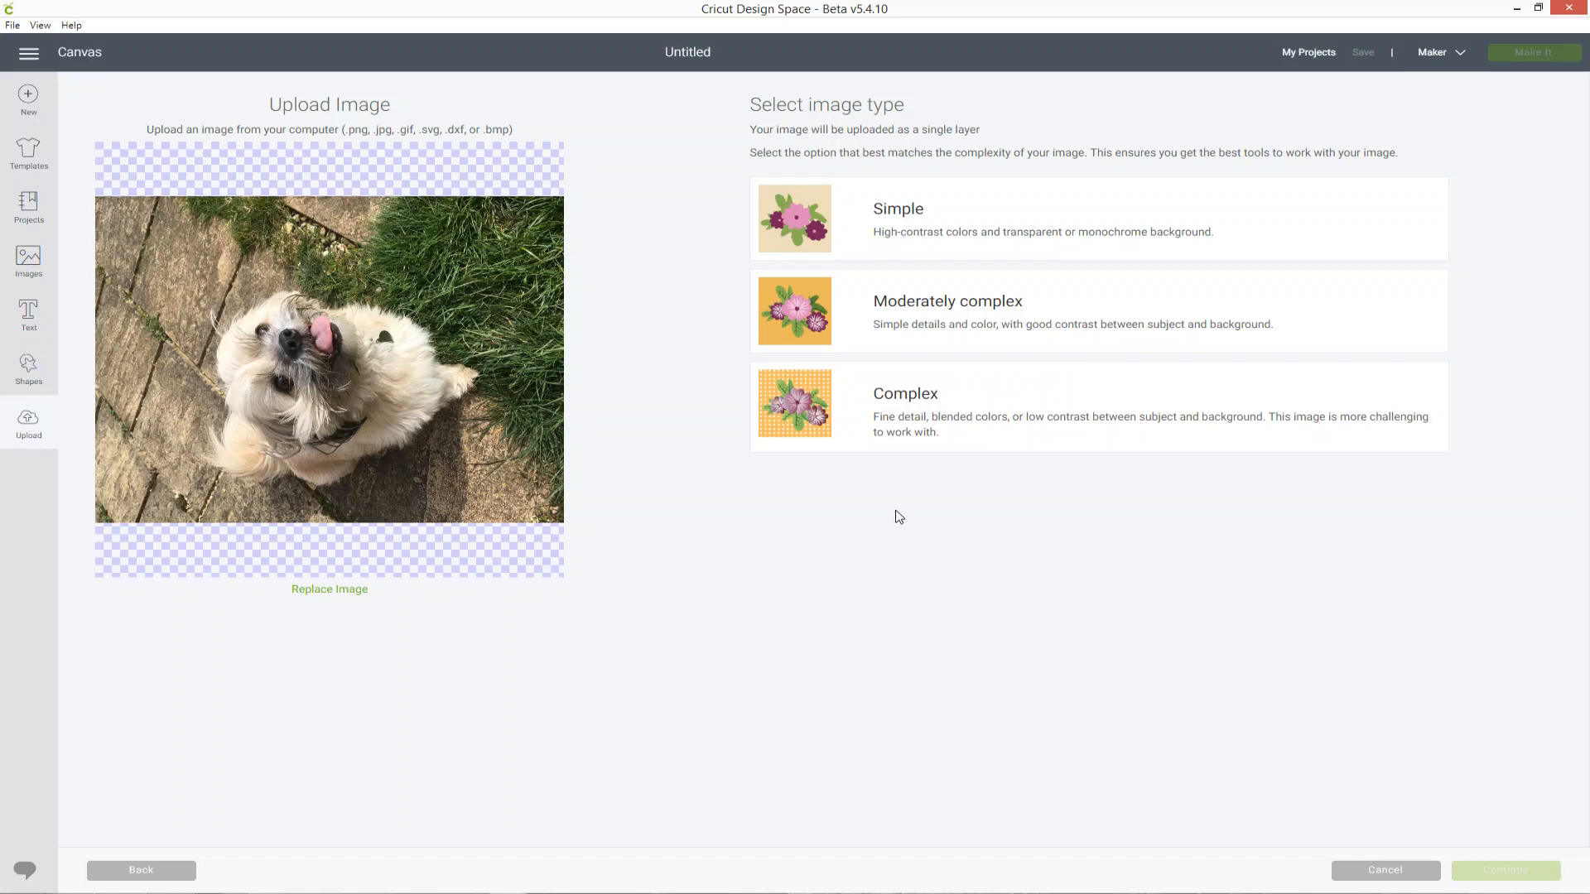
{"action": "mouse_move", "coordinate": [929, 469]}
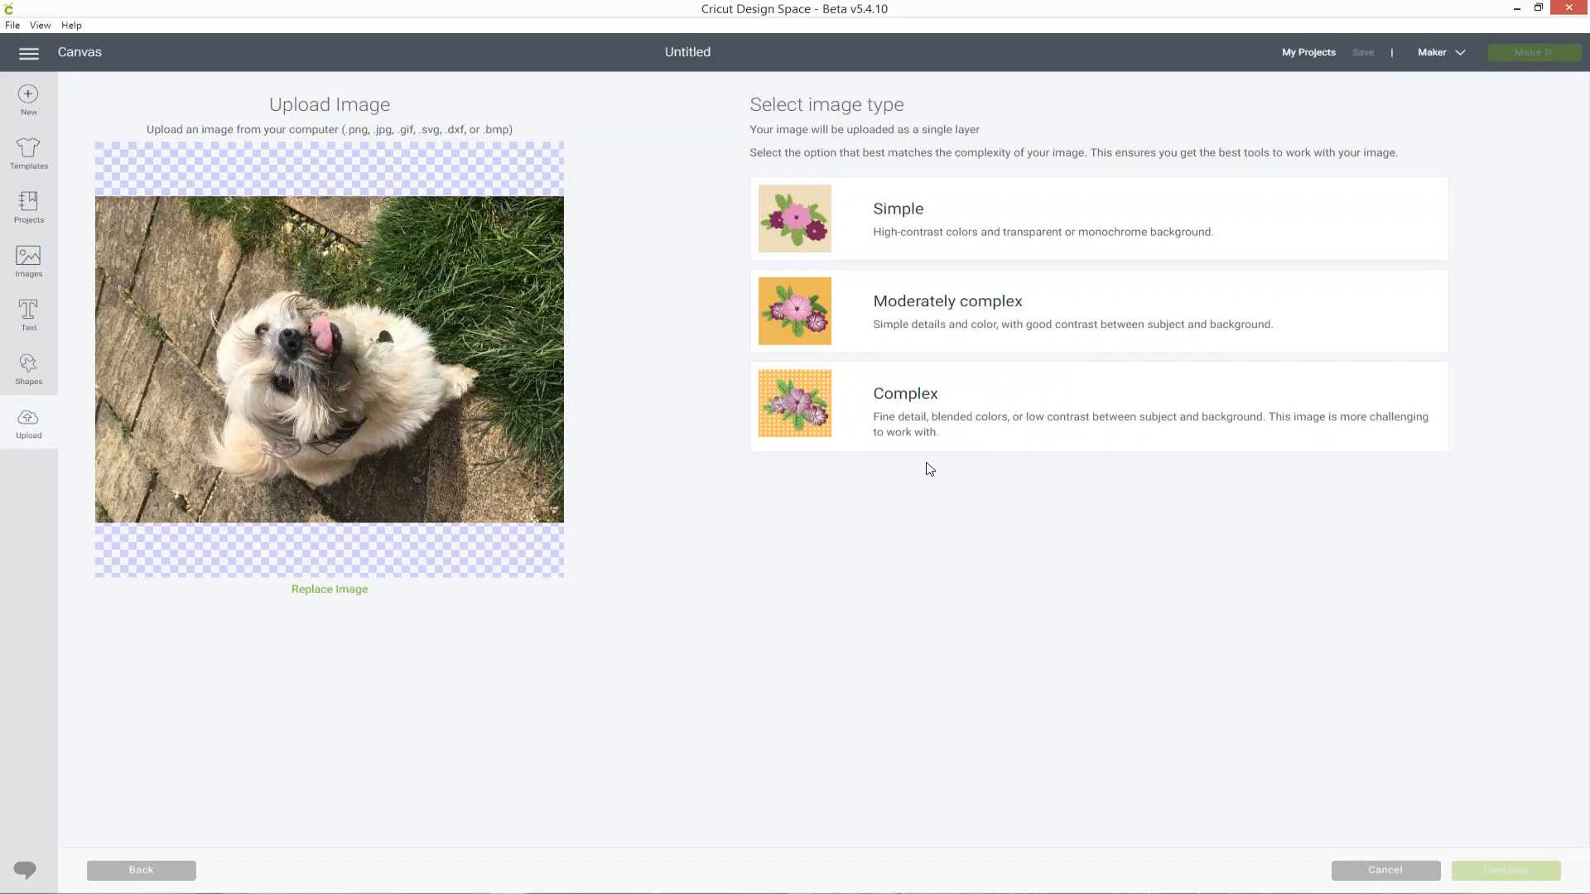
{"action": "mouse_move", "coordinate": [936, 423]}
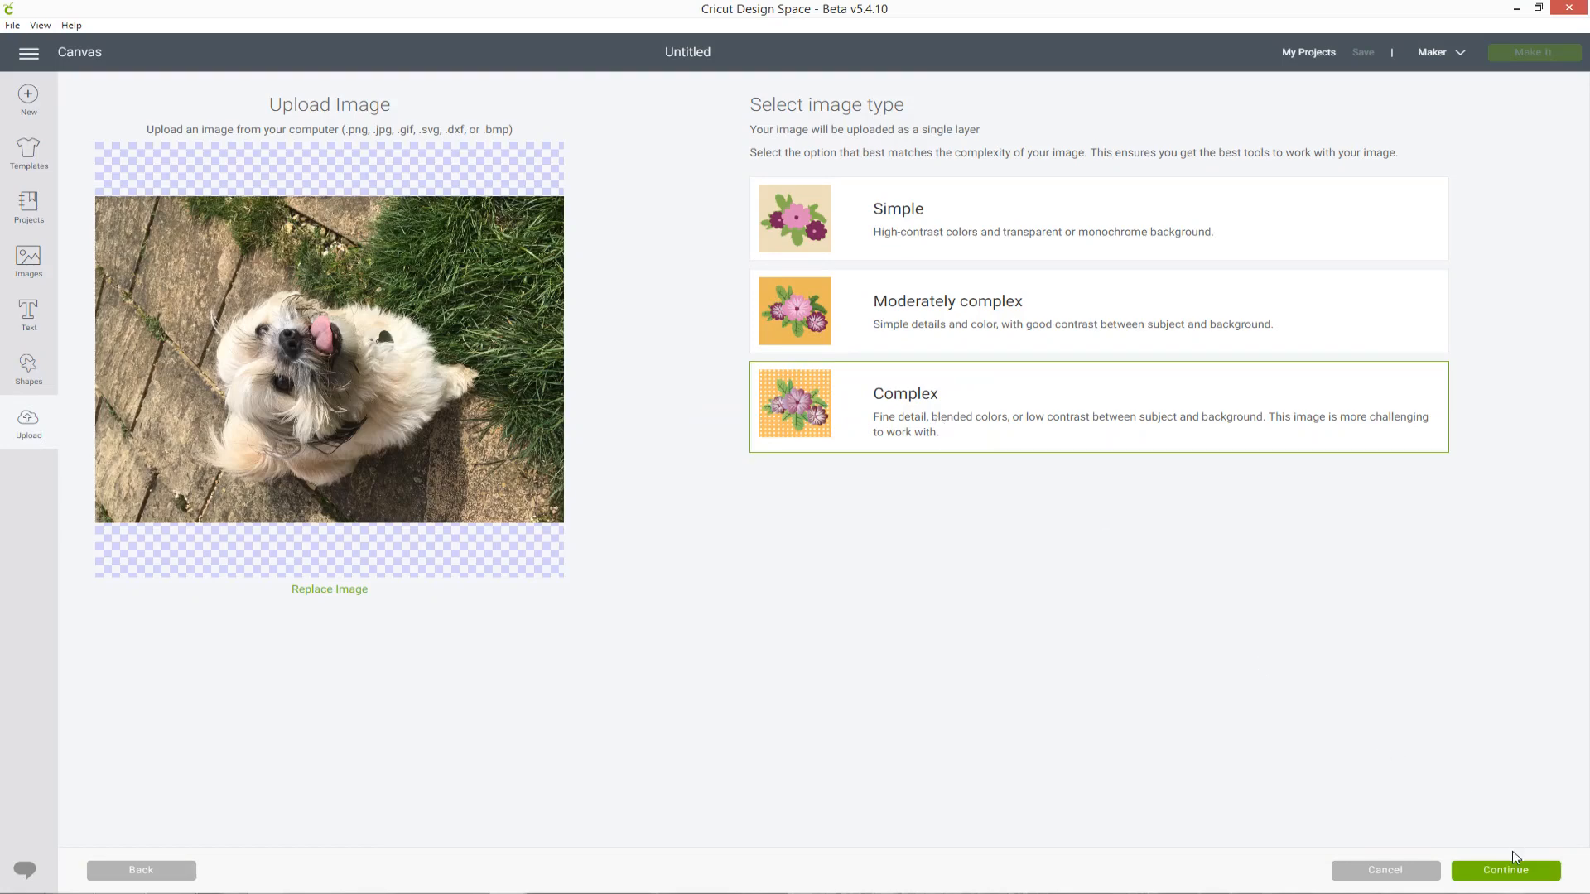
{"action": "mouse_move", "coordinate": [708, 578]}
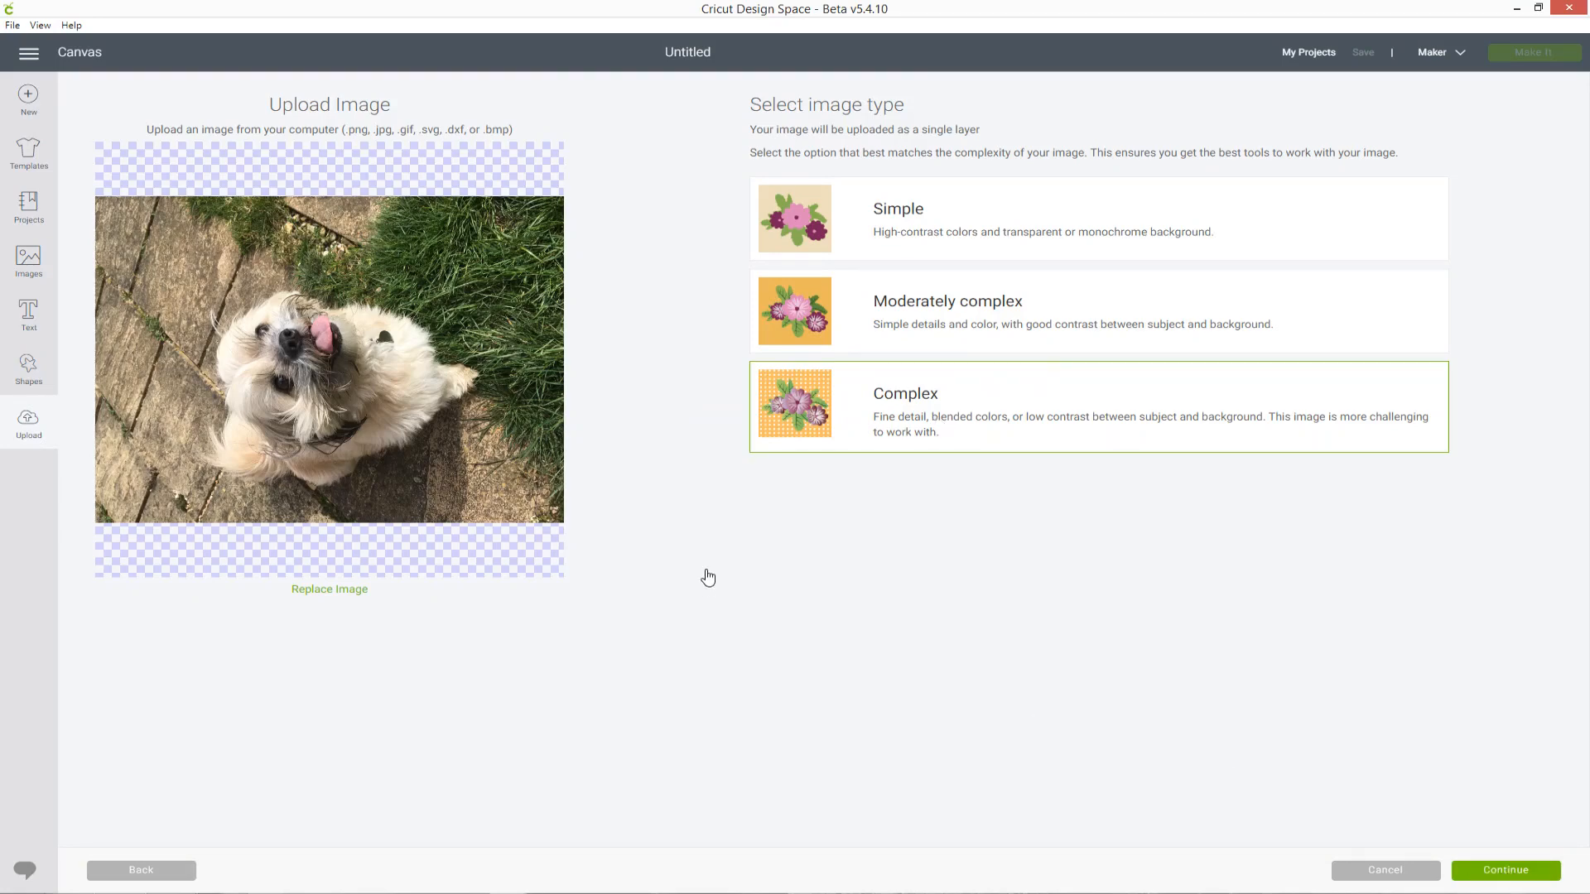
{"action": "left_click", "coordinate": [1505, 871]}
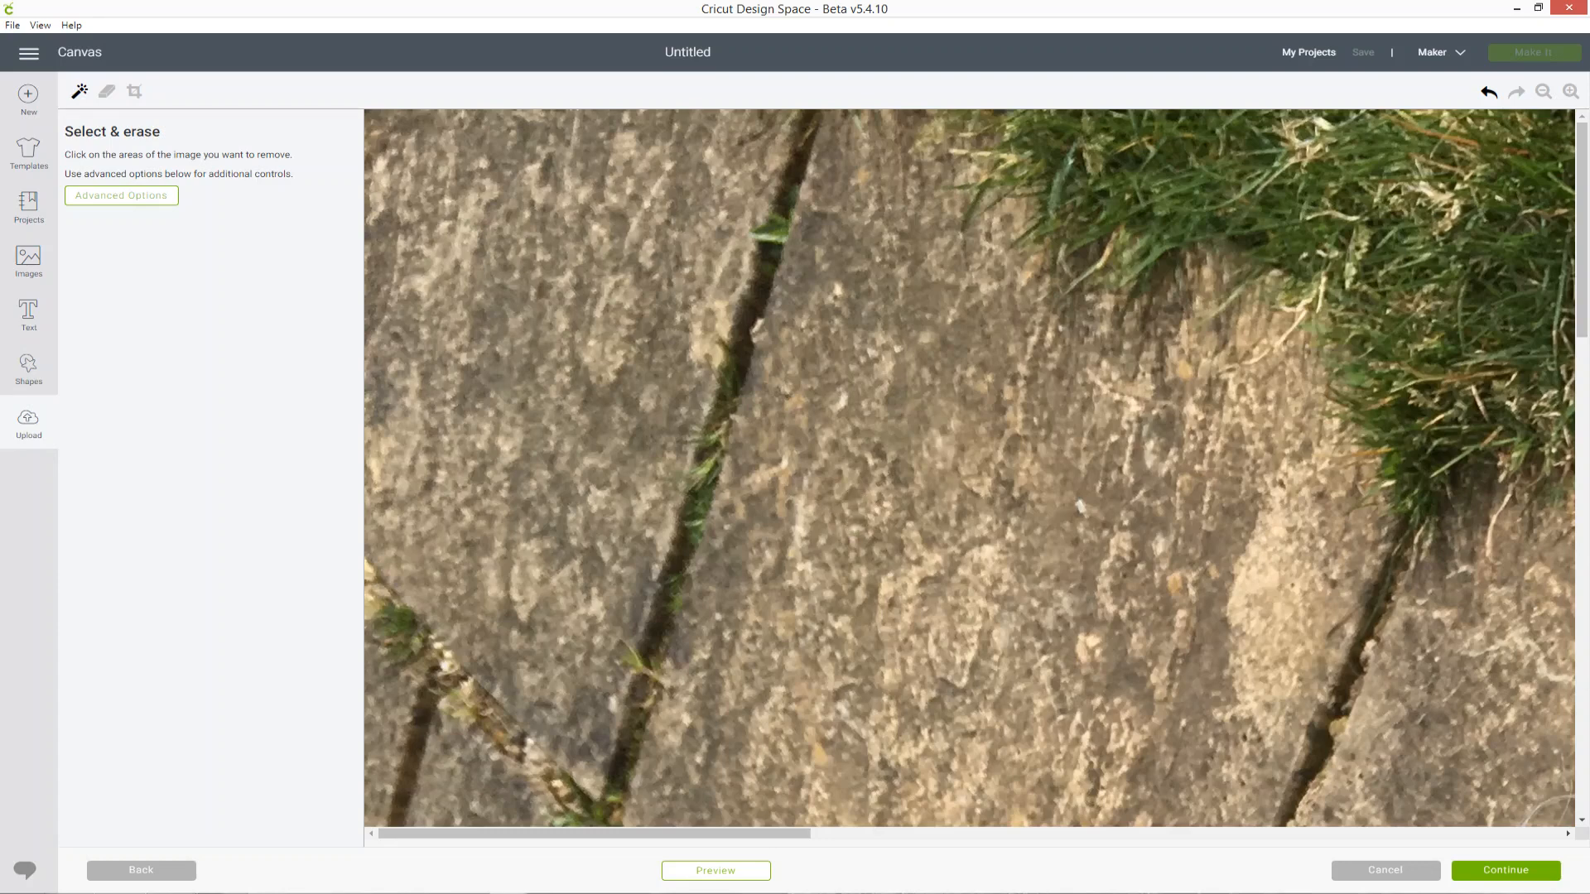
{"action": "mouse_move", "coordinate": [1052, 627]}
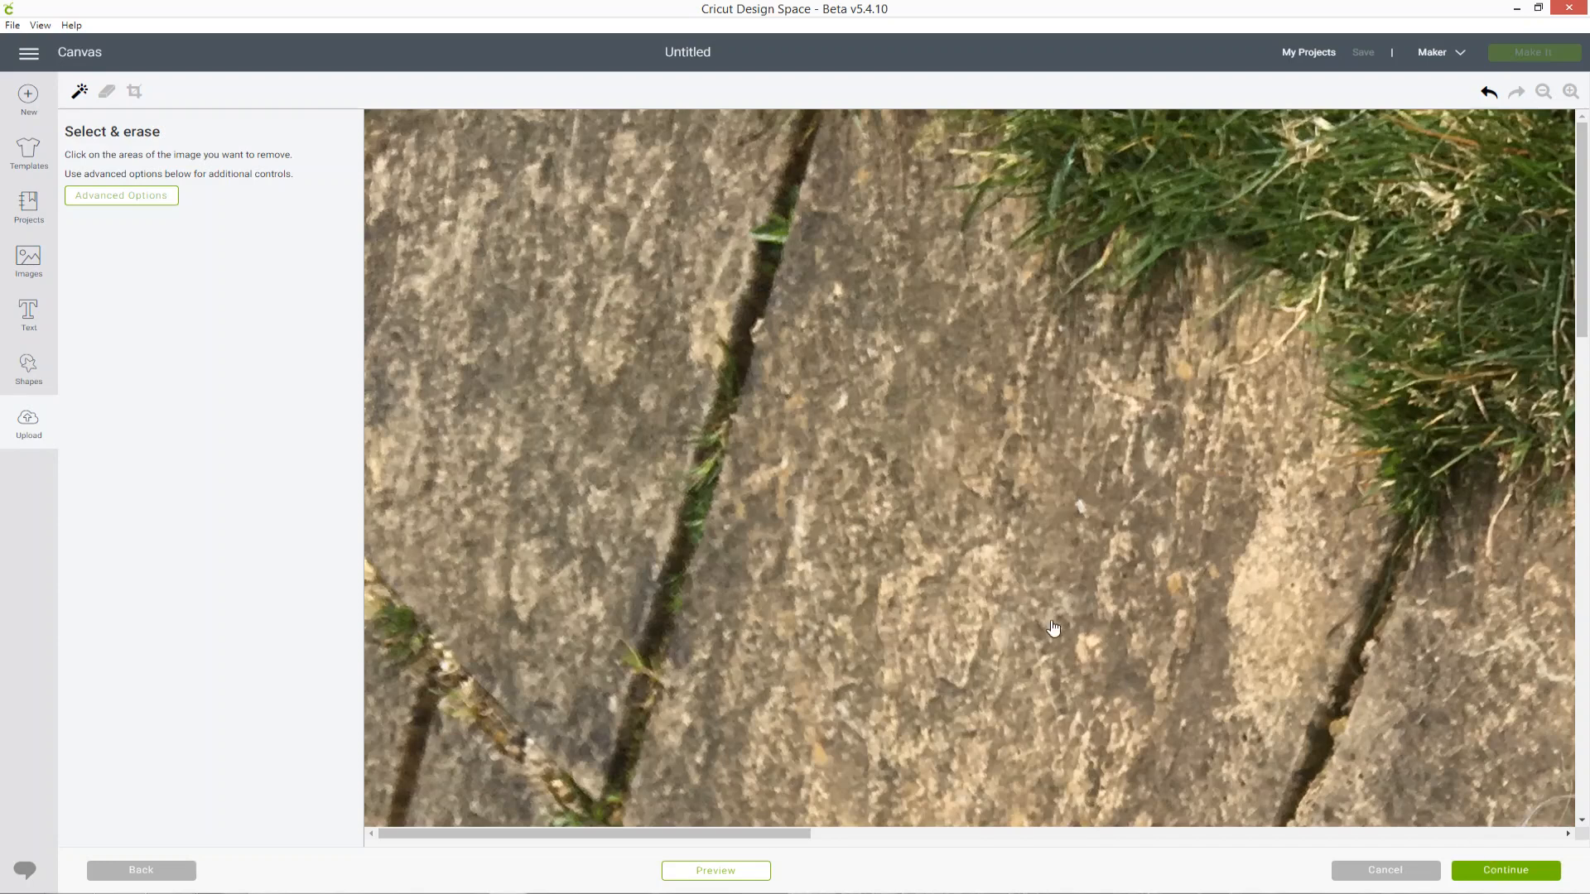
Step: Skip Select & erase, keeping the photo's background intact
{"action": "left_click", "coordinate": [1505, 870]}
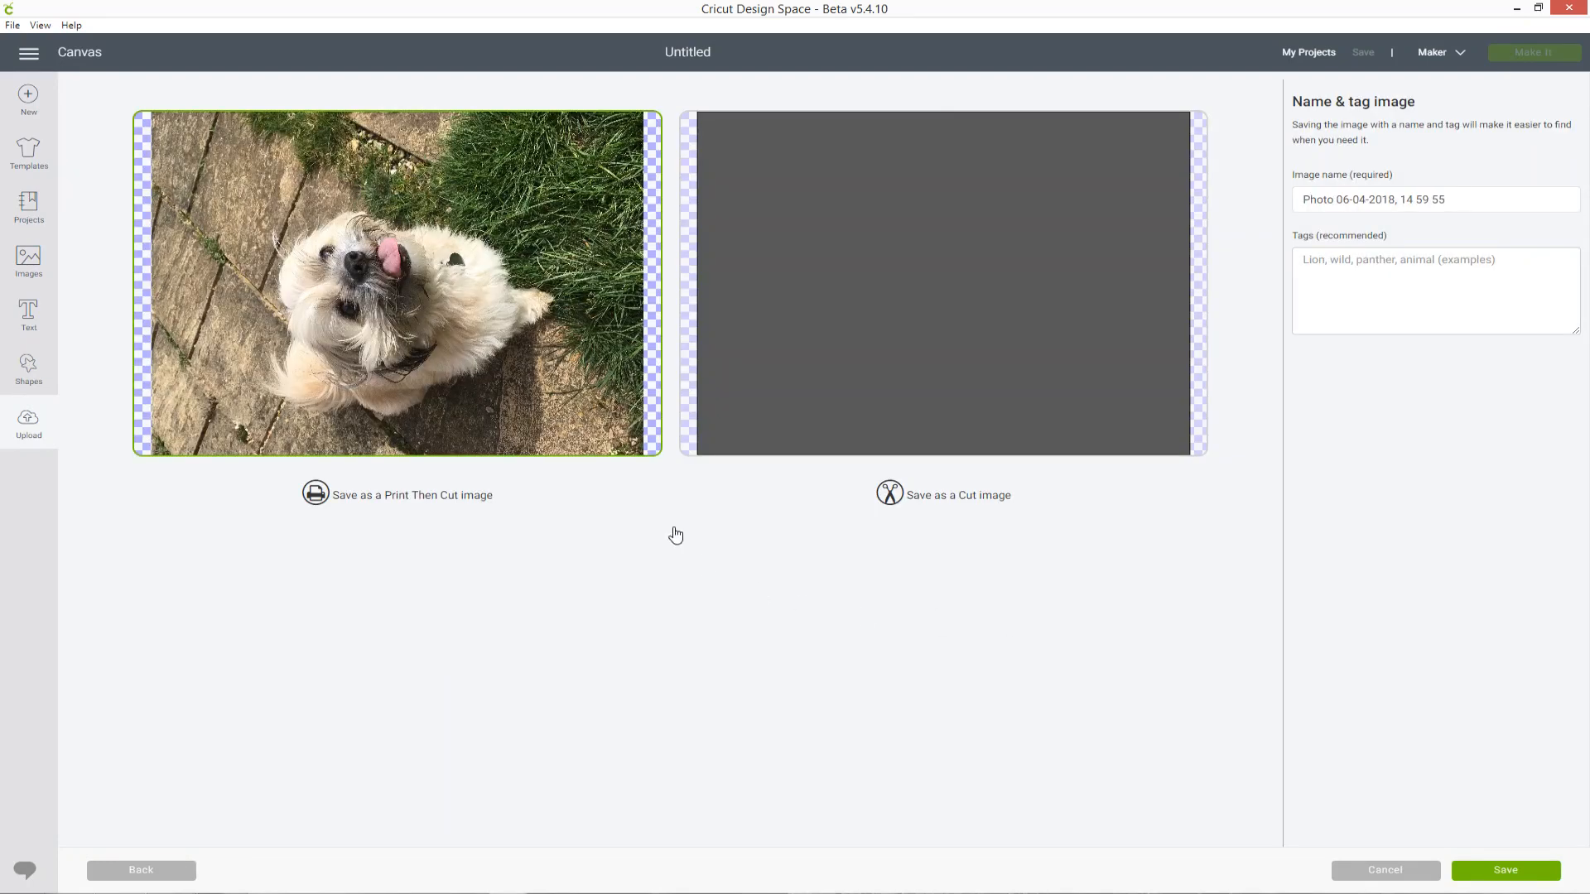
{"action": "mouse_move", "coordinate": [471, 366]}
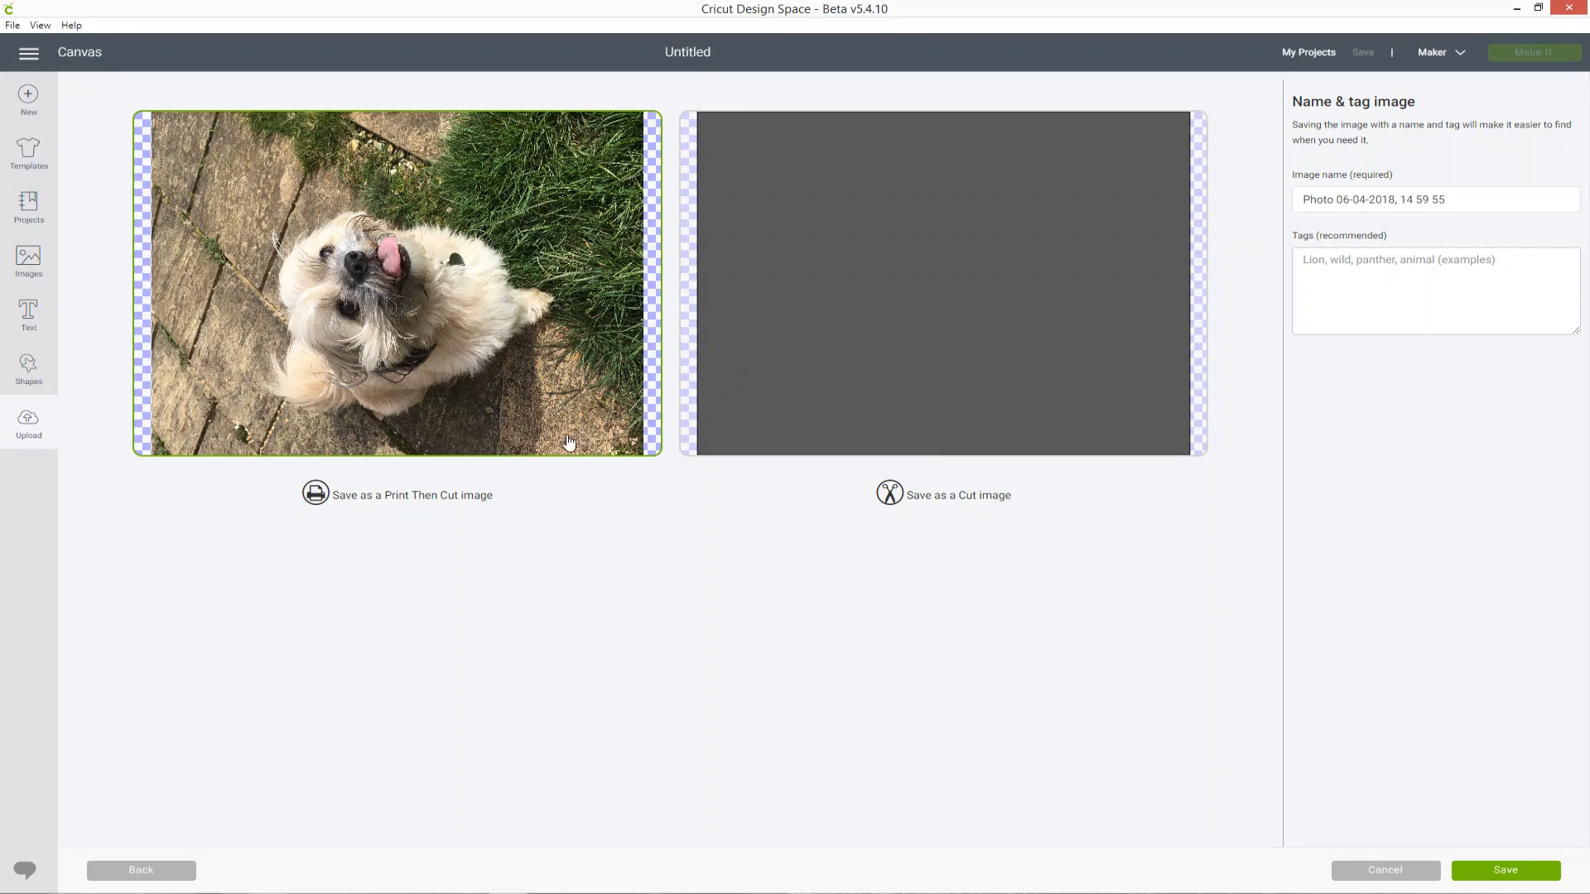
{"action": "mouse_move", "coordinate": [600, 453]}
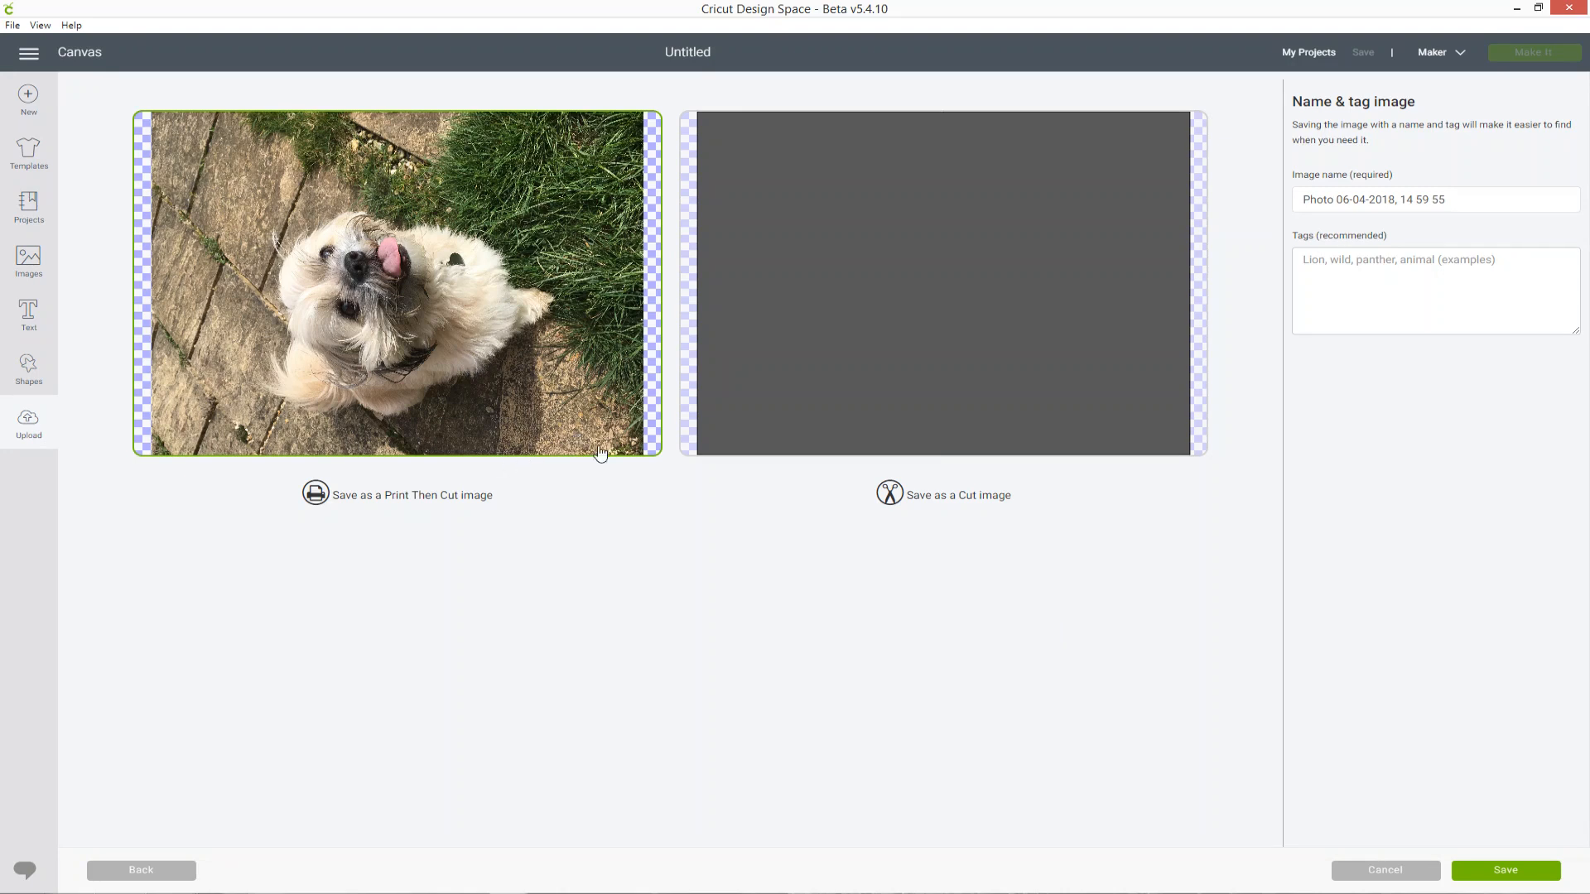
{"action": "mouse_move", "coordinate": [779, 579]}
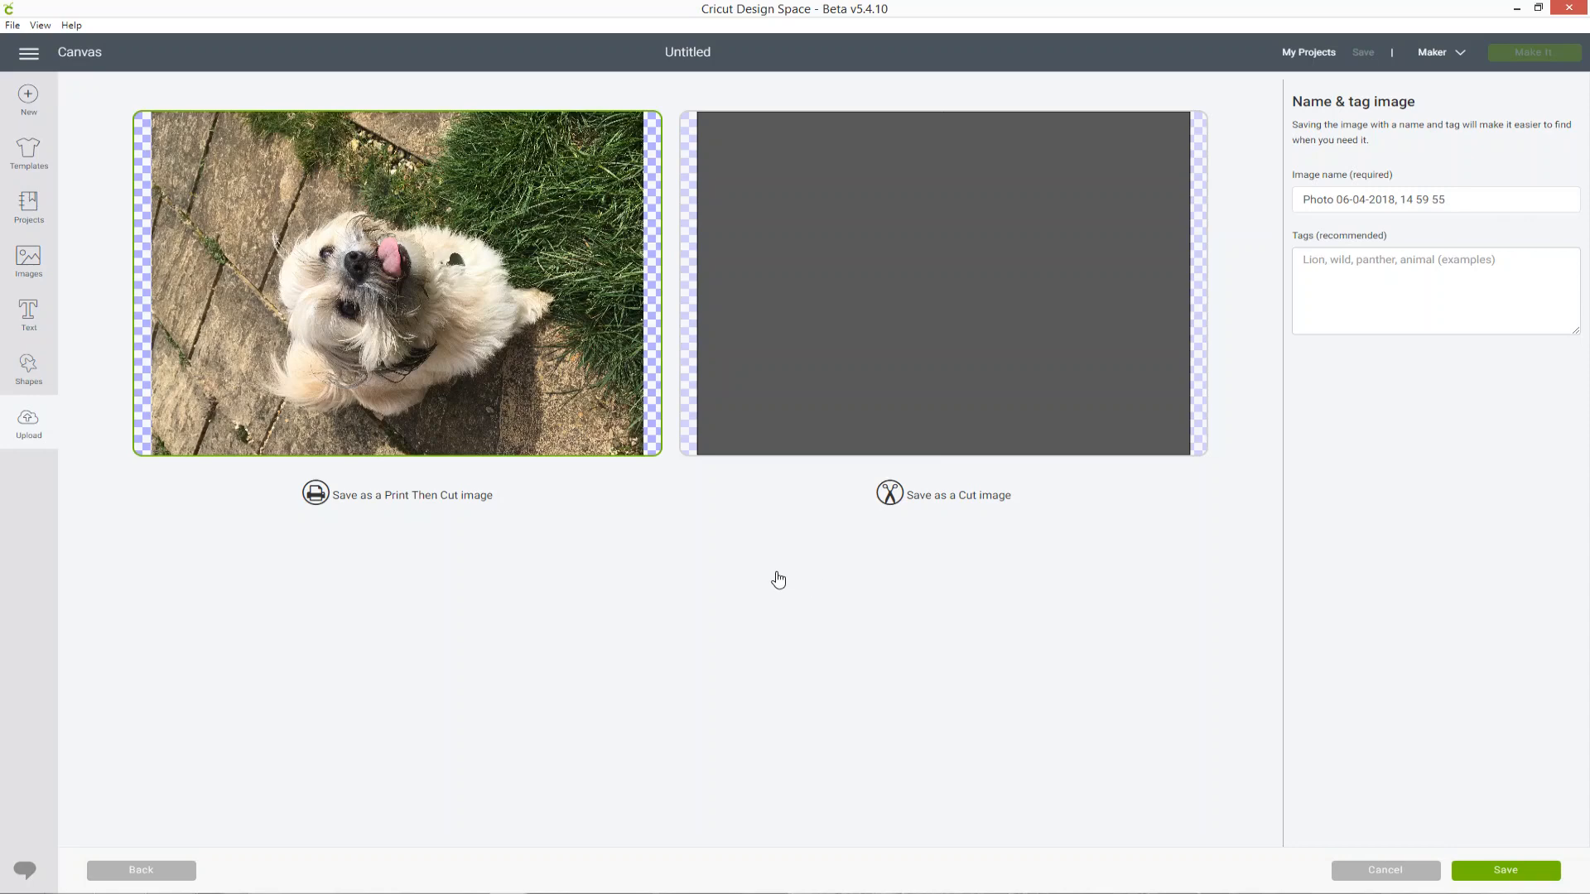
Step: Insert the dog photo, set width 6 and rotate 90, then reposition it
{"action": "left_click", "coordinate": [1505, 870]}
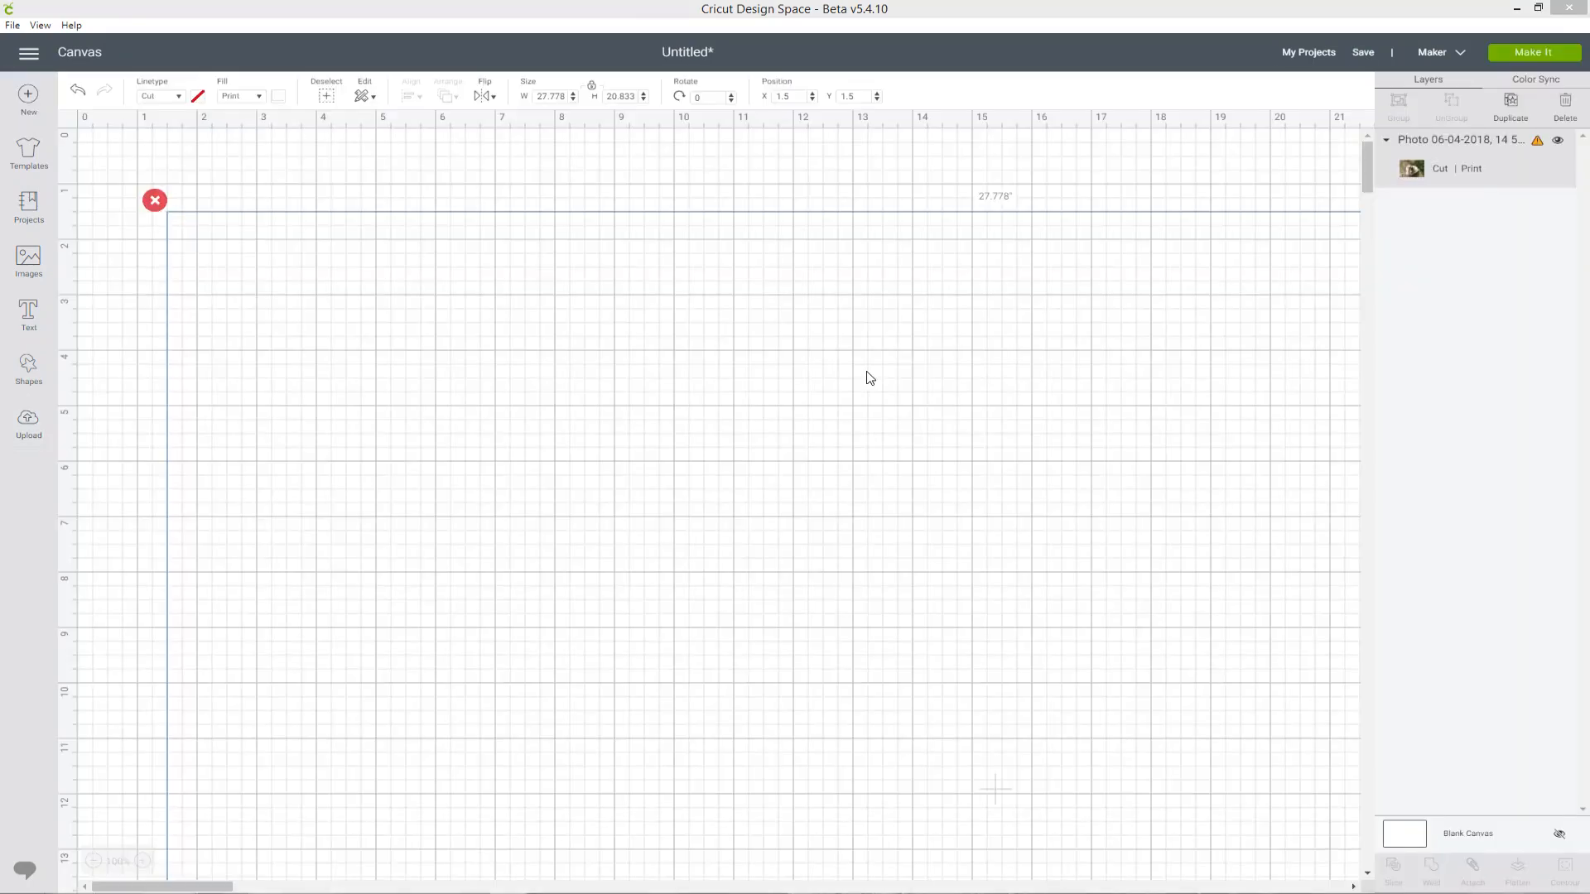
{"action": "mouse_move", "coordinate": [613, 176]}
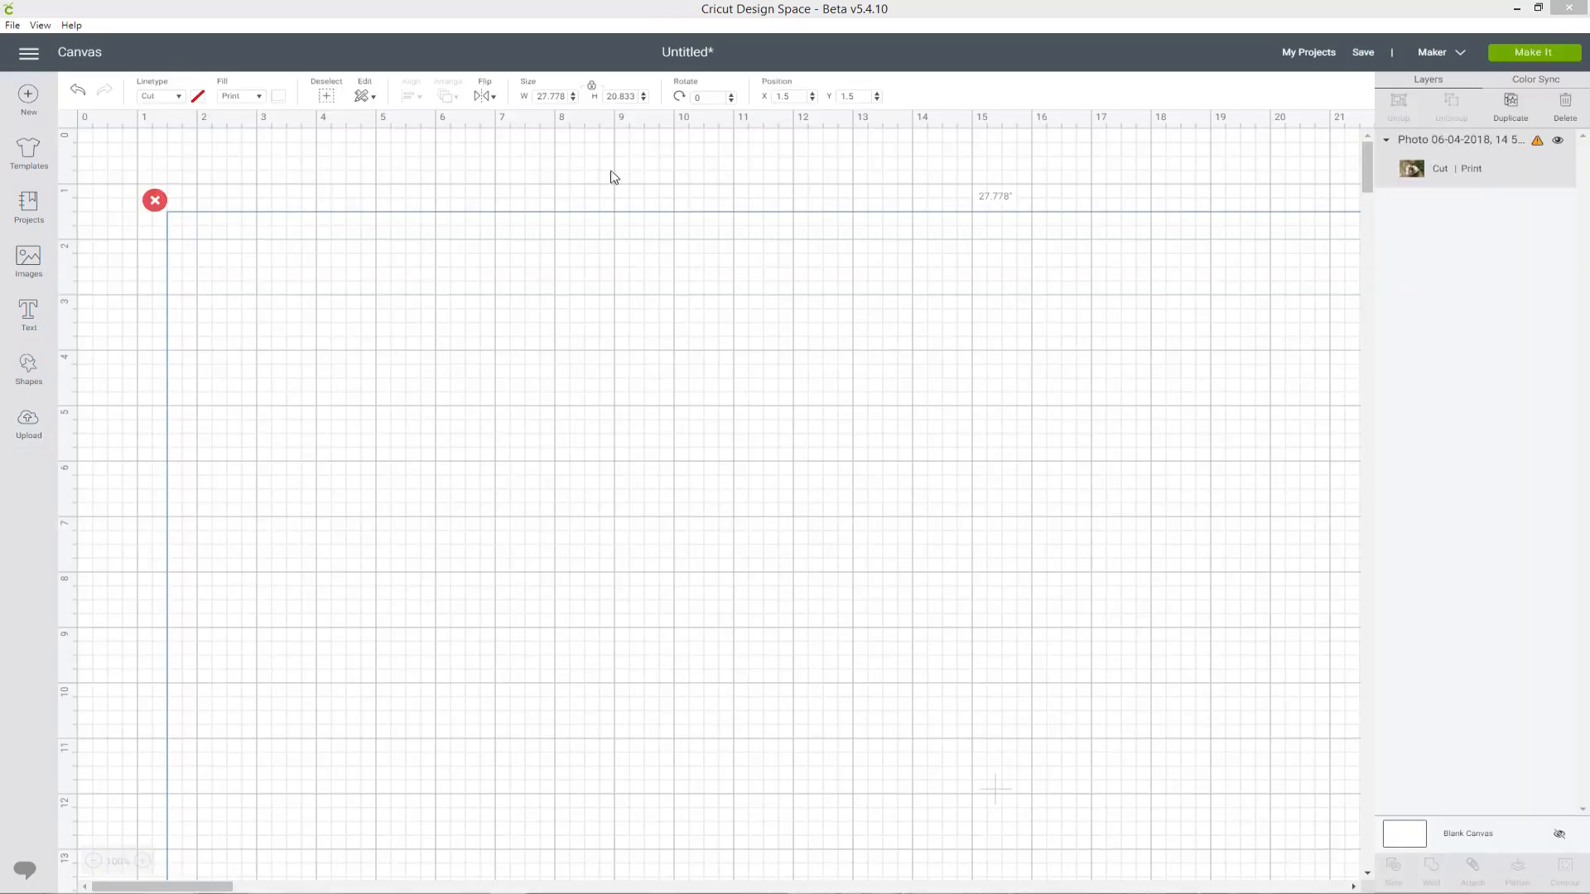
{"action": "triple_click", "coordinate": [551, 95]}
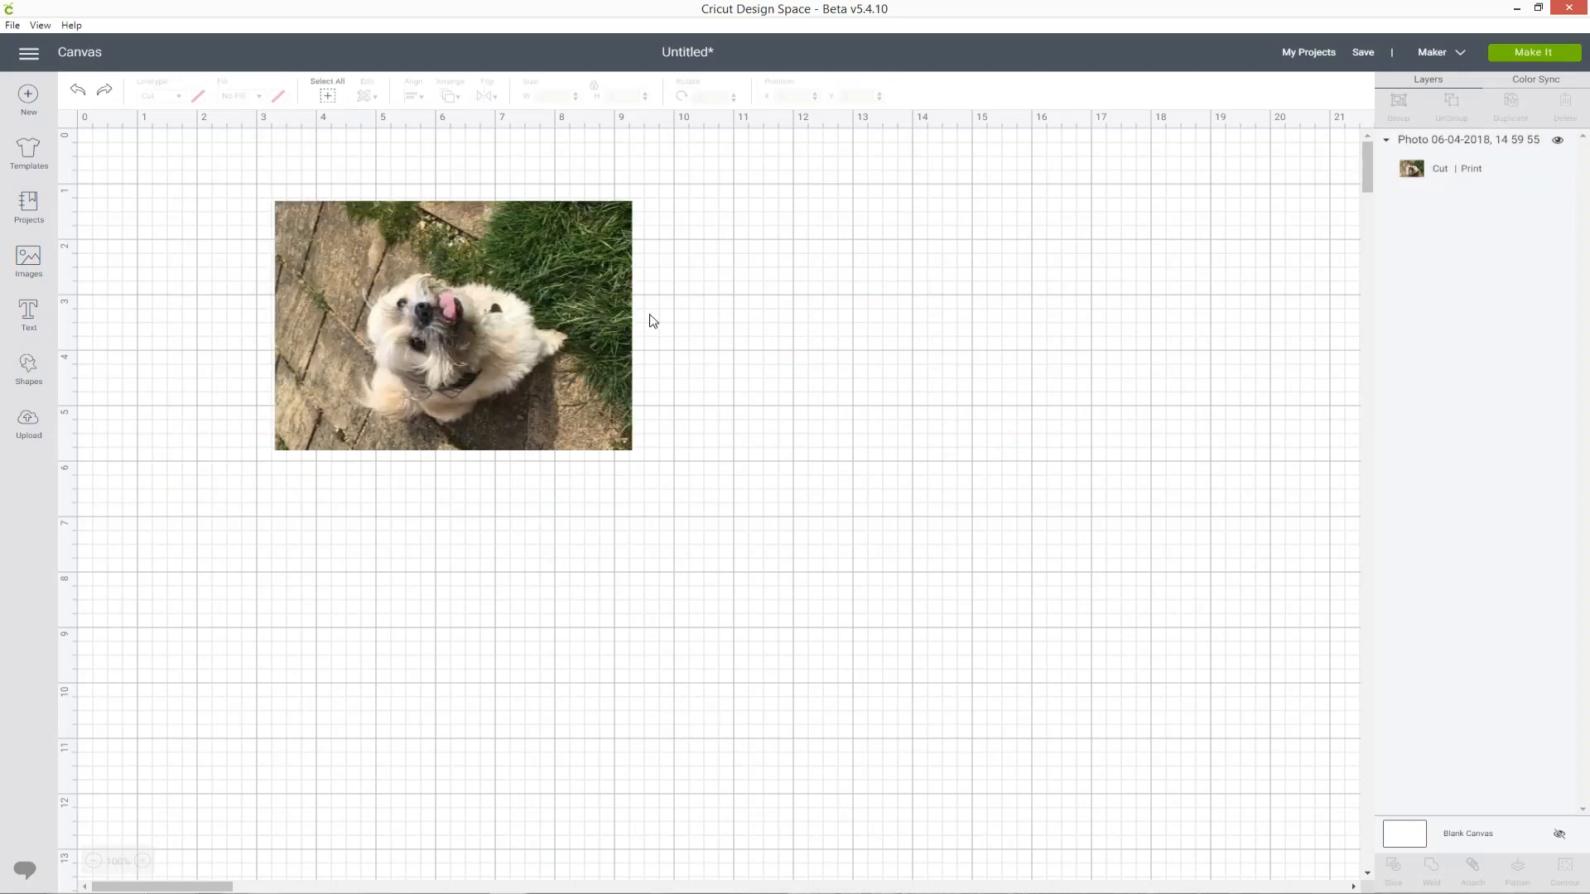
{"action": "left_click", "coordinate": [452, 325]}
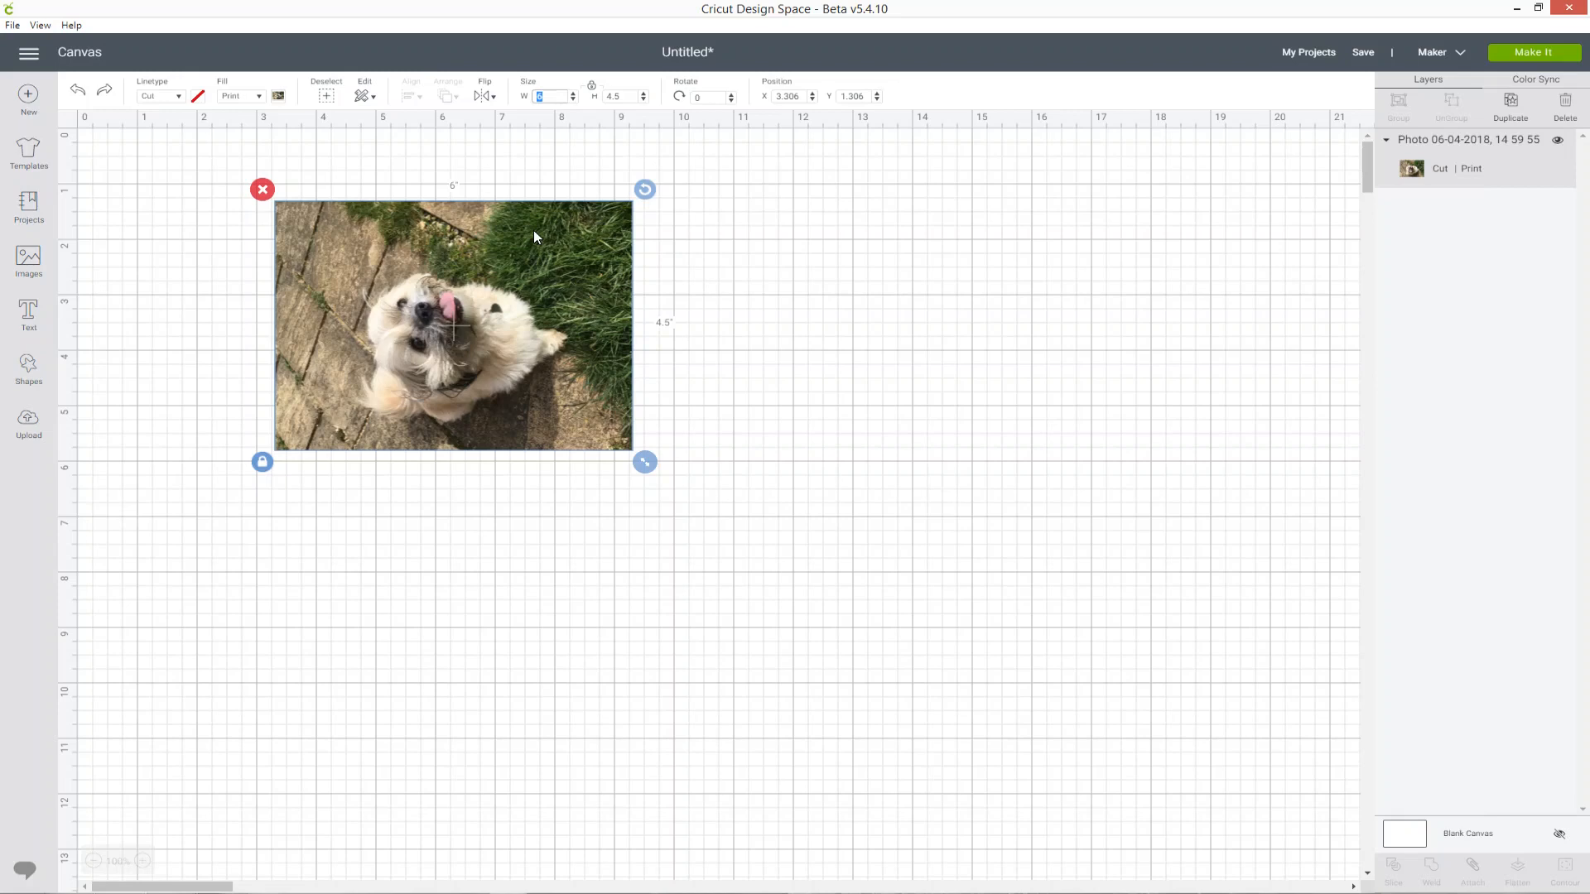
{"action": "mouse_move", "coordinate": [631, 190]}
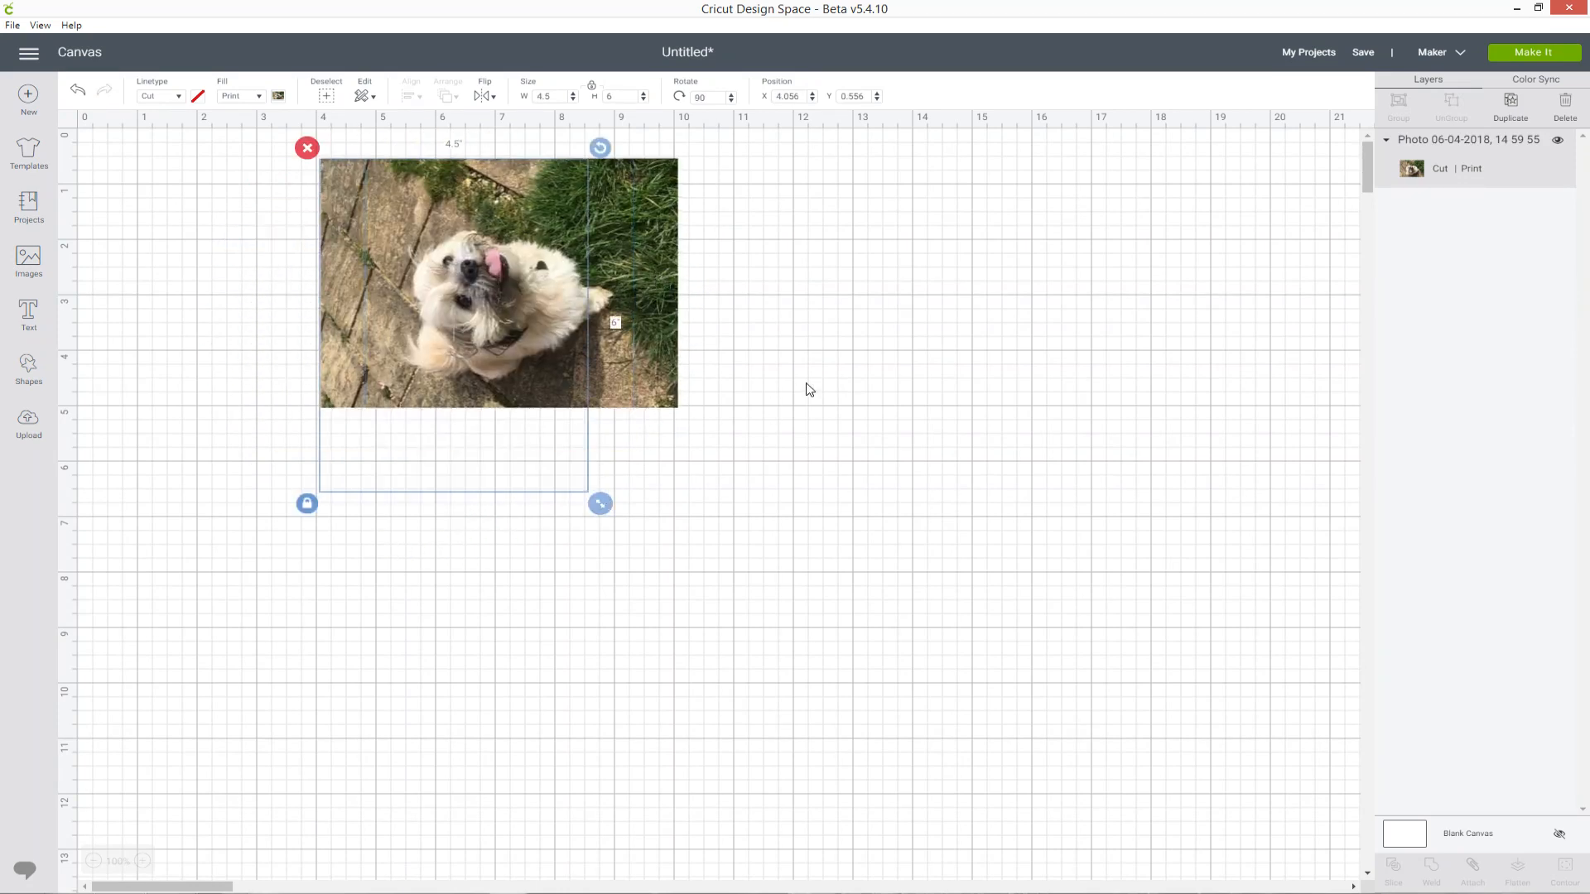
{"action": "left_click_drag", "start_coordinate": [497, 281], "coordinate": [509, 349]}
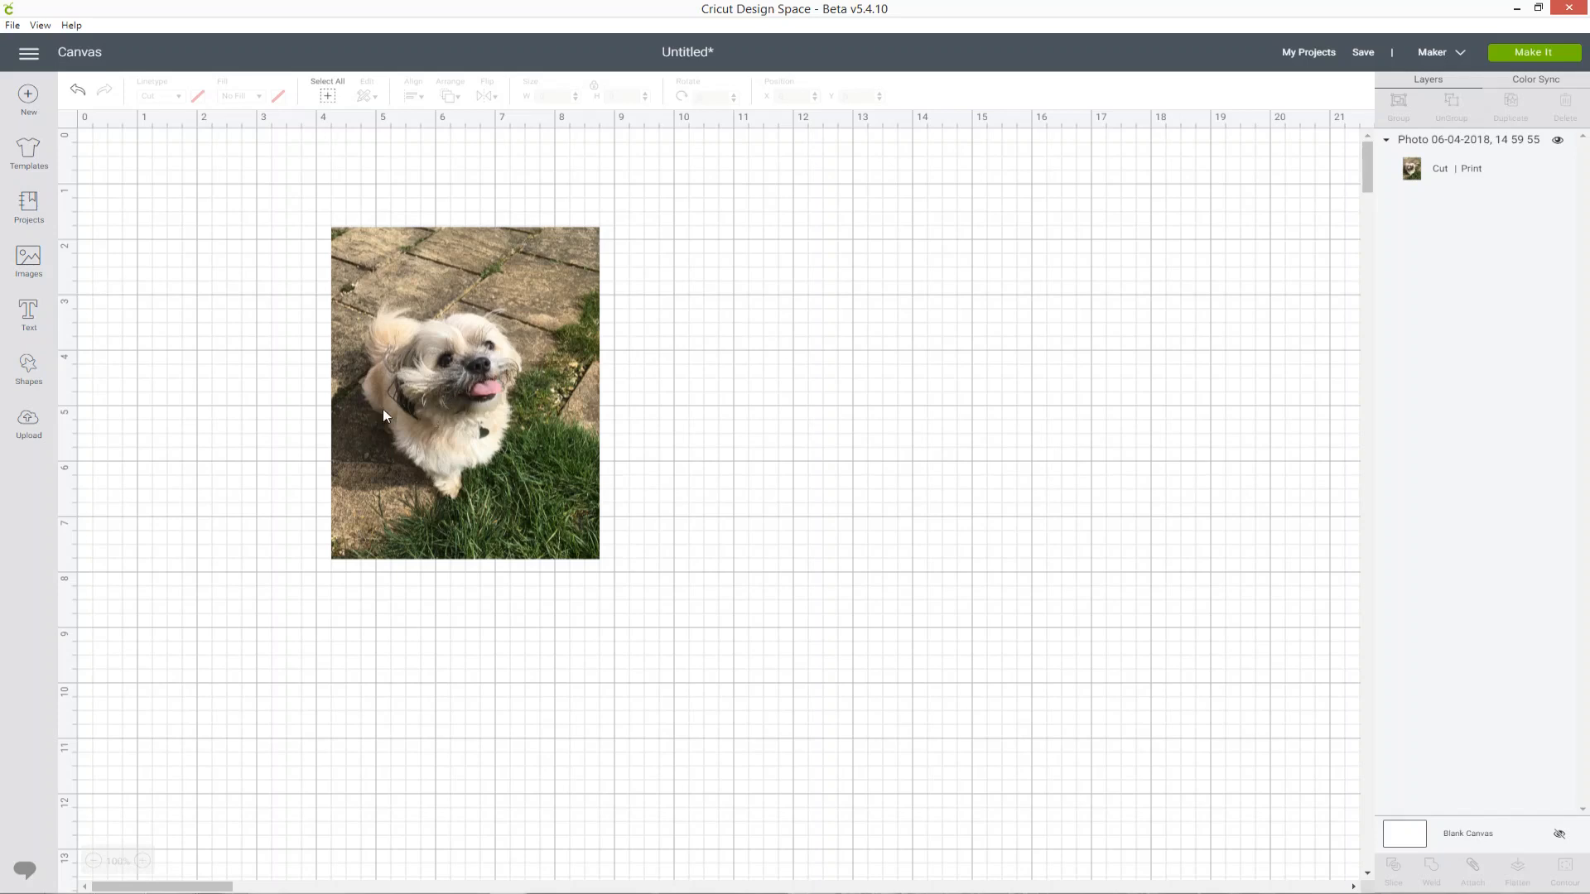
Step: Add a heart shape, browse the image library, then cancel out
{"action": "left_click", "coordinate": [27, 367]}
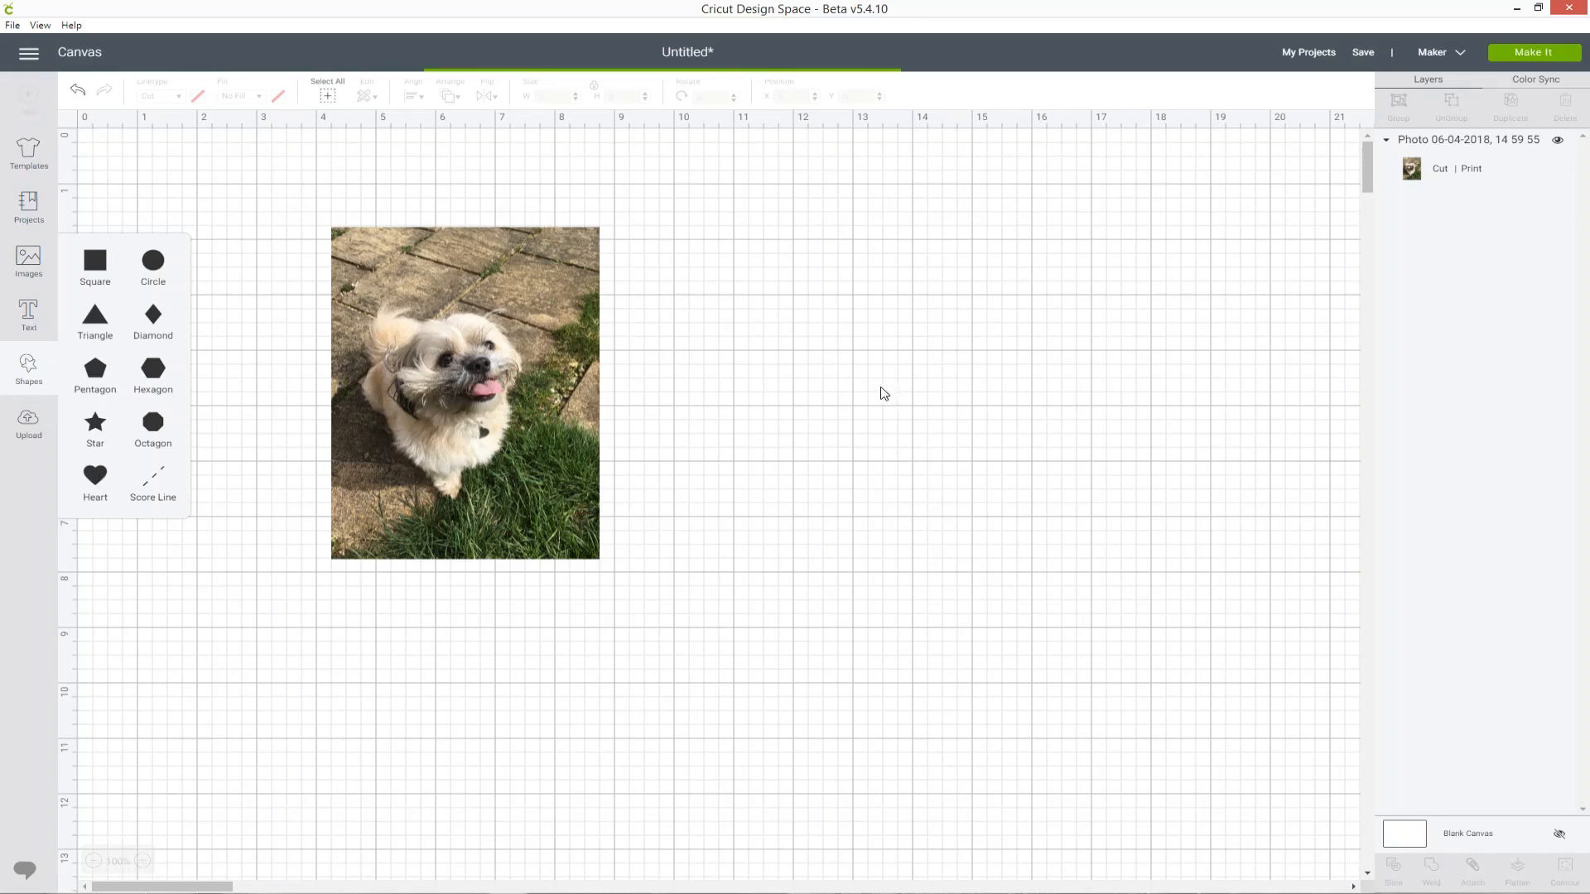
{"action": "left_click", "coordinate": [94, 477]}
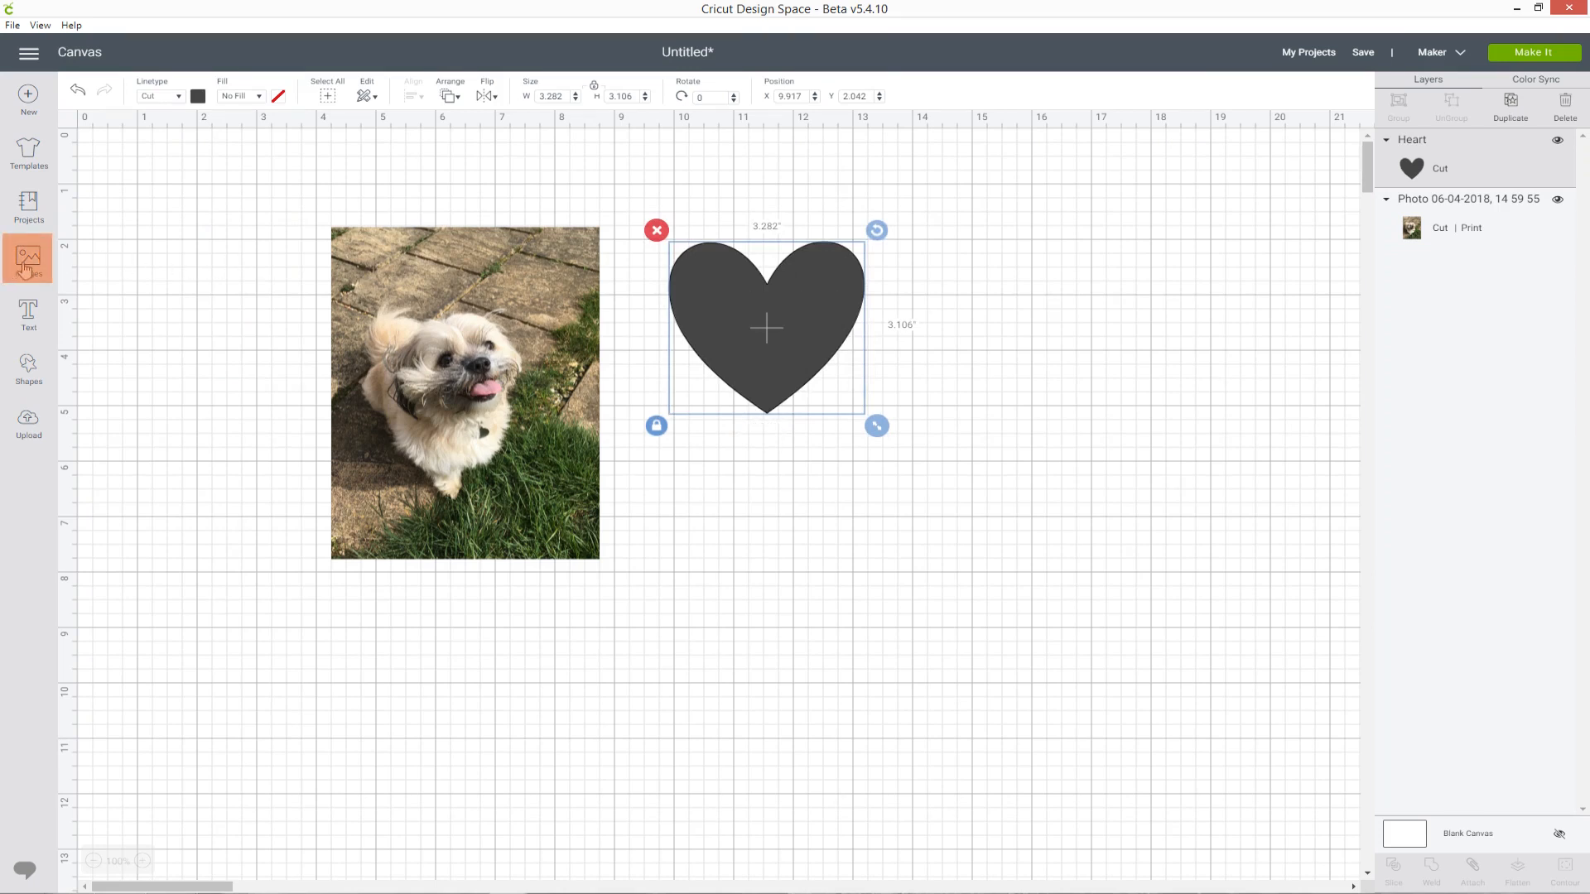
{"action": "left_click", "coordinate": [28, 257]}
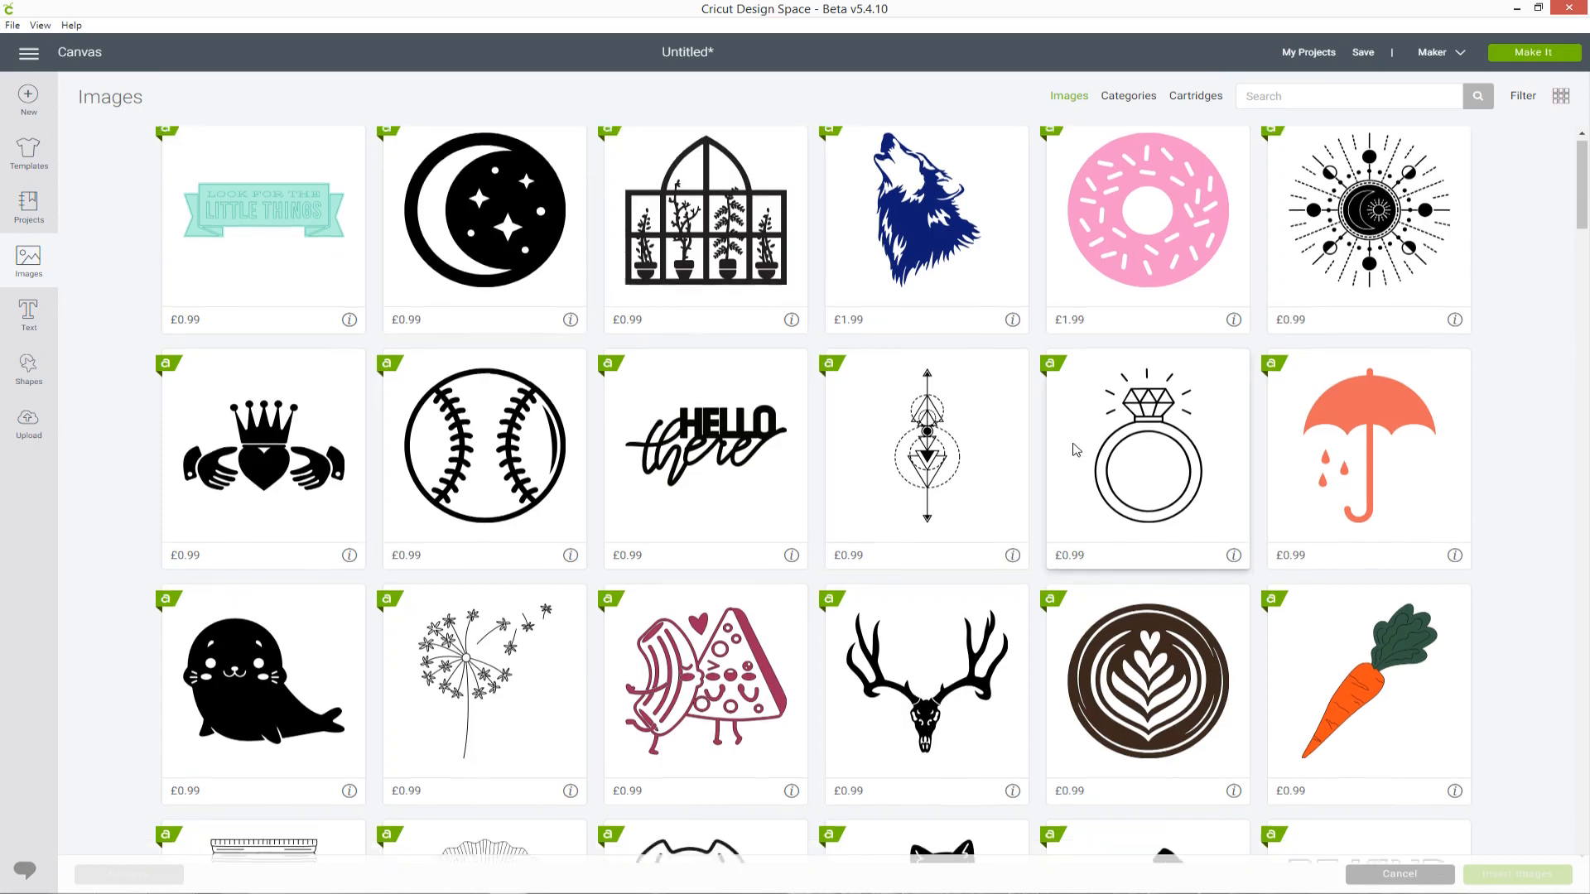
{"action": "scroll", "scroll_direction": "down", "scroll_amount": 3}
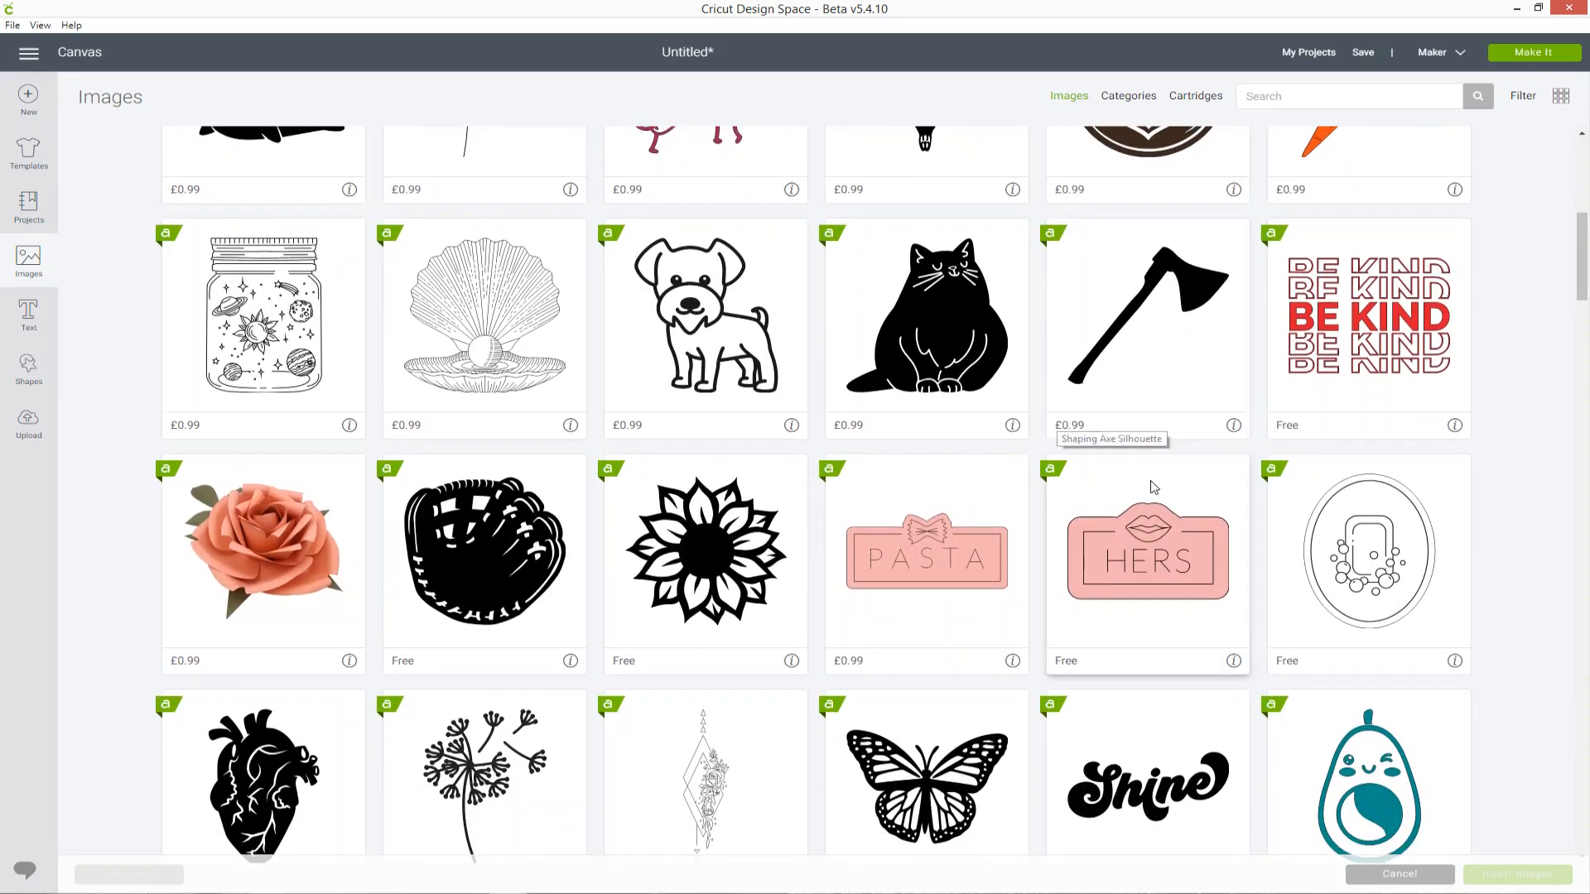
{"action": "left_click", "coordinate": [1512, 875]}
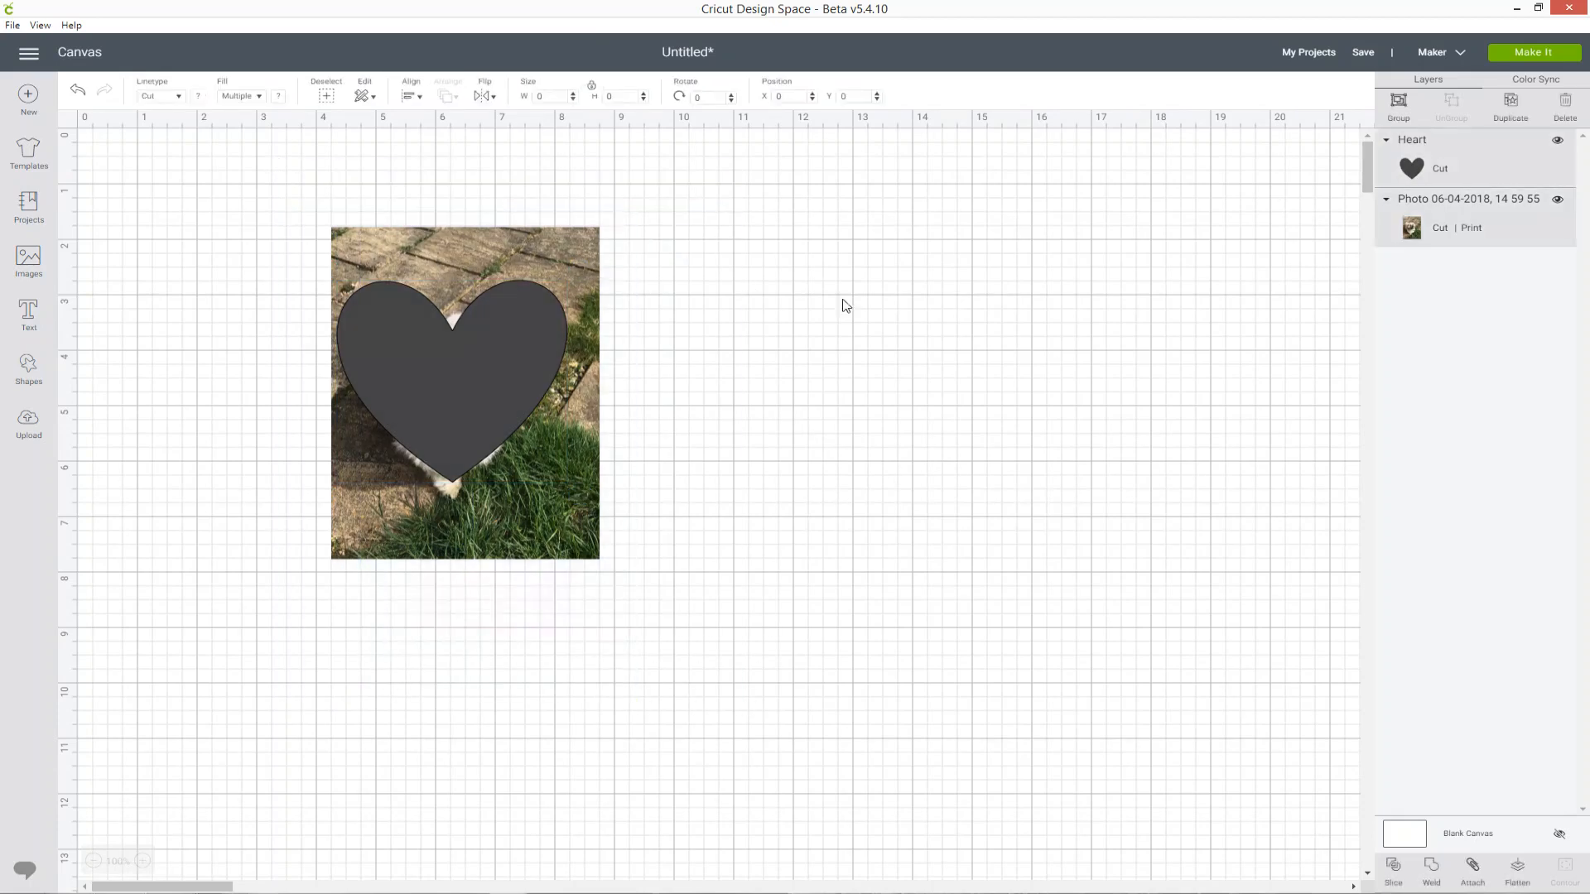
Step: Slice the heart from the dog photo and hide the solid heart and holed photo
{"action": "left_click", "coordinate": [464, 392]}
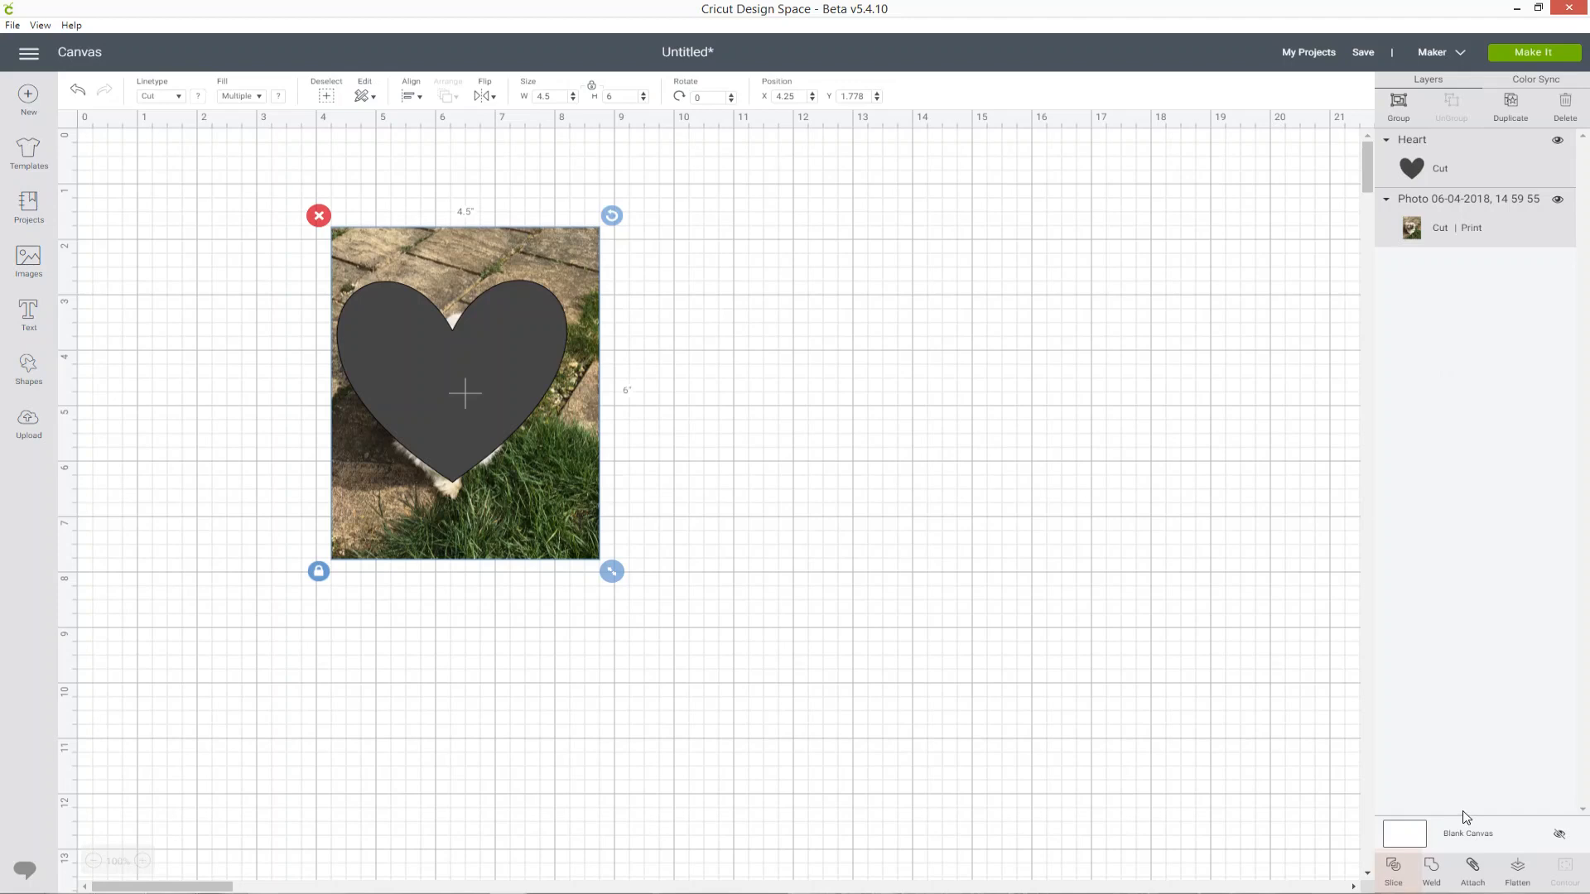
{"action": "mouse_move", "coordinate": [1392, 870]}
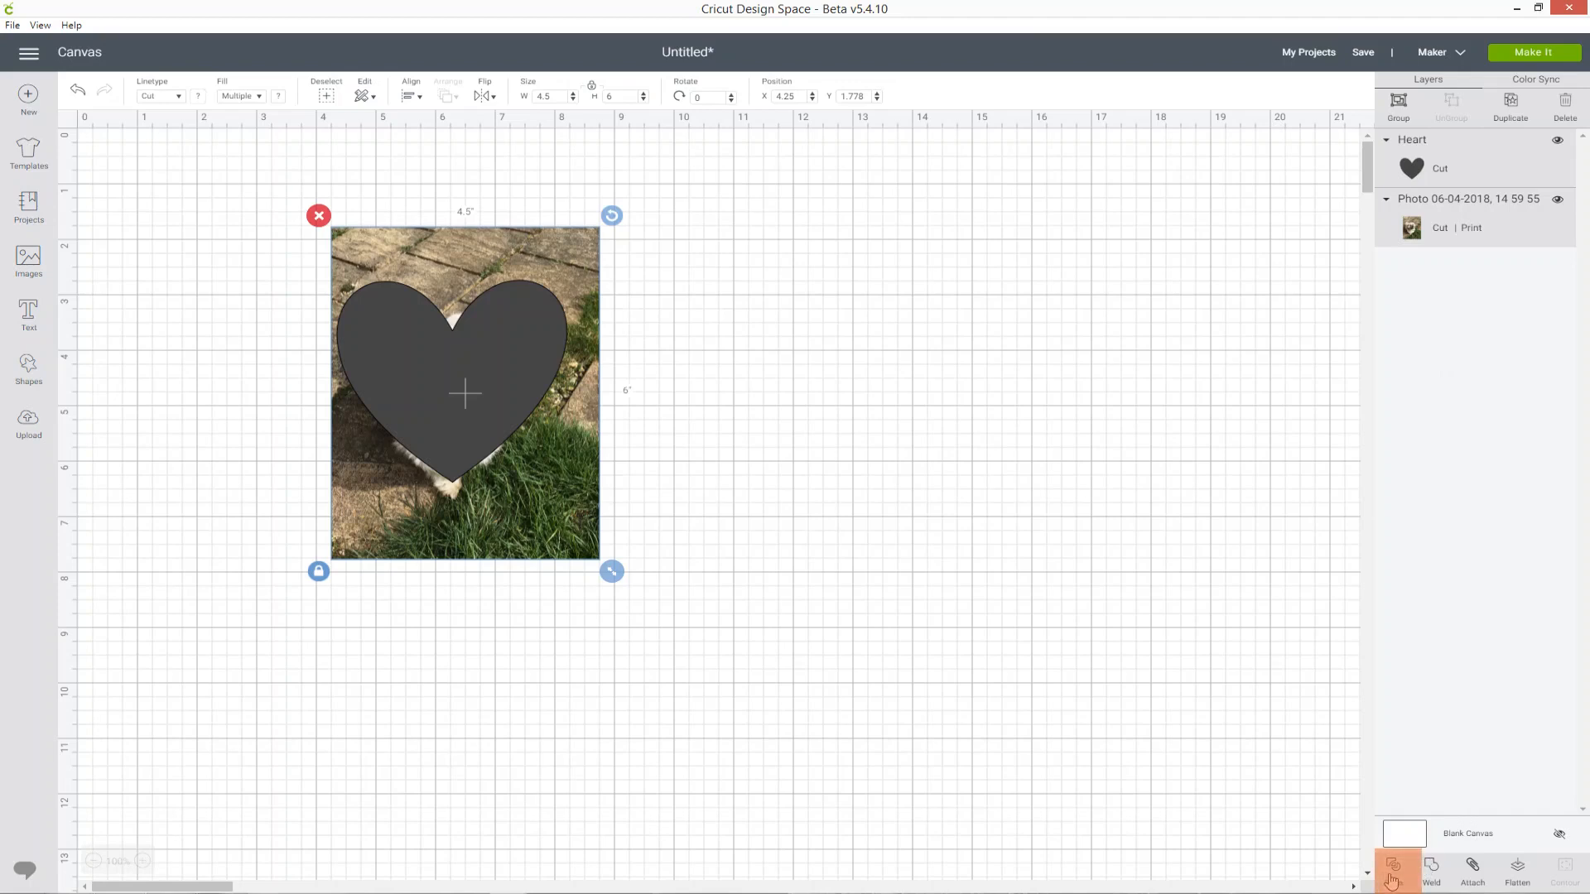
{"action": "left_click", "coordinate": [1393, 870]}
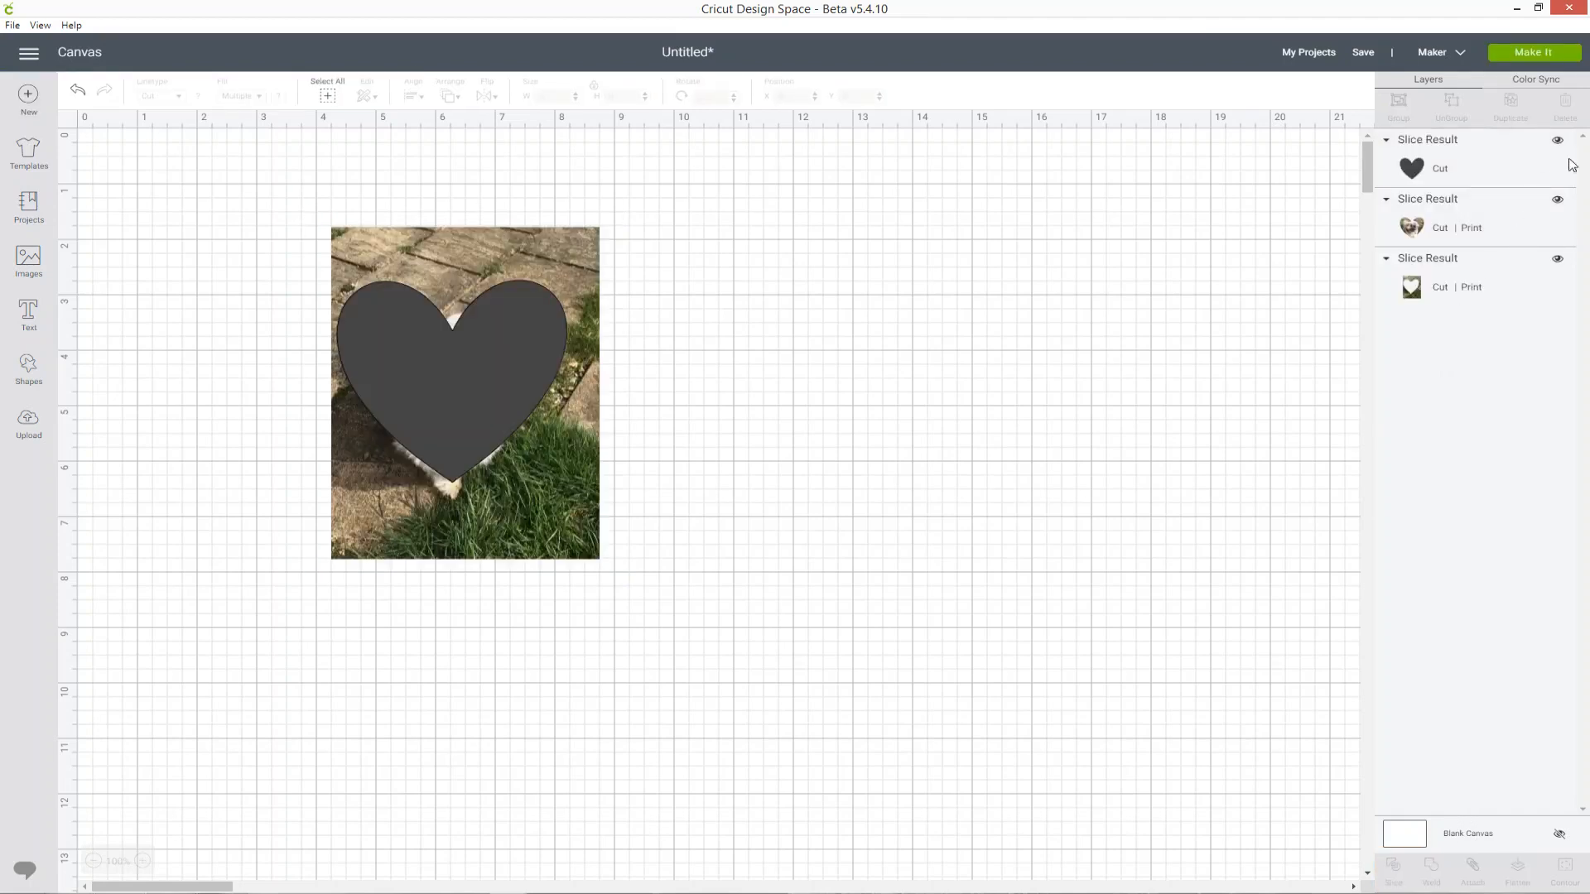
{"action": "left_click", "coordinate": [1558, 140]}
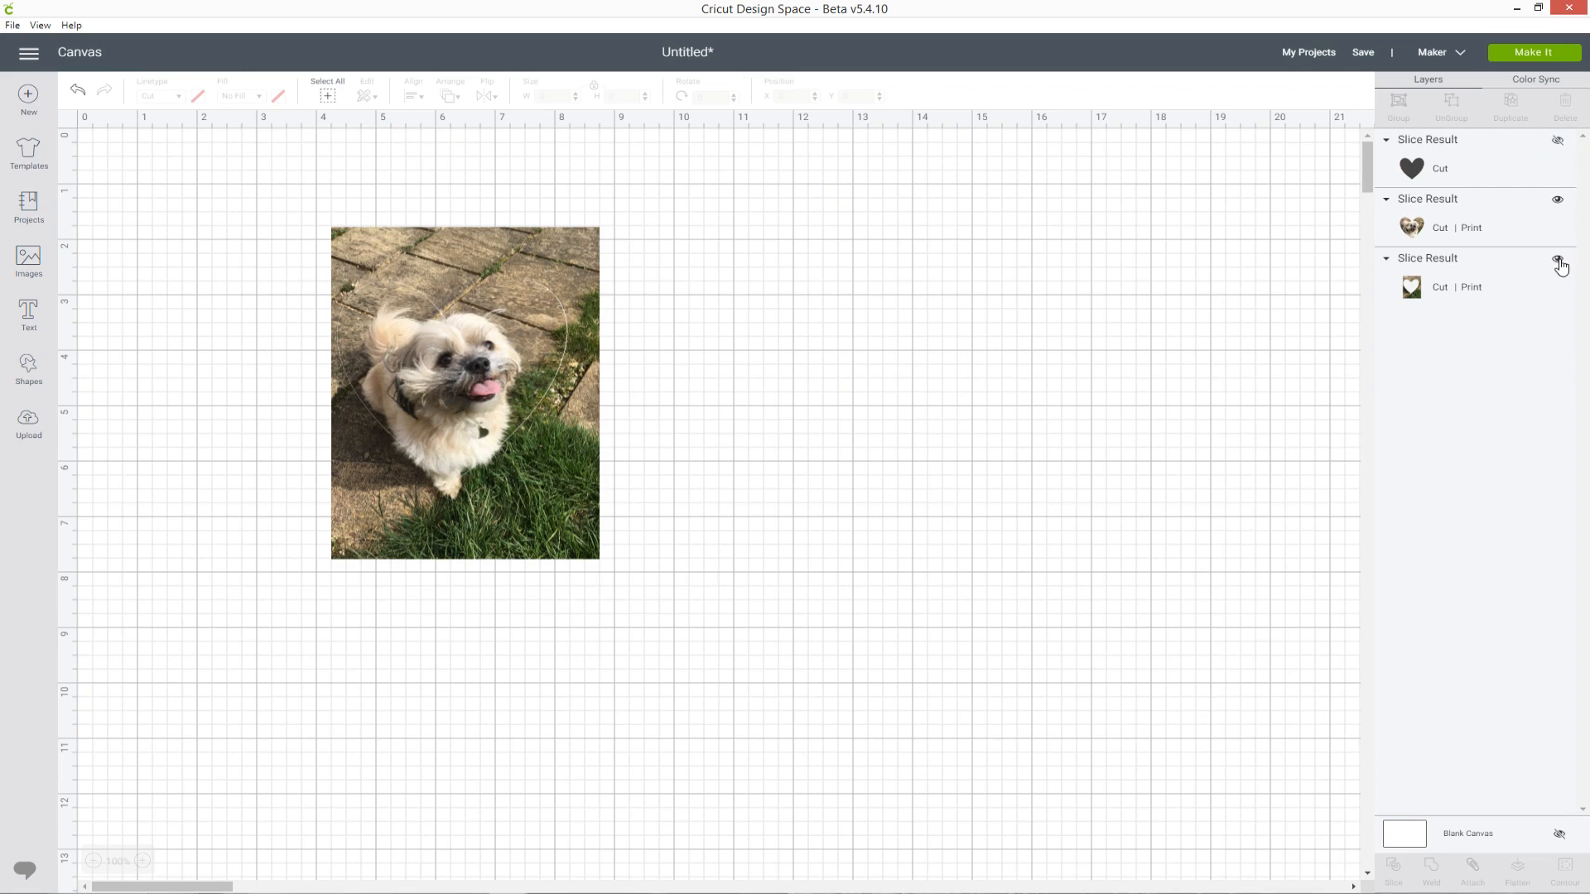
{"action": "left_click", "coordinate": [1558, 265]}
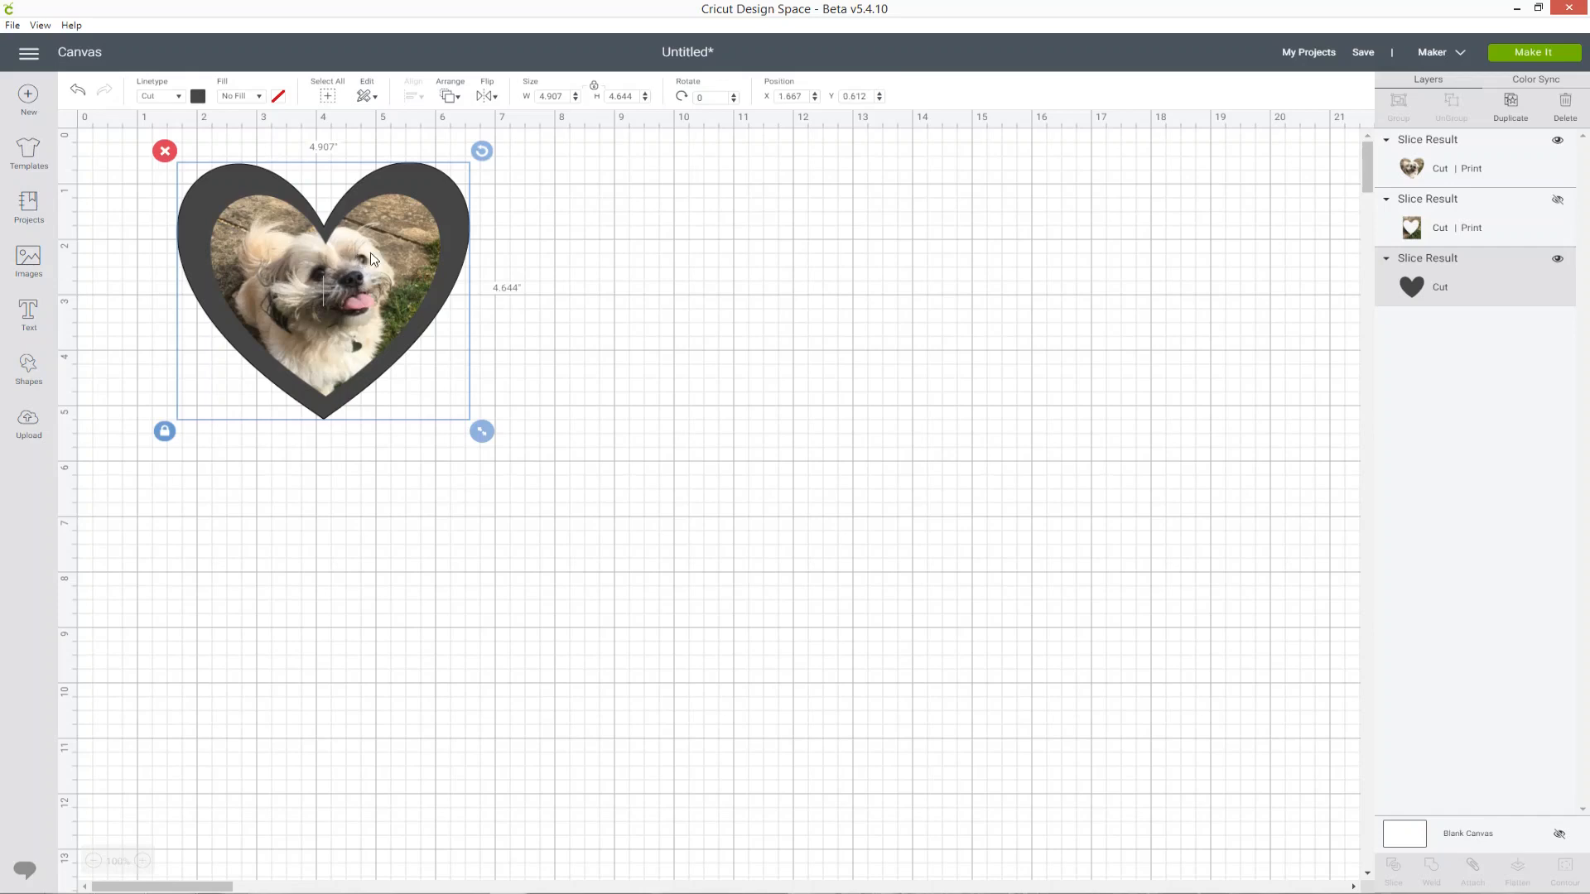
Step: Select the dark heart frame layer and colour it red
{"action": "left_click", "coordinate": [763, 380]}
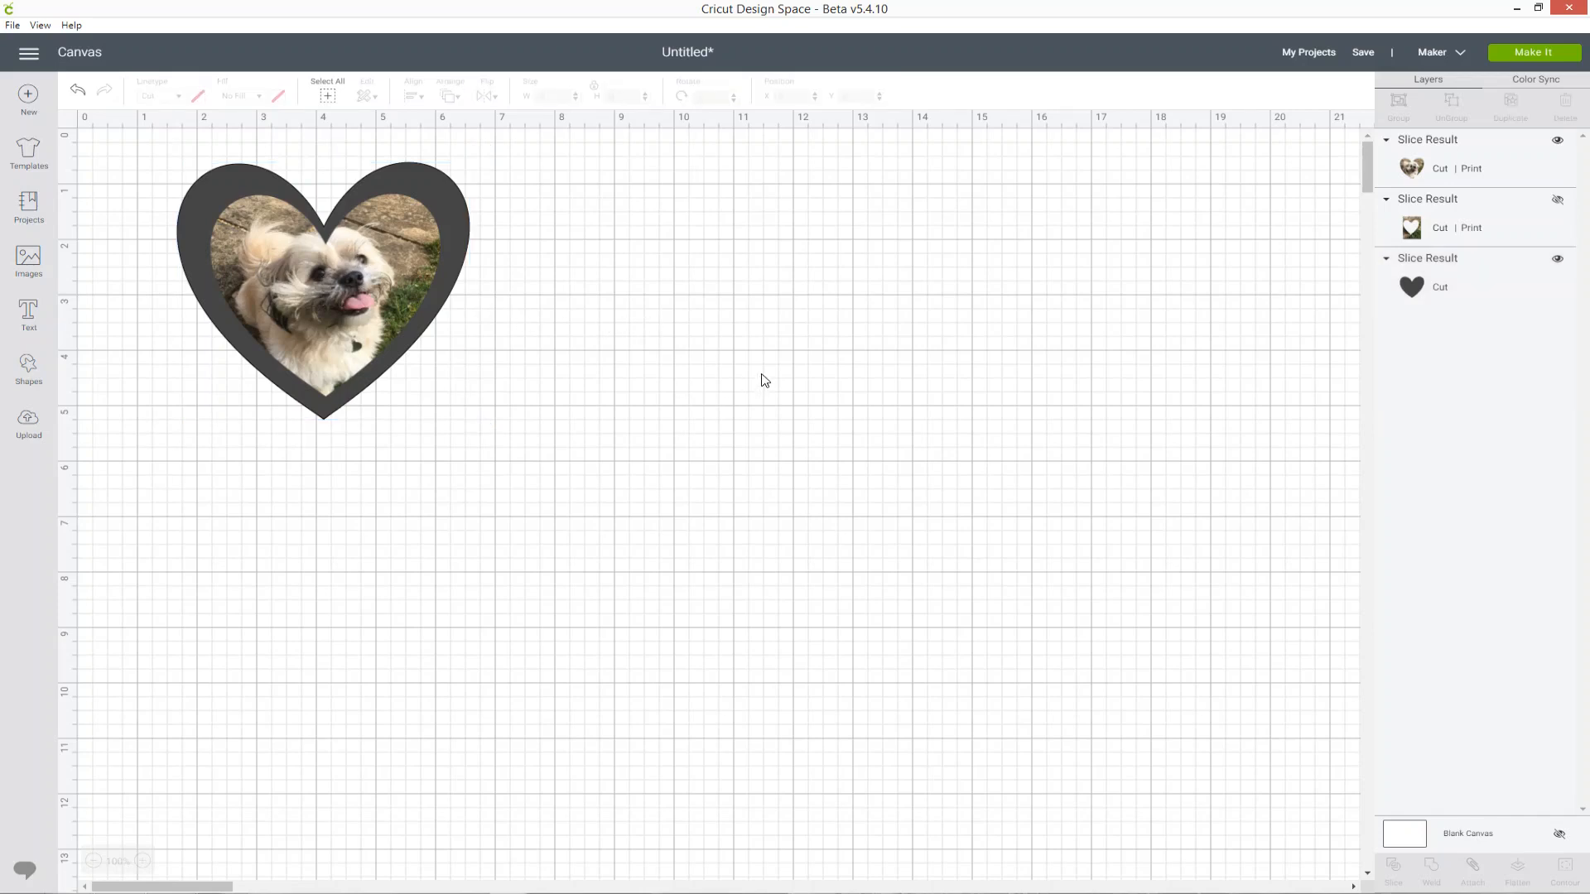
{"action": "mouse_move", "coordinate": [692, 362]}
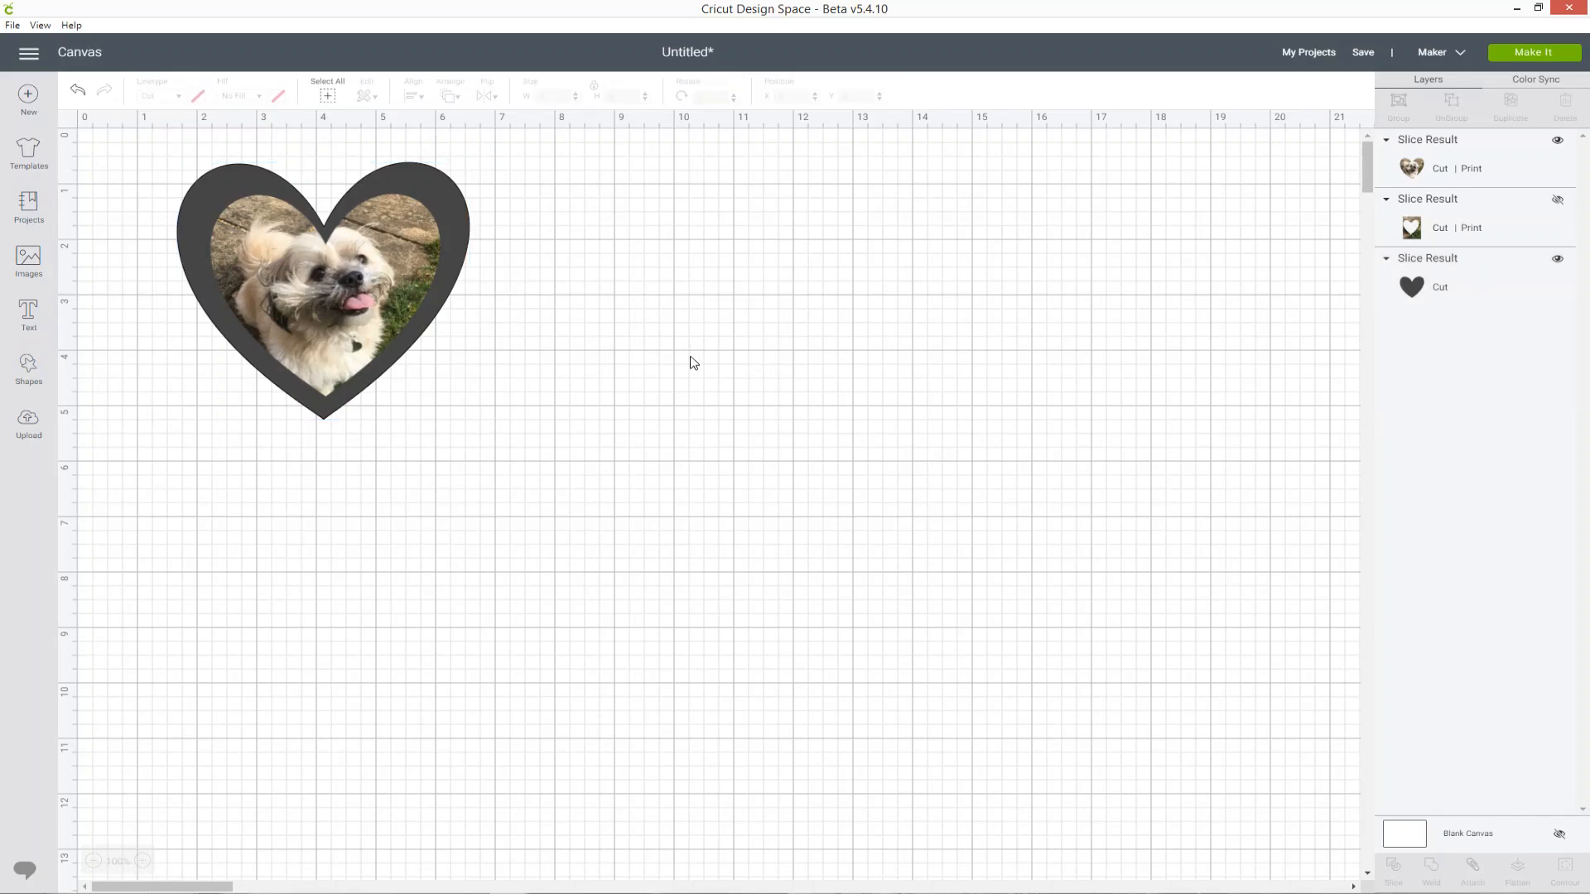
{"action": "left_click", "coordinate": [198, 95]}
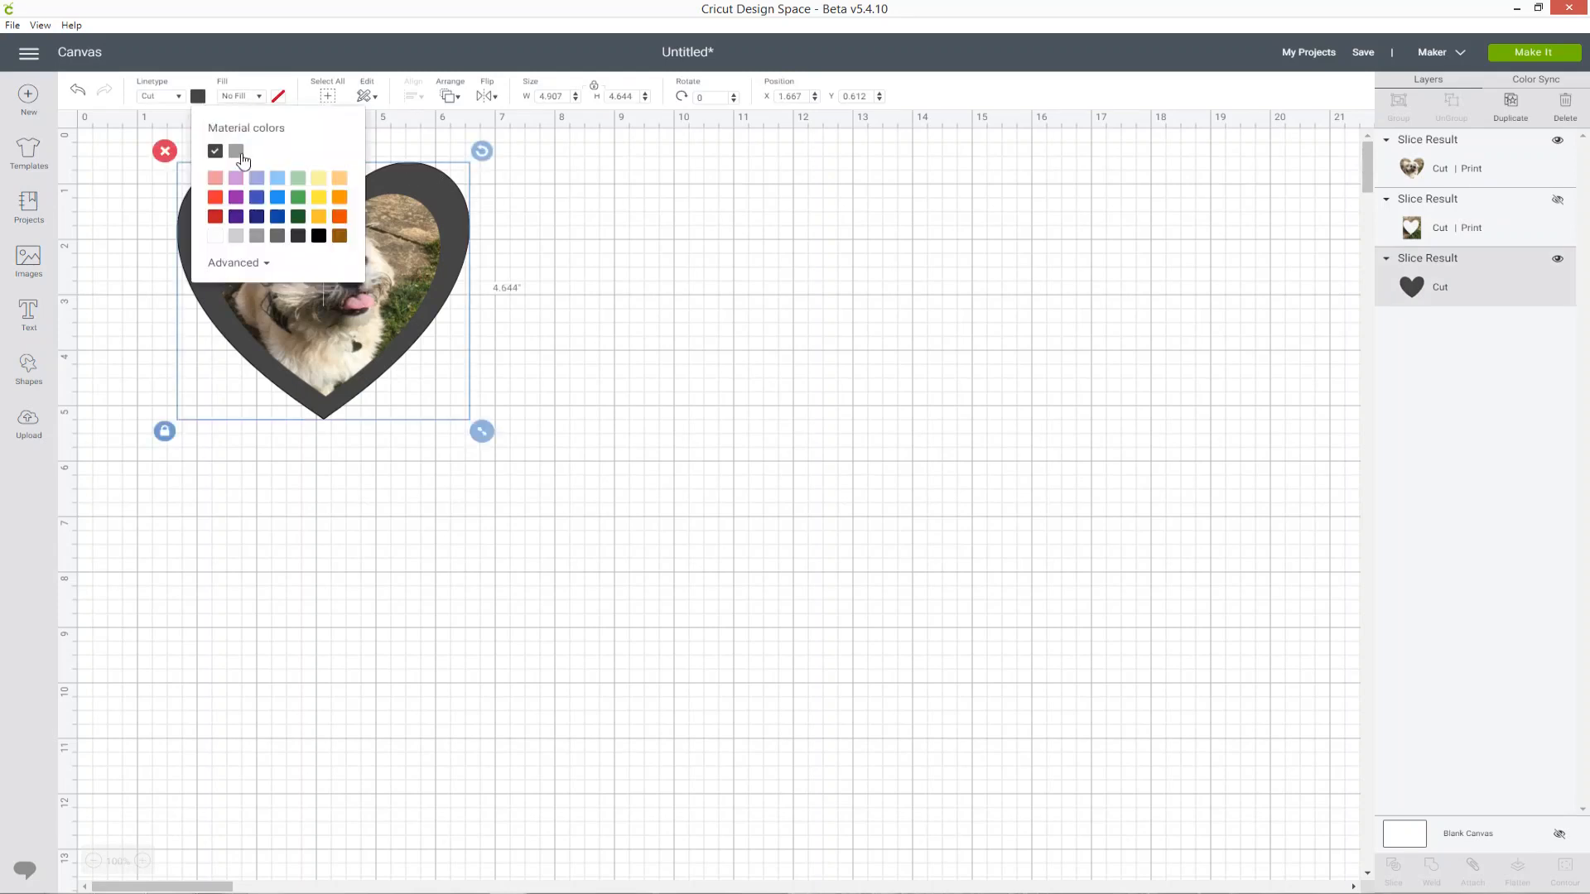
{"action": "left_click", "coordinate": [216, 177]}
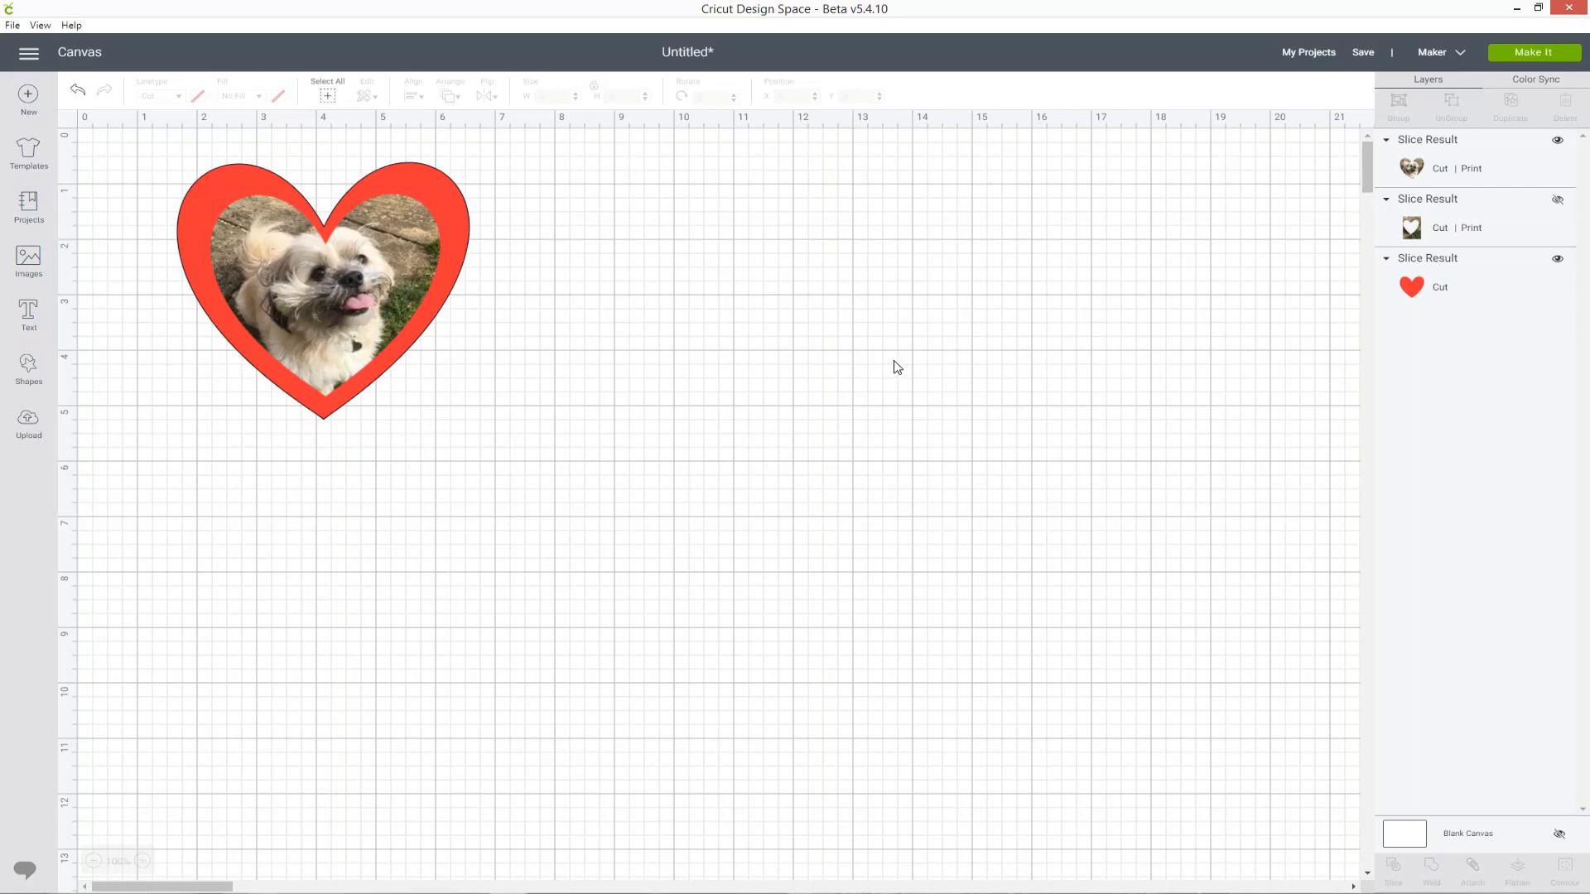
{"action": "mouse_move", "coordinate": [904, 362]}
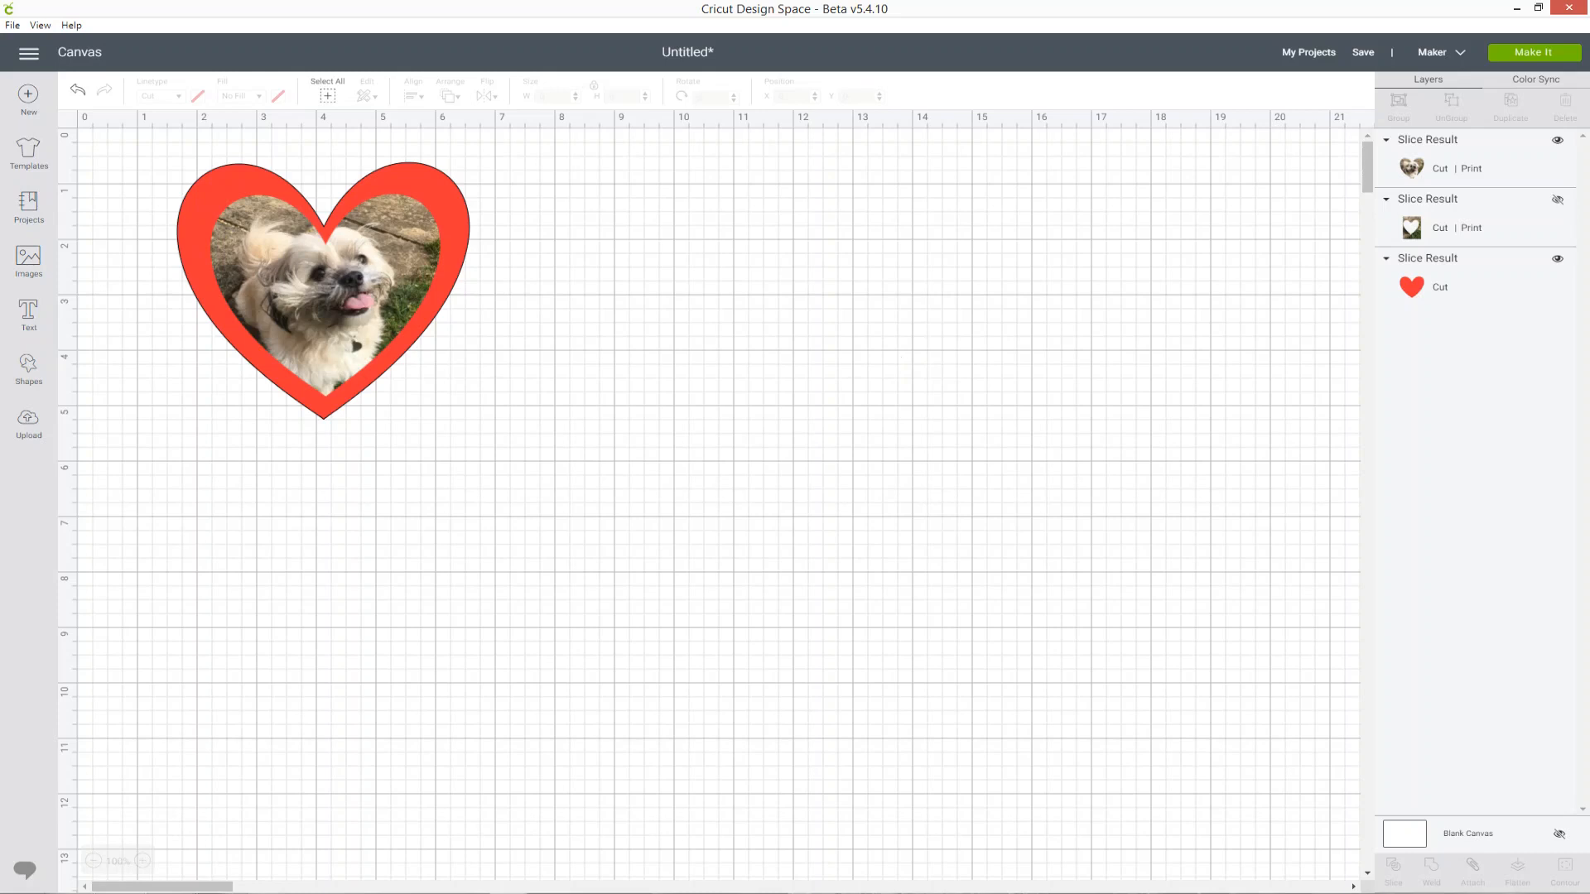
{"action": "mouse_move", "coordinate": [1019, 406]}
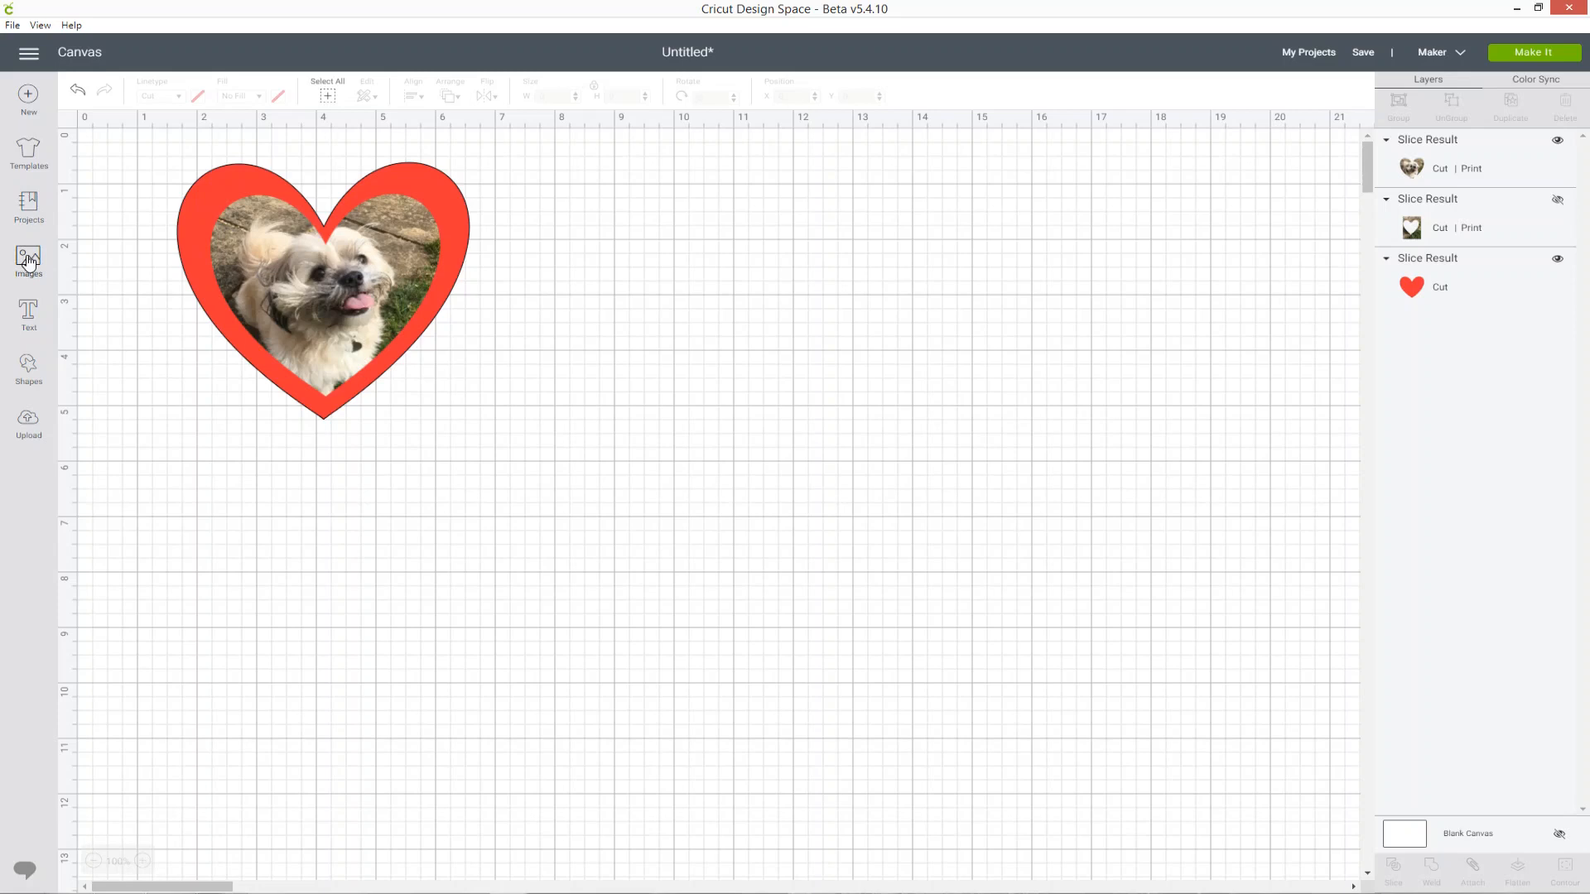
Step: Find the yellow label with navy border in Images and insert it
{"action": "left_click", "coordinate": [29, 258]}
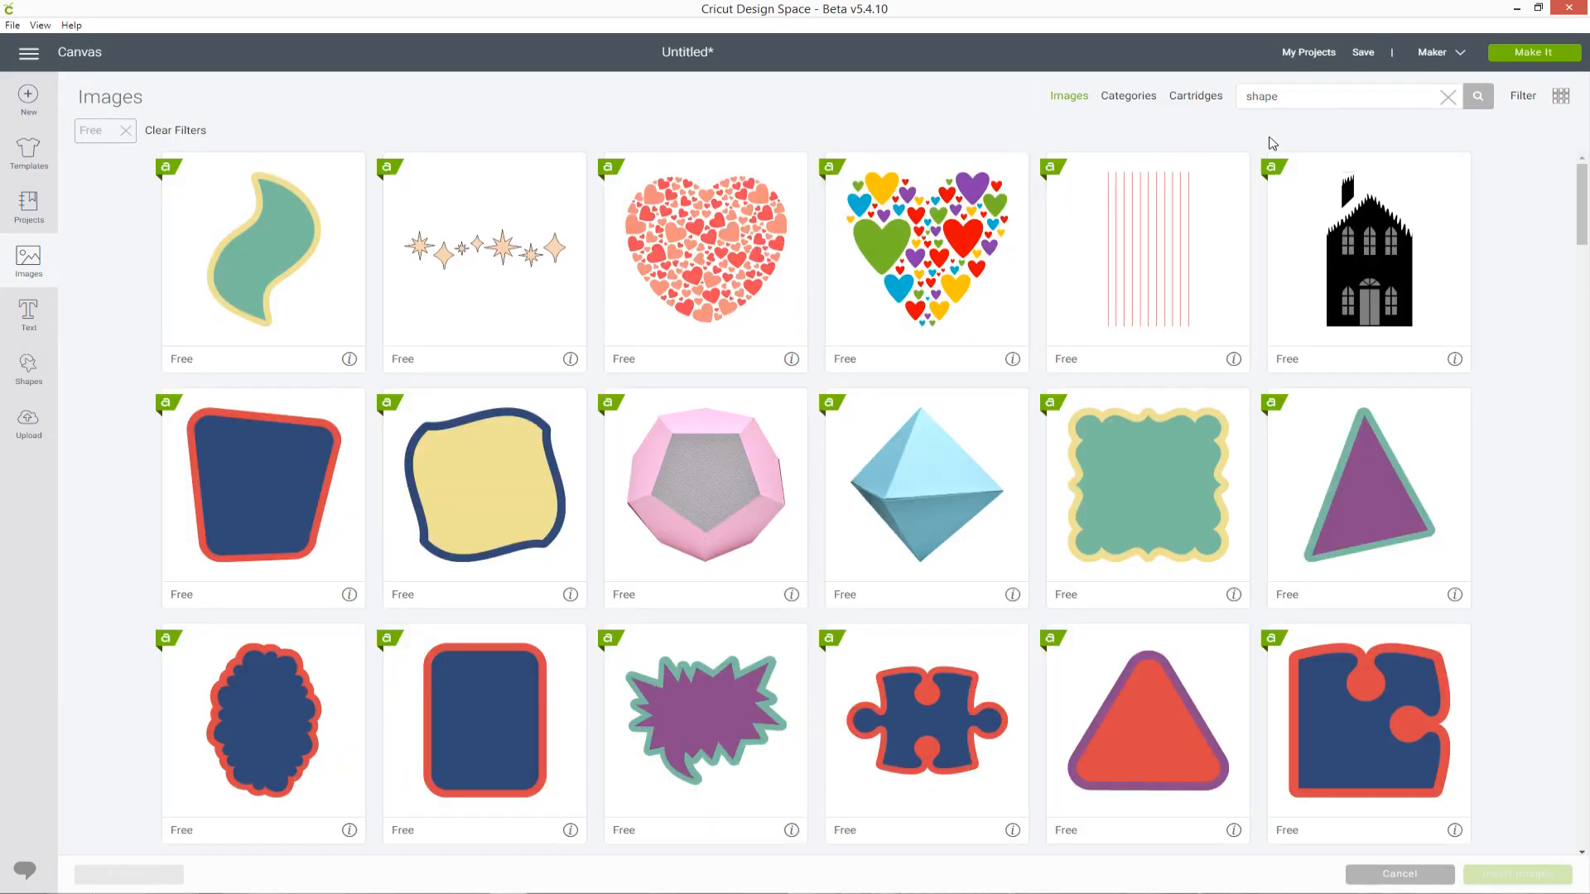
{"action": "scroll", "scroll_direction": "down", "scroll_amount": 3}
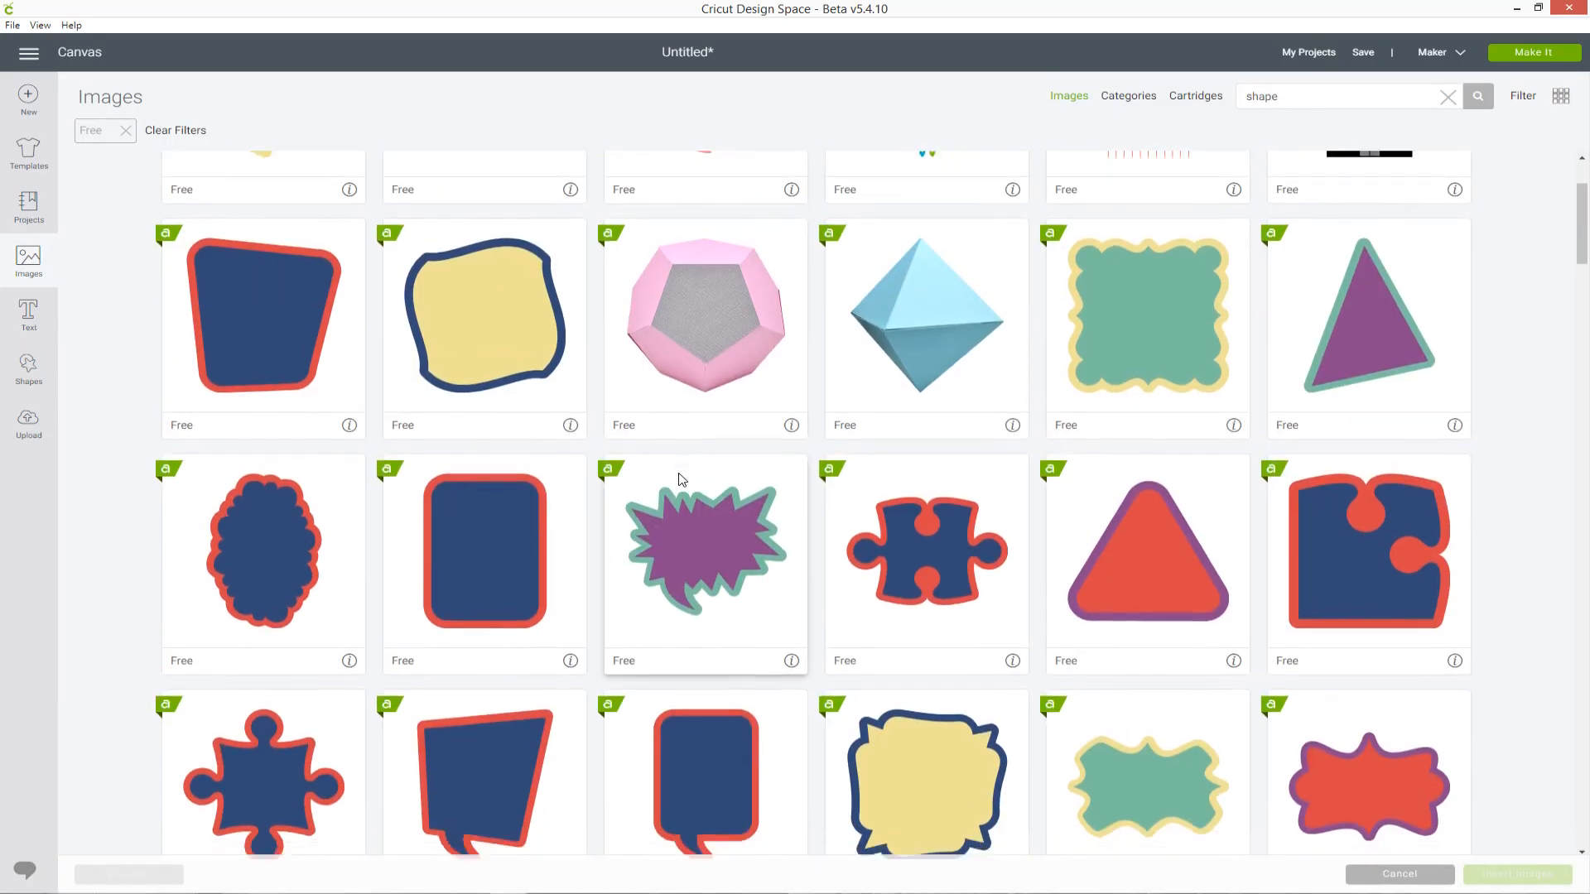
{"action": "scroll", "scroll_direction": "down", "scroll_amount": 3}
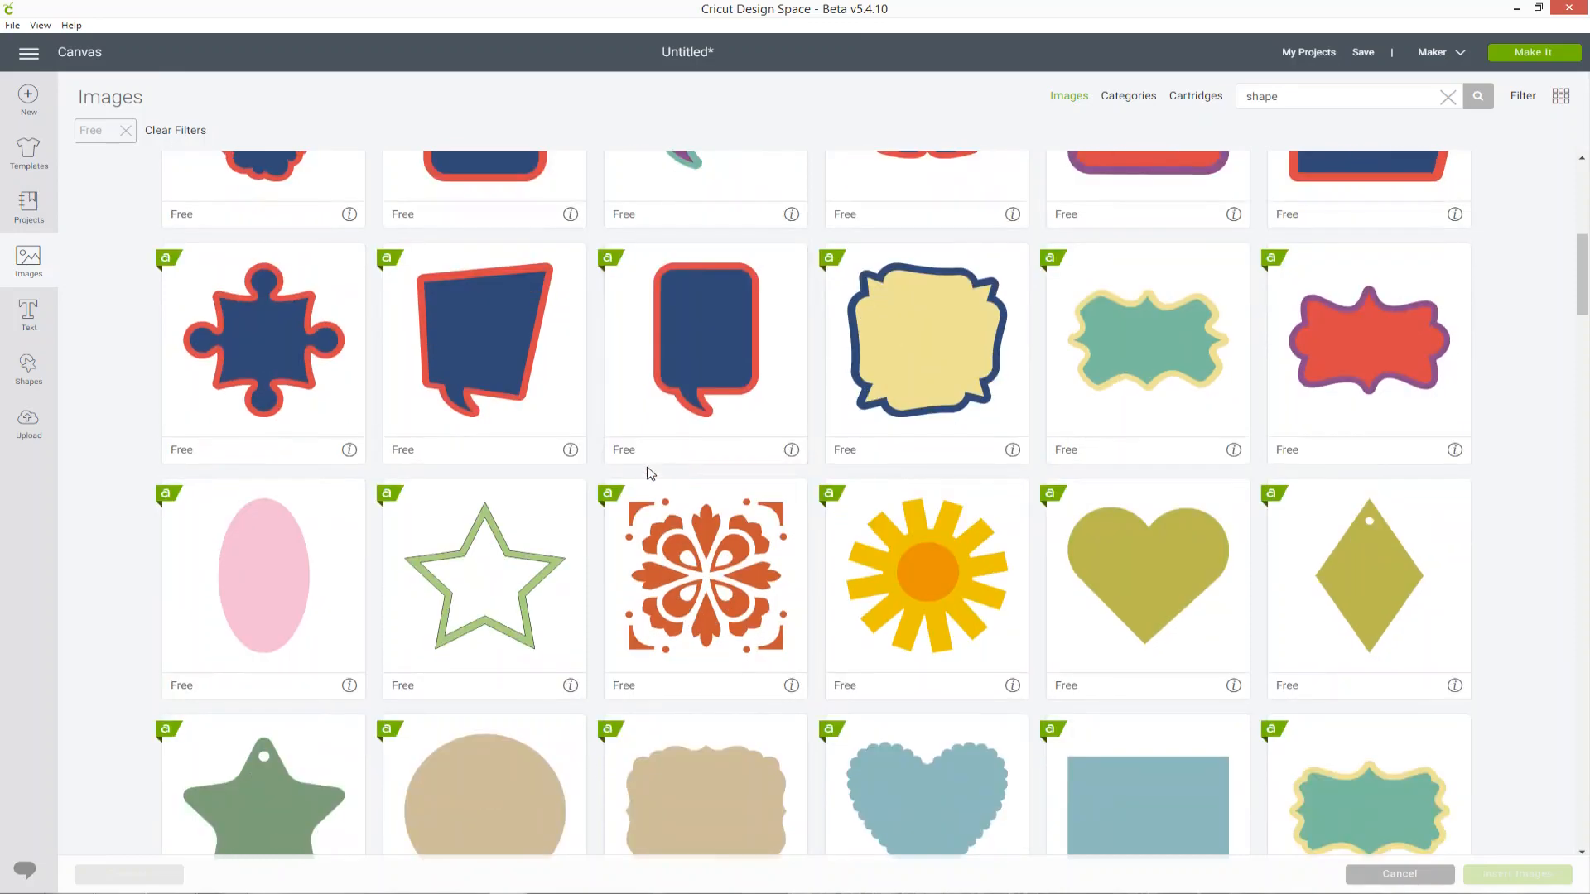
{"action": "scroll", "scroll_direction": "down", "scroll_amount": 3}
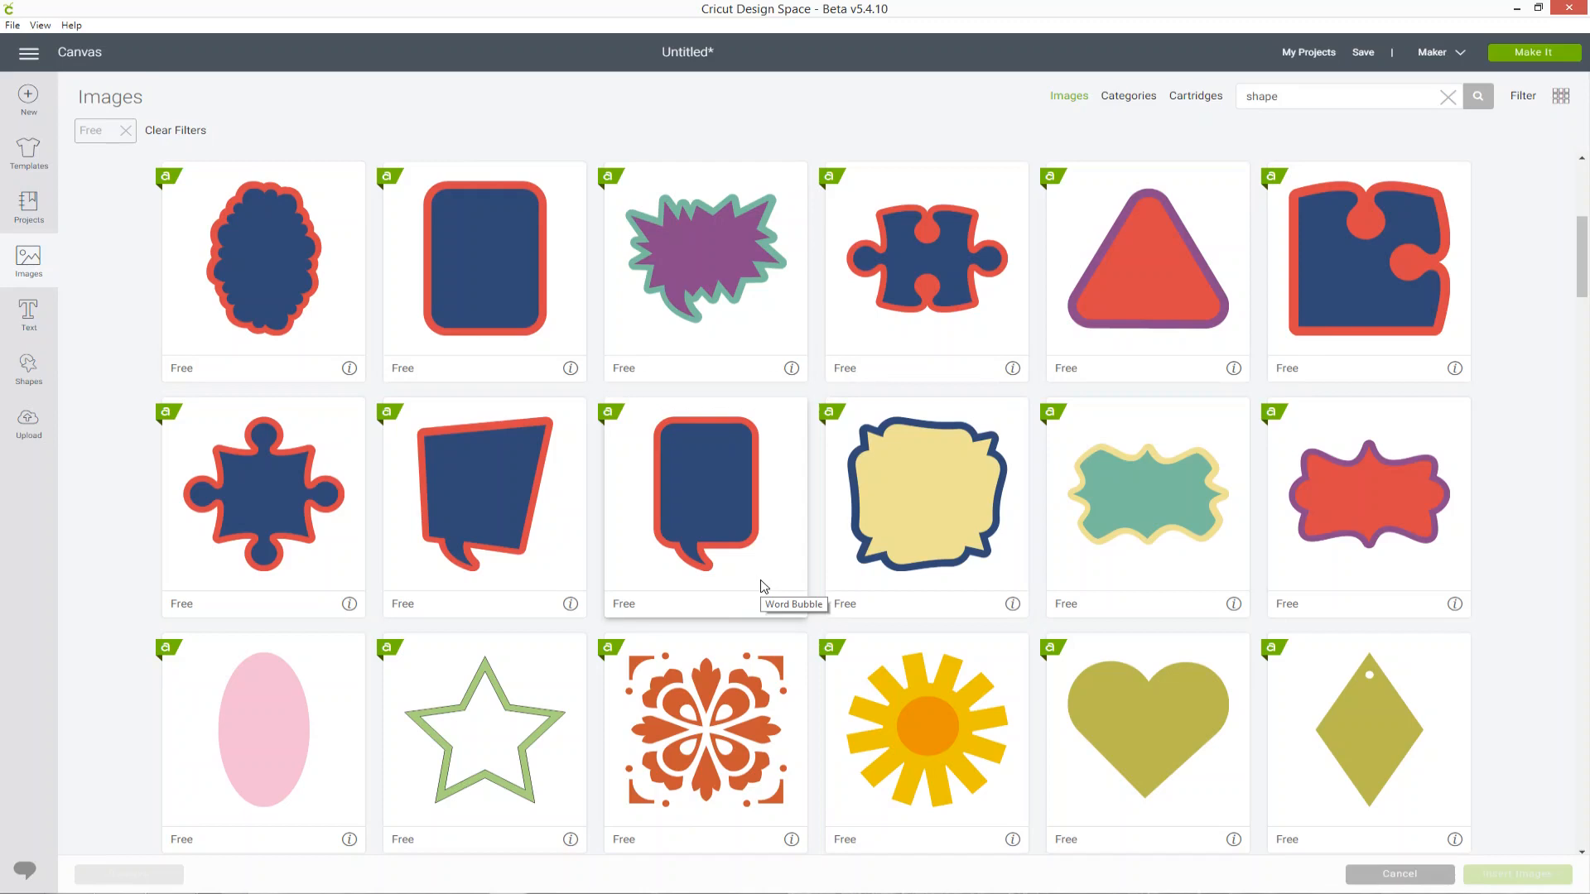
{"action": "left_click", "coordinate": [924, 497]}
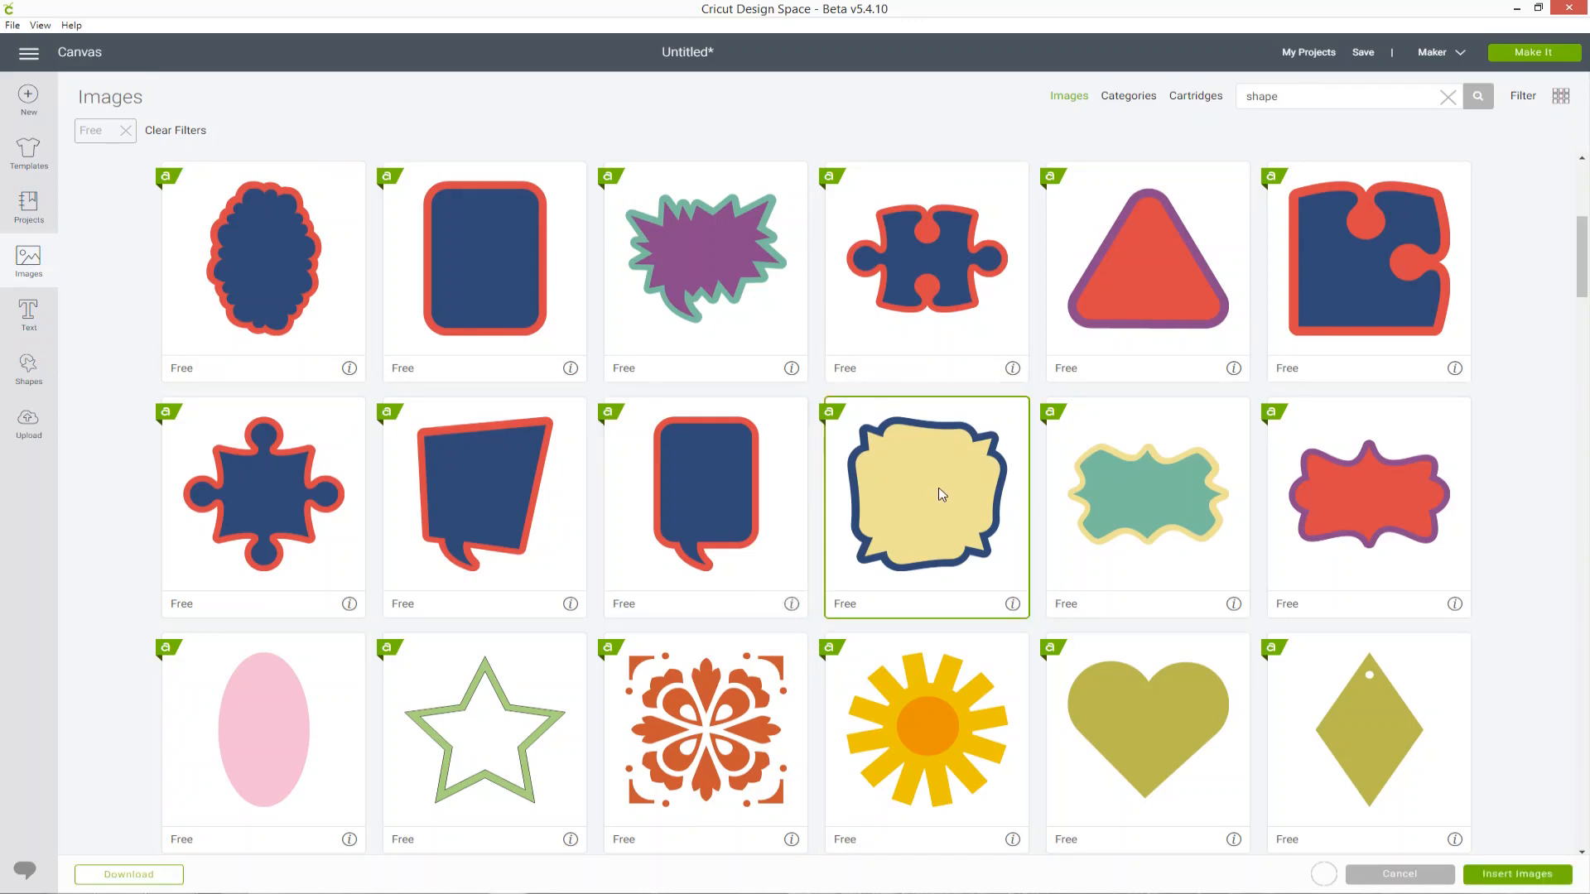
{"action": "left_click", "coordinate": [1515, 875]}
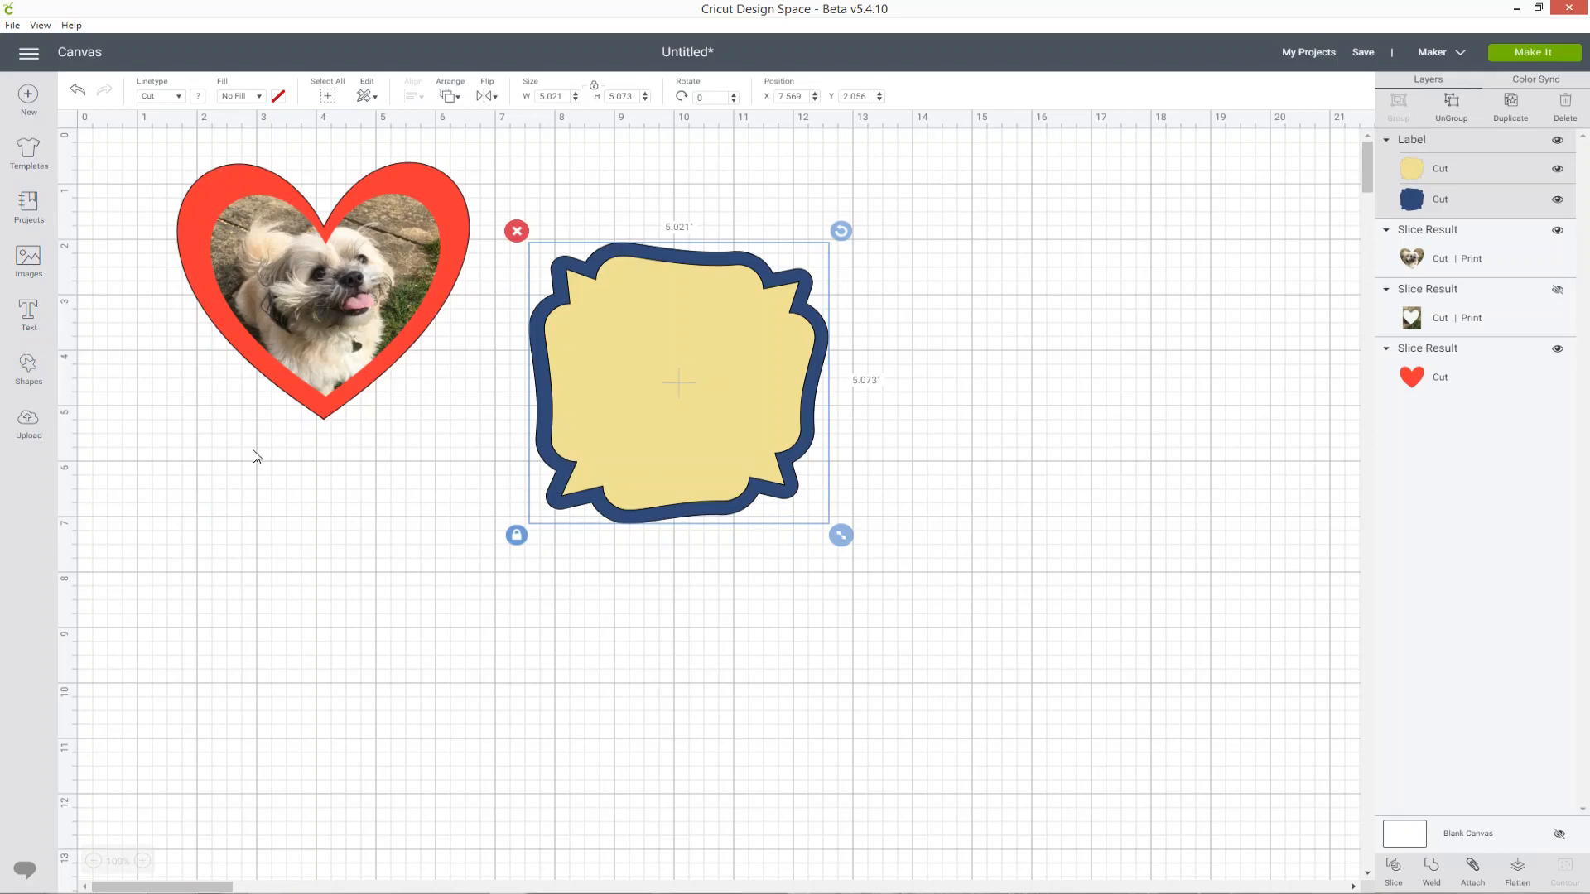
Step: Upload the dog-with-football photo and save it as pattern 'freddie football'
{"action": "left_click", "coordinate": [28, 419]}
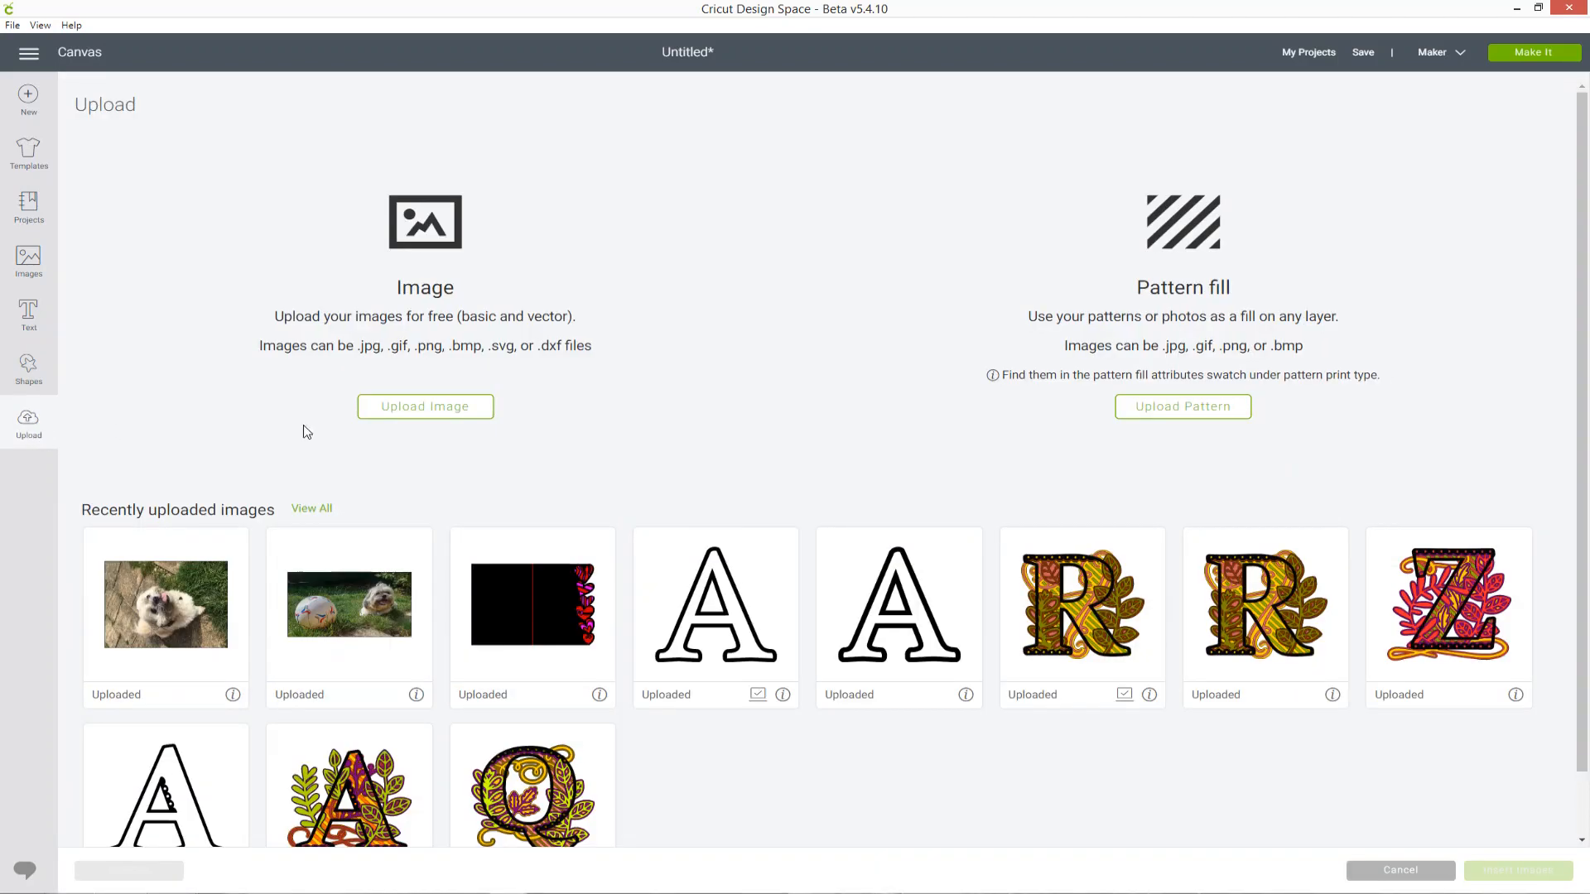
{"action": "mouse_move", "coordinate": [1171, 417]}
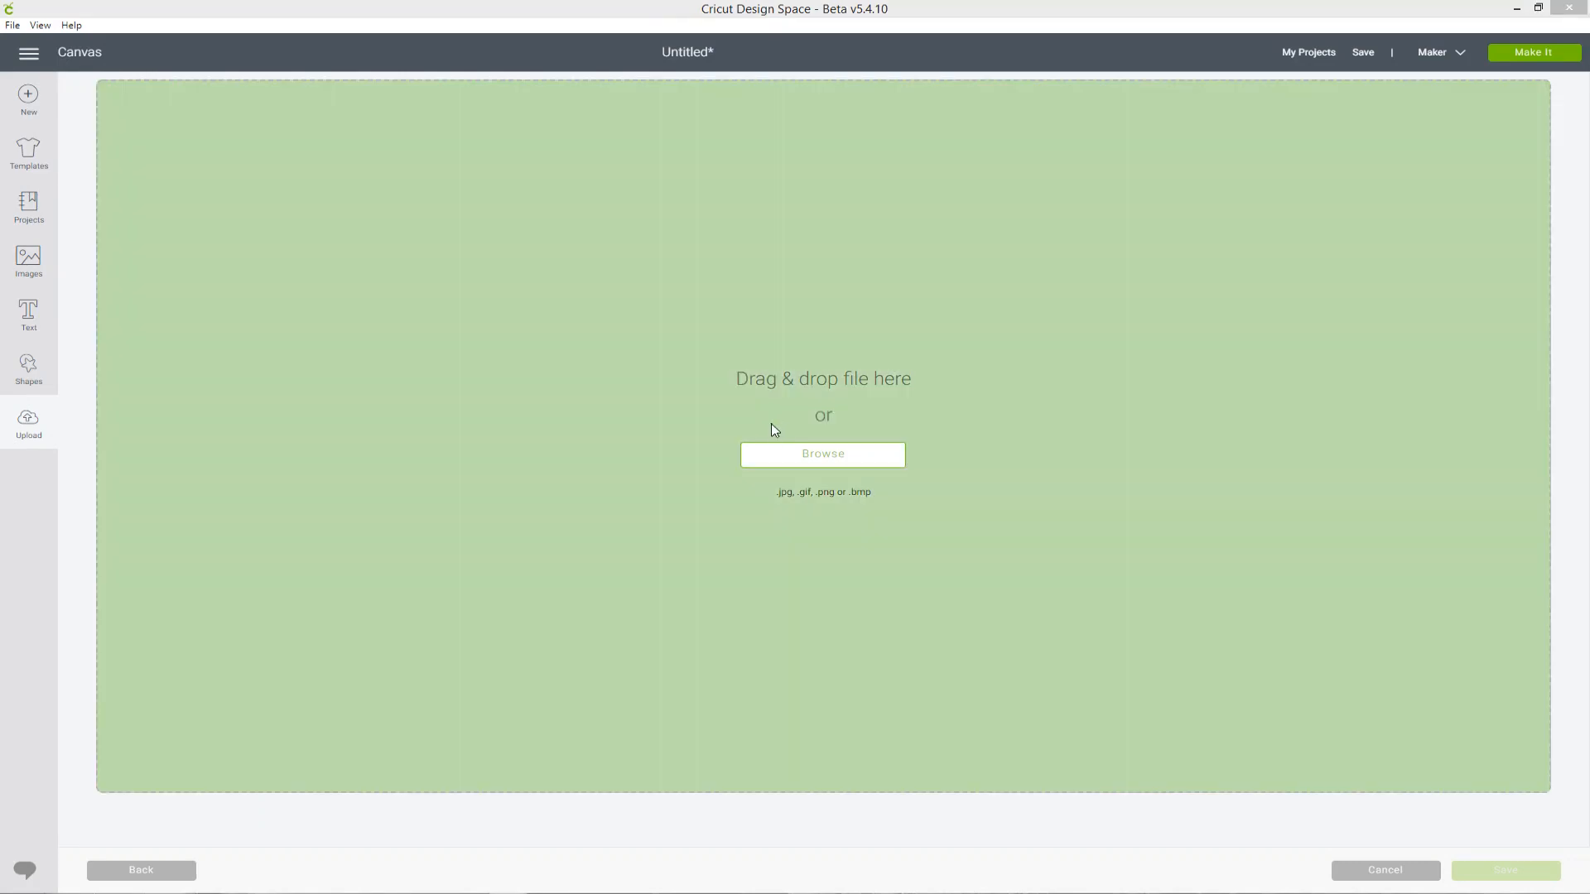
{"action": "left_click", "coordinate": [822, 453]}
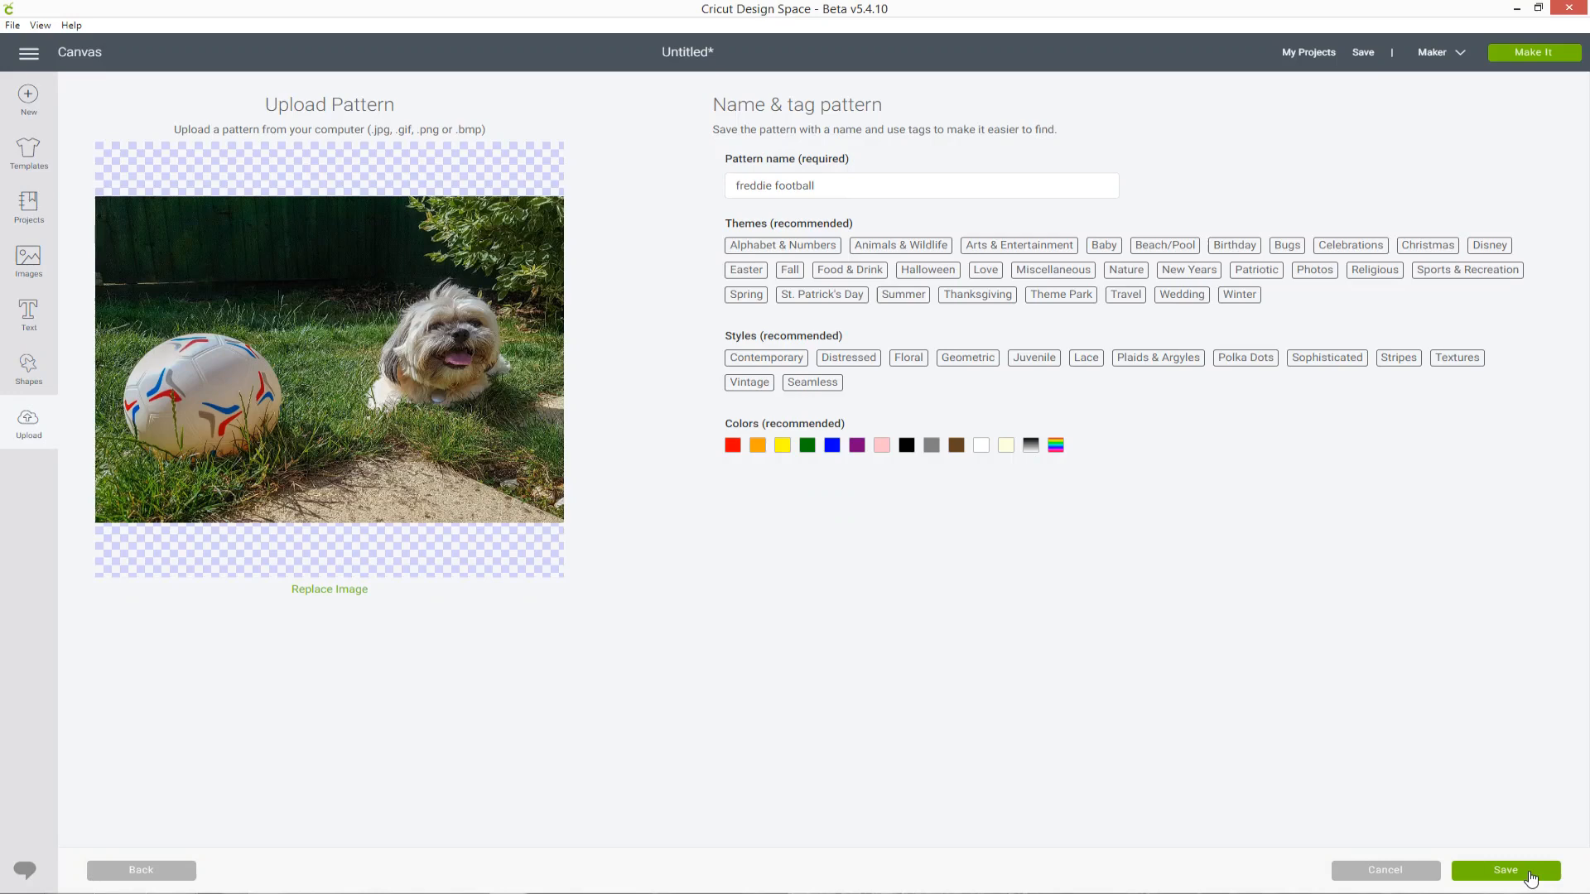
{"action": "left_click", "coordinate": [1505, 870]}
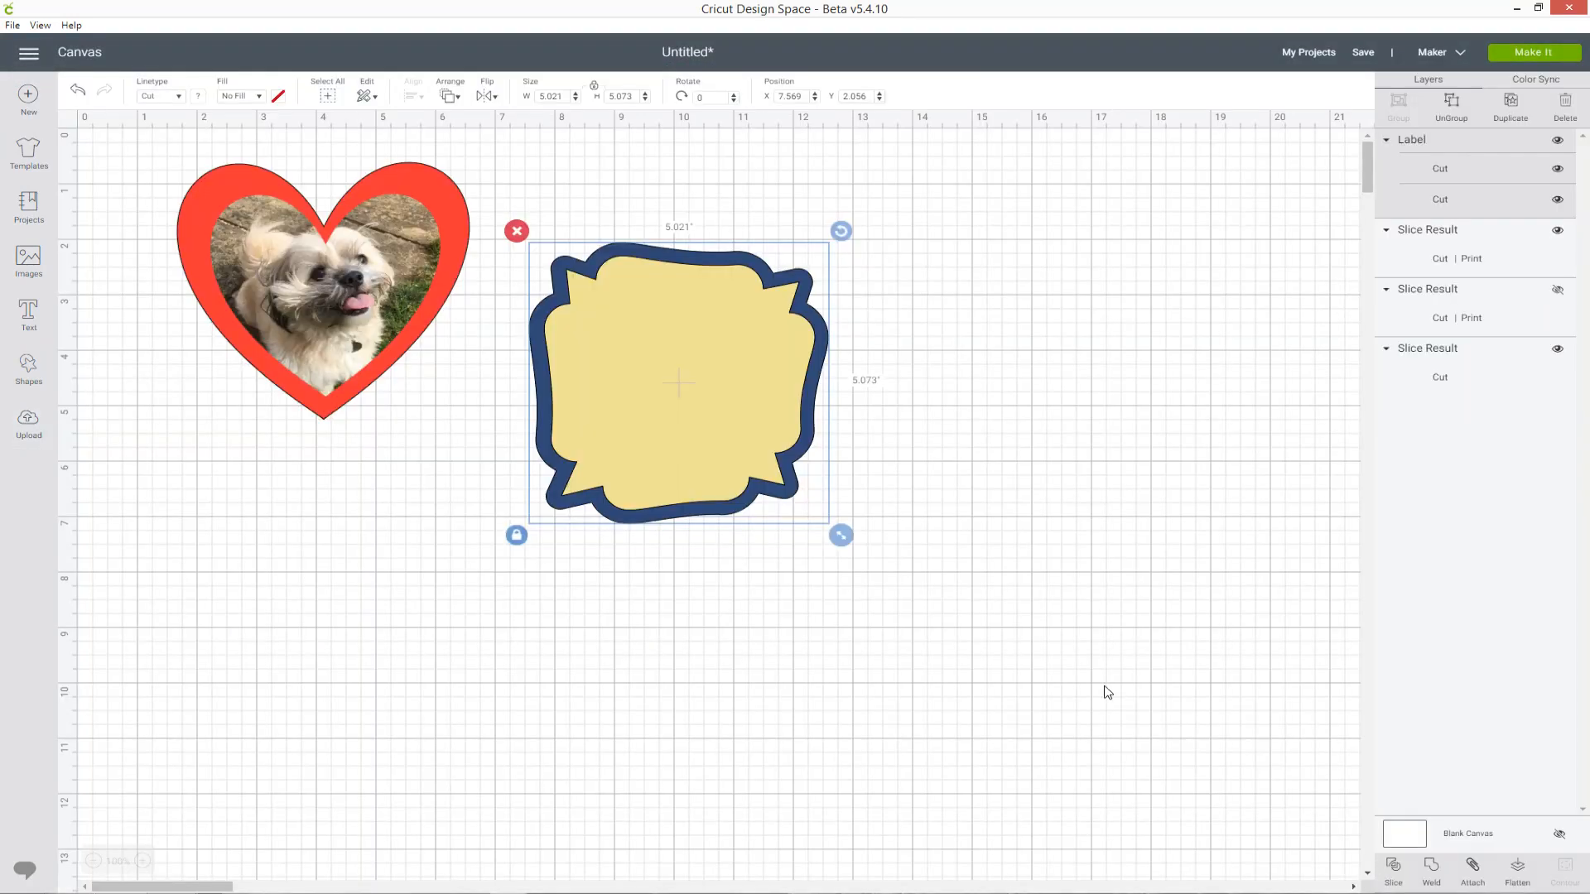
{"action": "mouse_move", "coordinate": [1157, 393]}
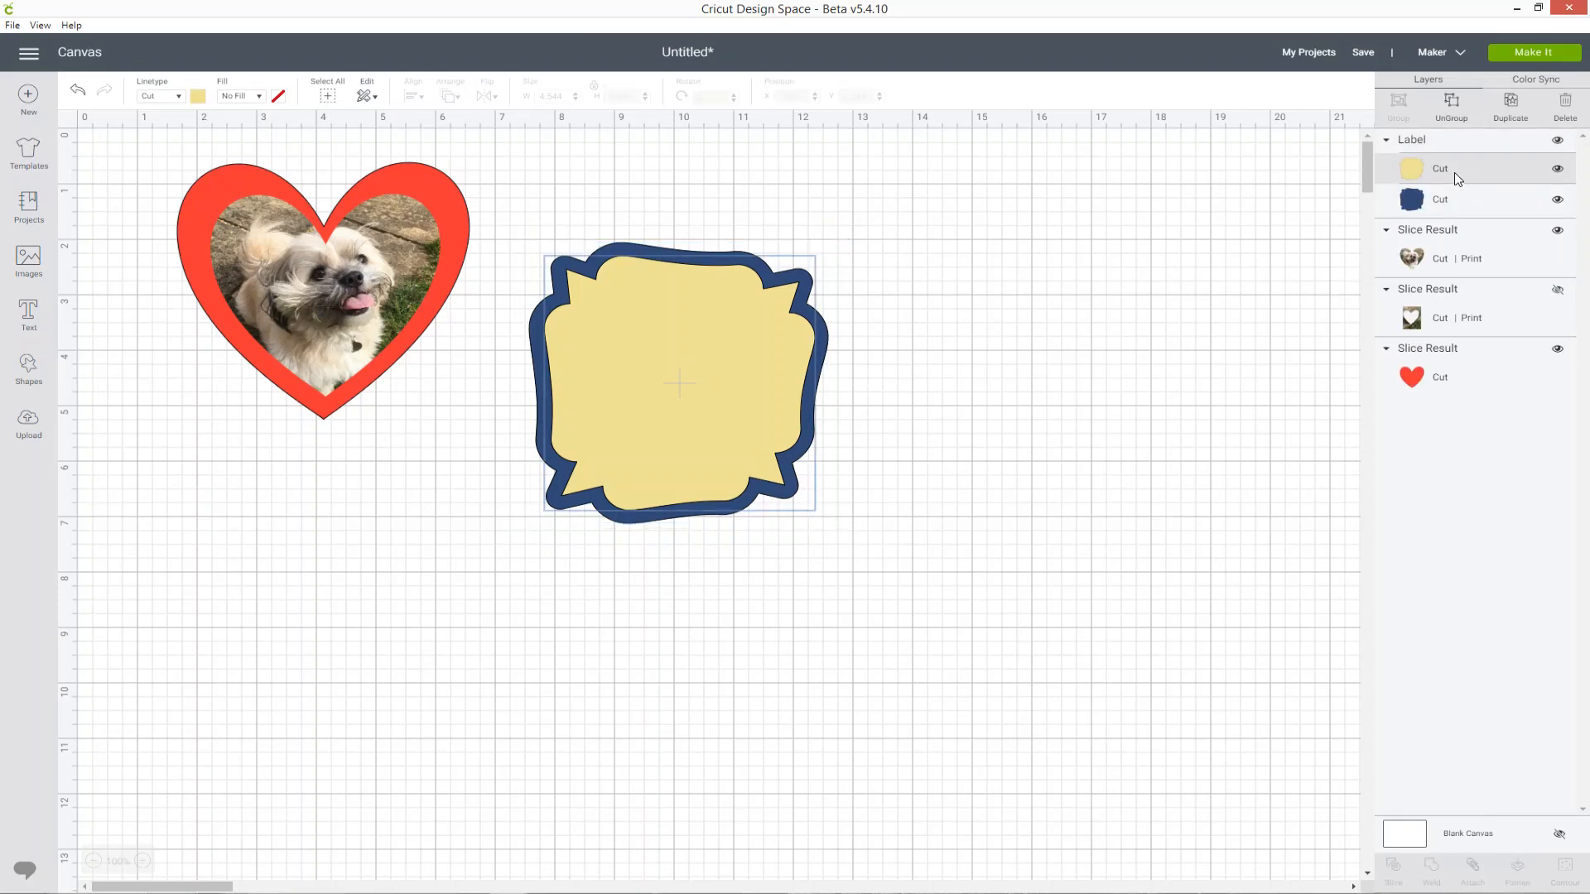
{"action": "mouse_move", "coordinate": [1221, 228]}
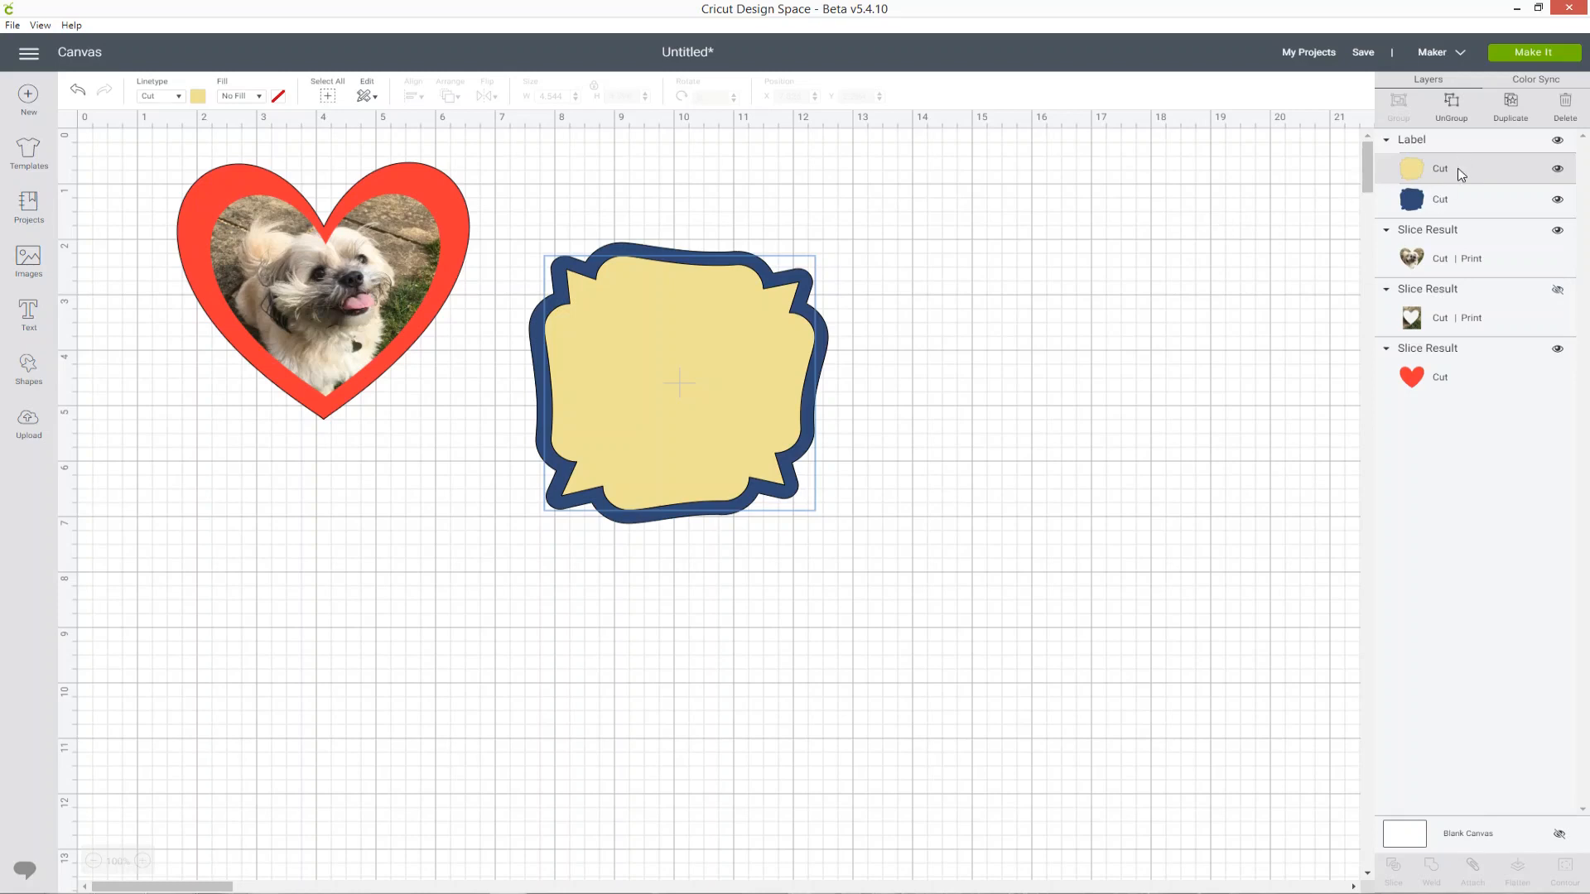
{"action": "mouse_move", "coordinate": [820, 13]}
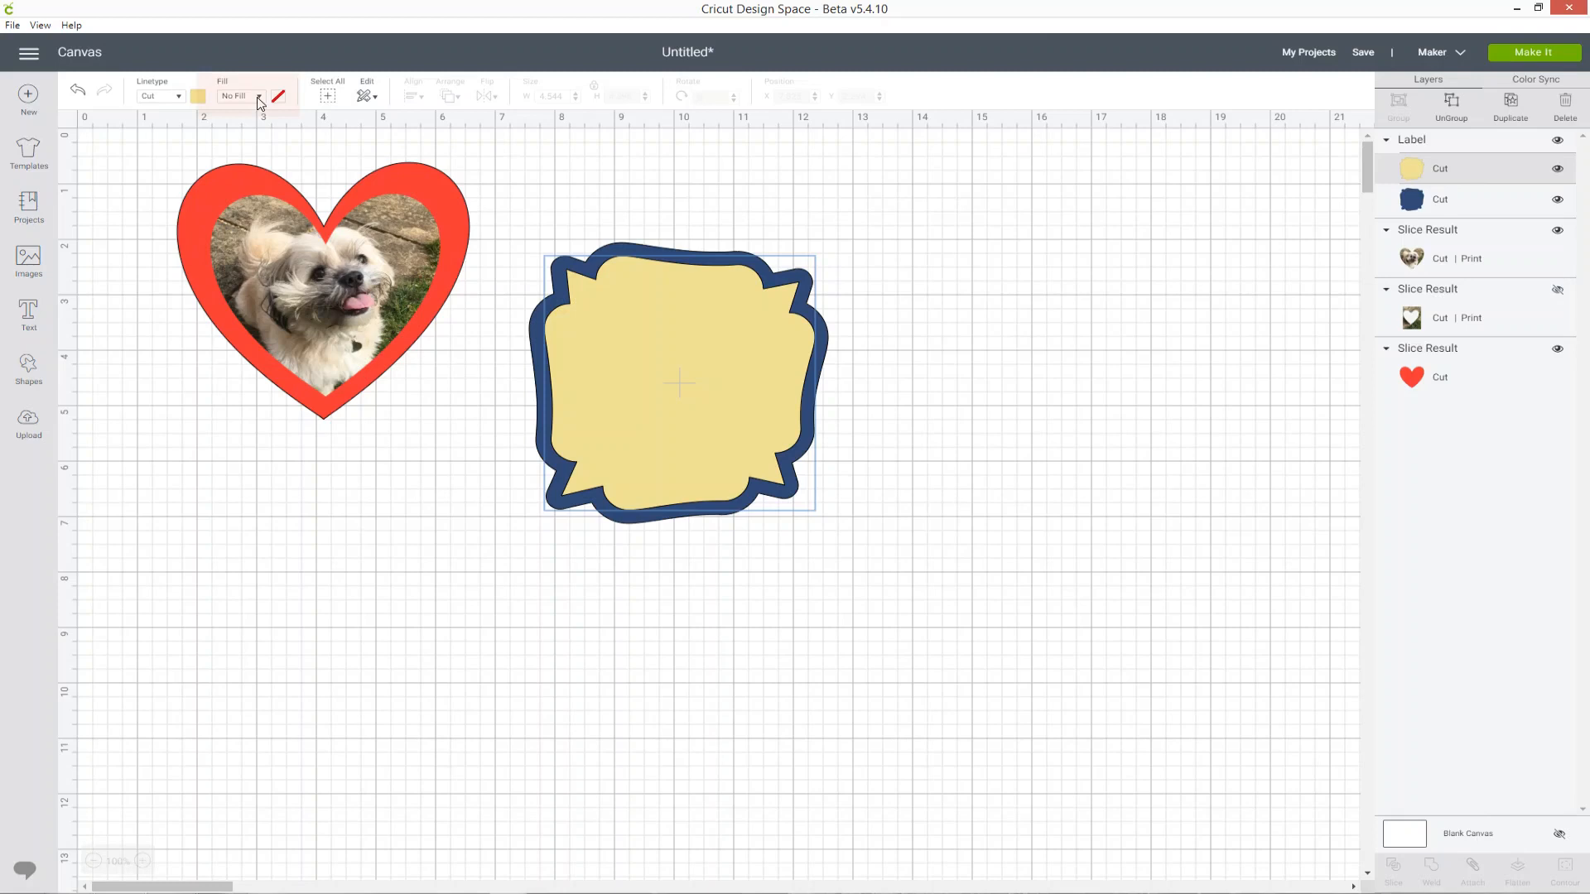
Step: Switch the yellow Label layer's fill to Print and open its swatch options
{"action": "left_click", "coordinate": [234, 95]}
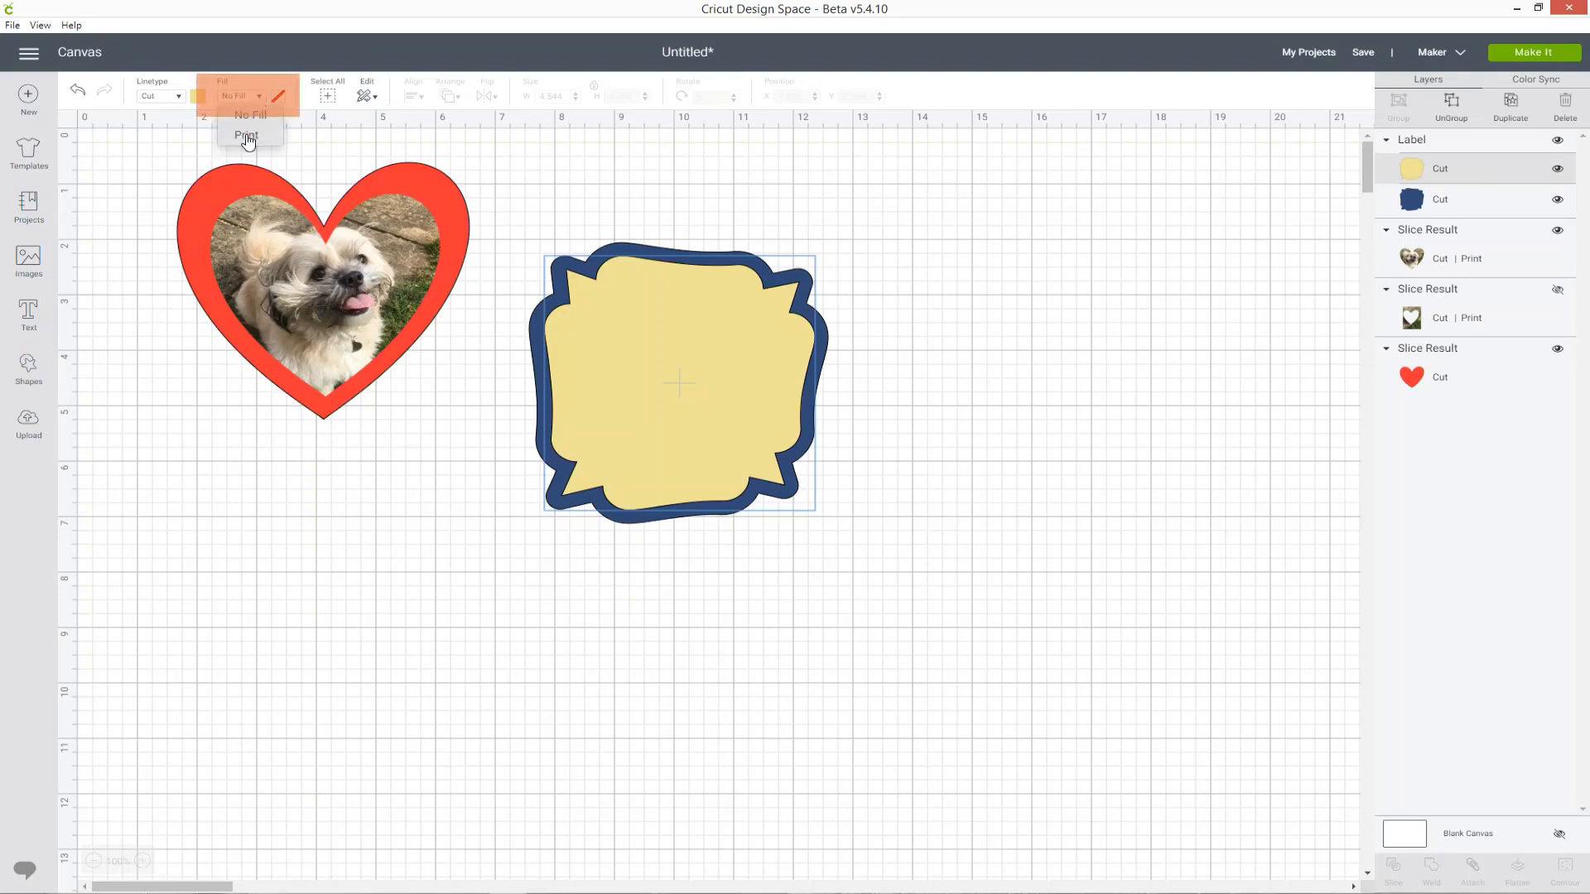
{"action": "left_click", "coordinate": [247, 135]}
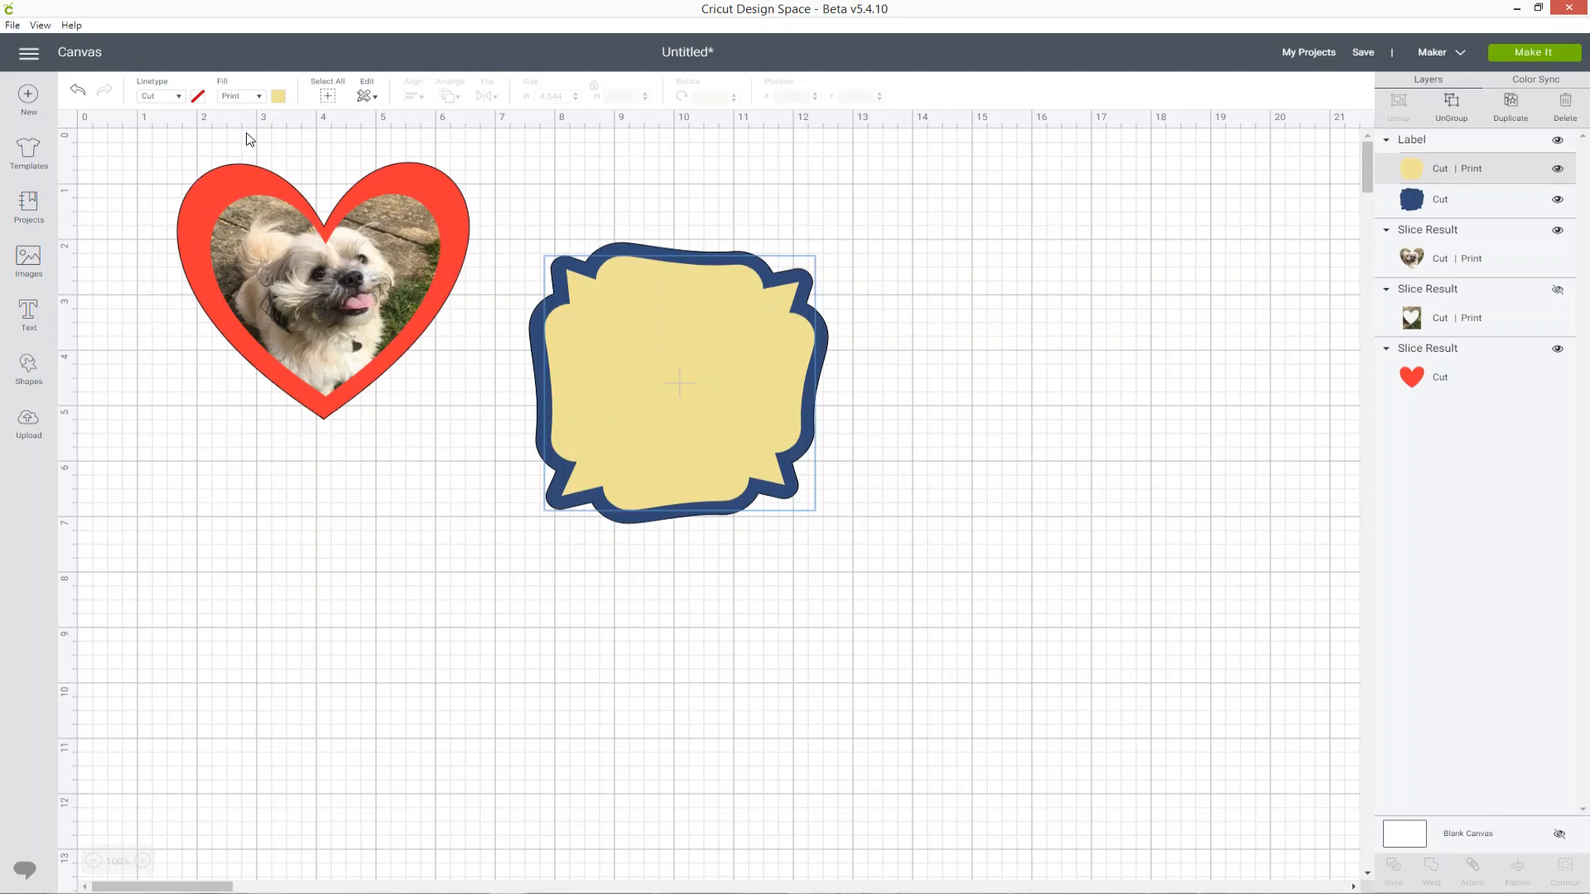
{"action": "mouse_move", "coordinate": [253, 133]}
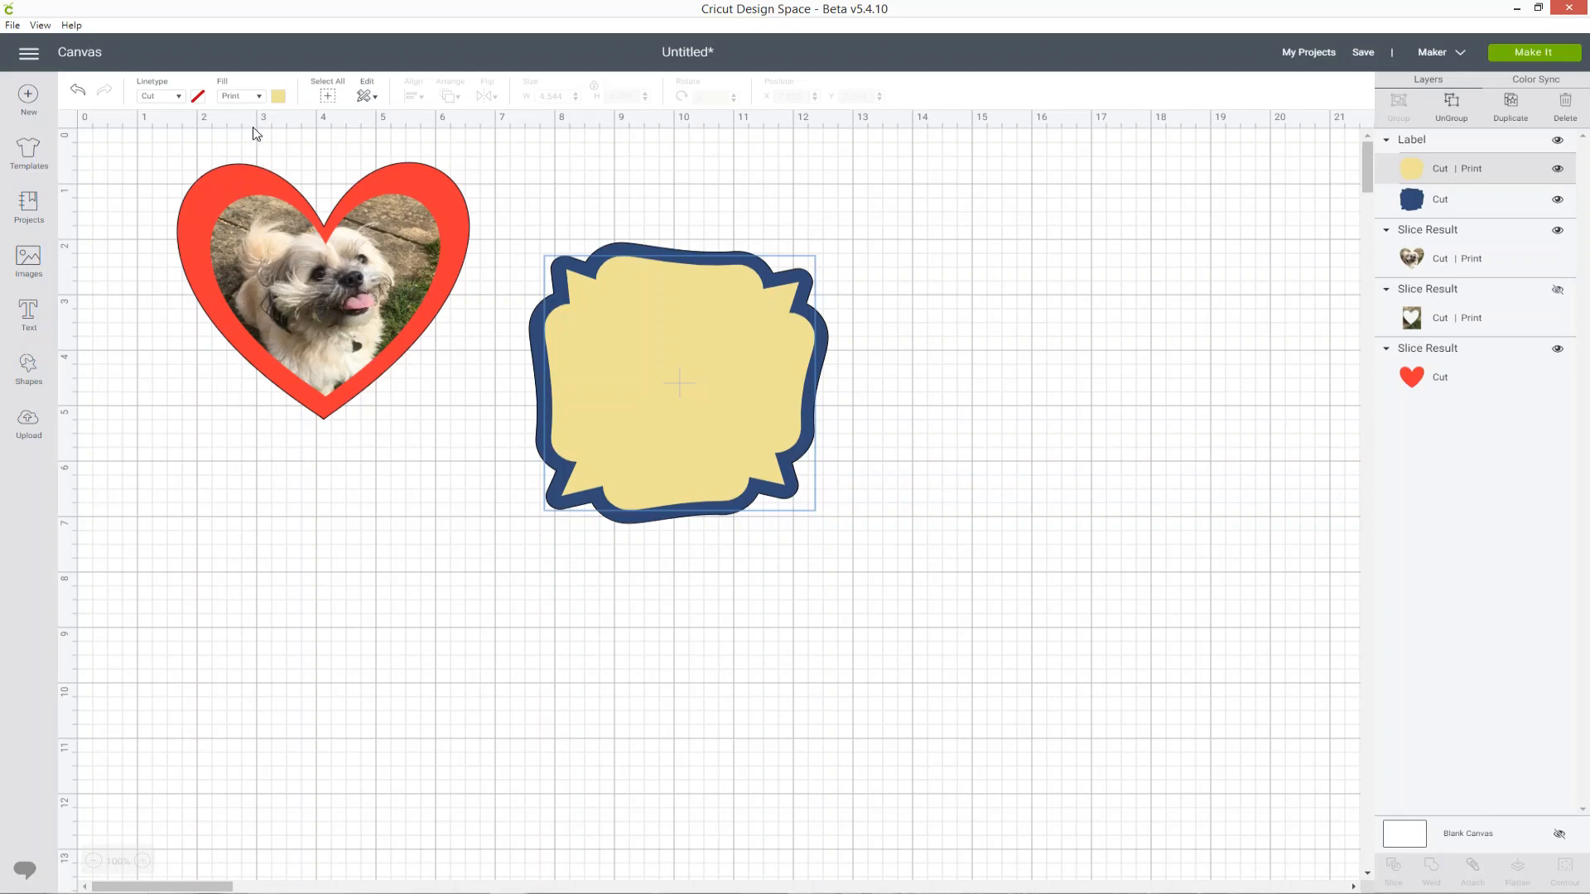
{"action": "left_click", "coordinate": [279, 95]}
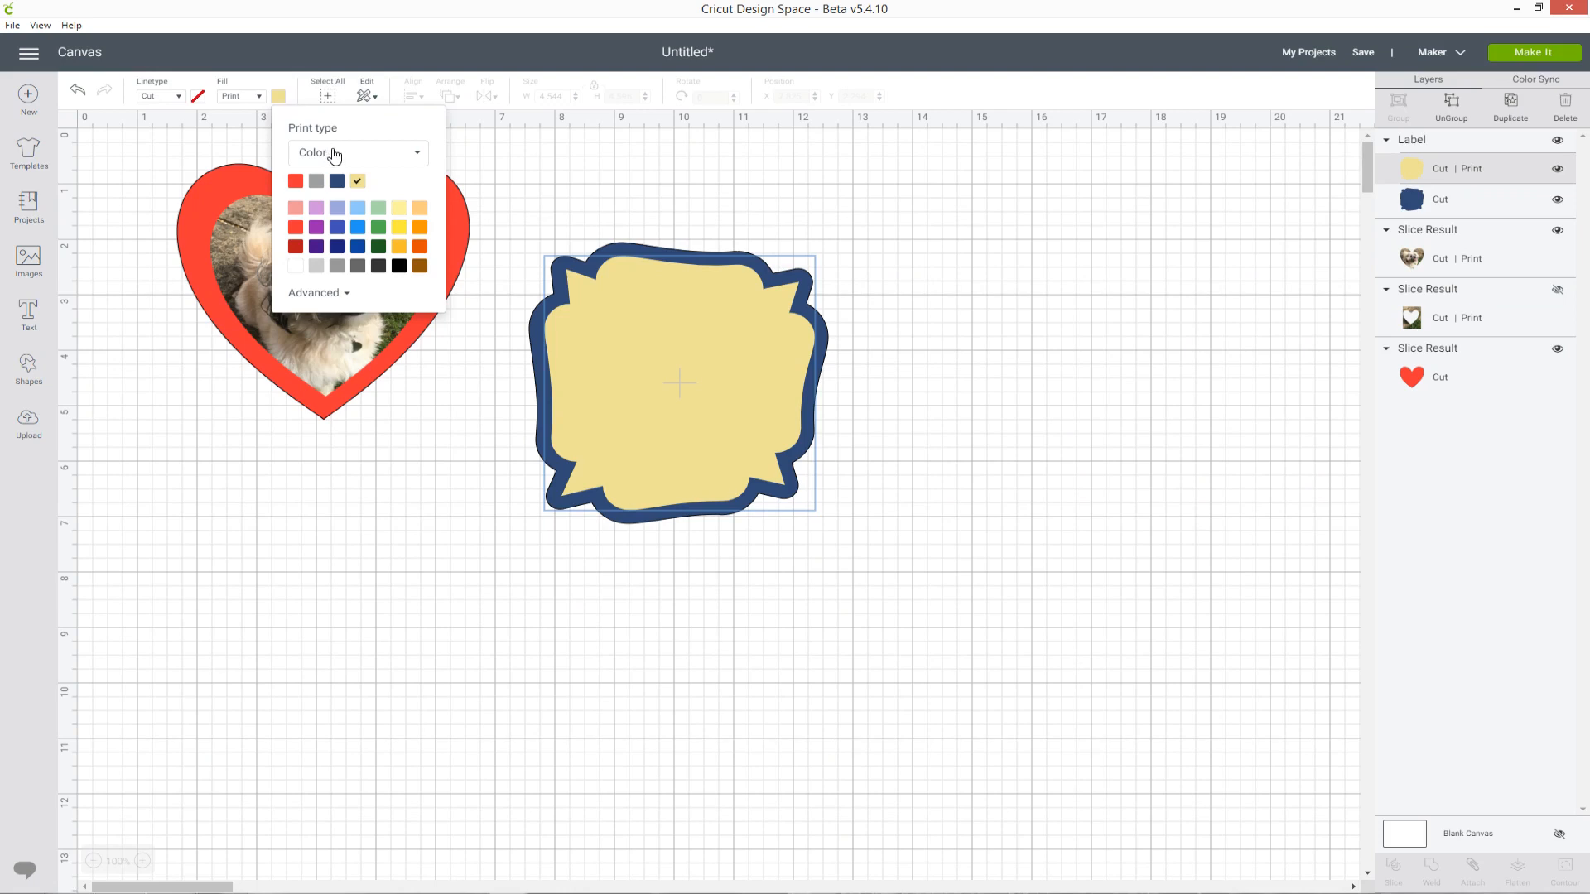
Step: Switch the label fill to Print pattern and filter swatches to My patterns only
{"action": "left_click", "coordinate": [355, 153]}
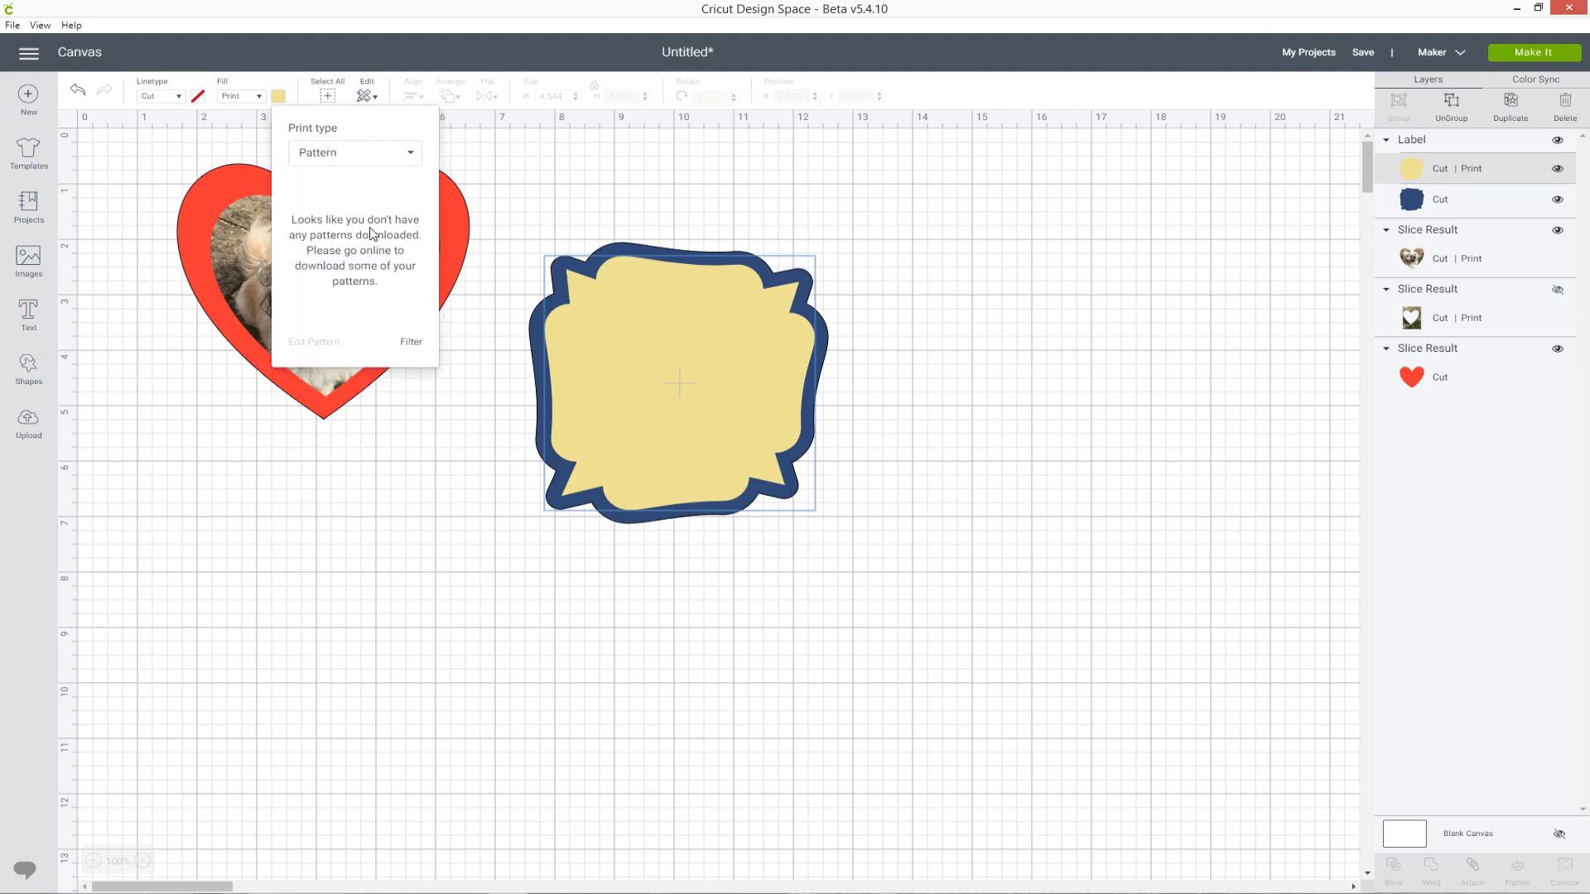
{"action": "left_click", "coordinate": [411, 342]}
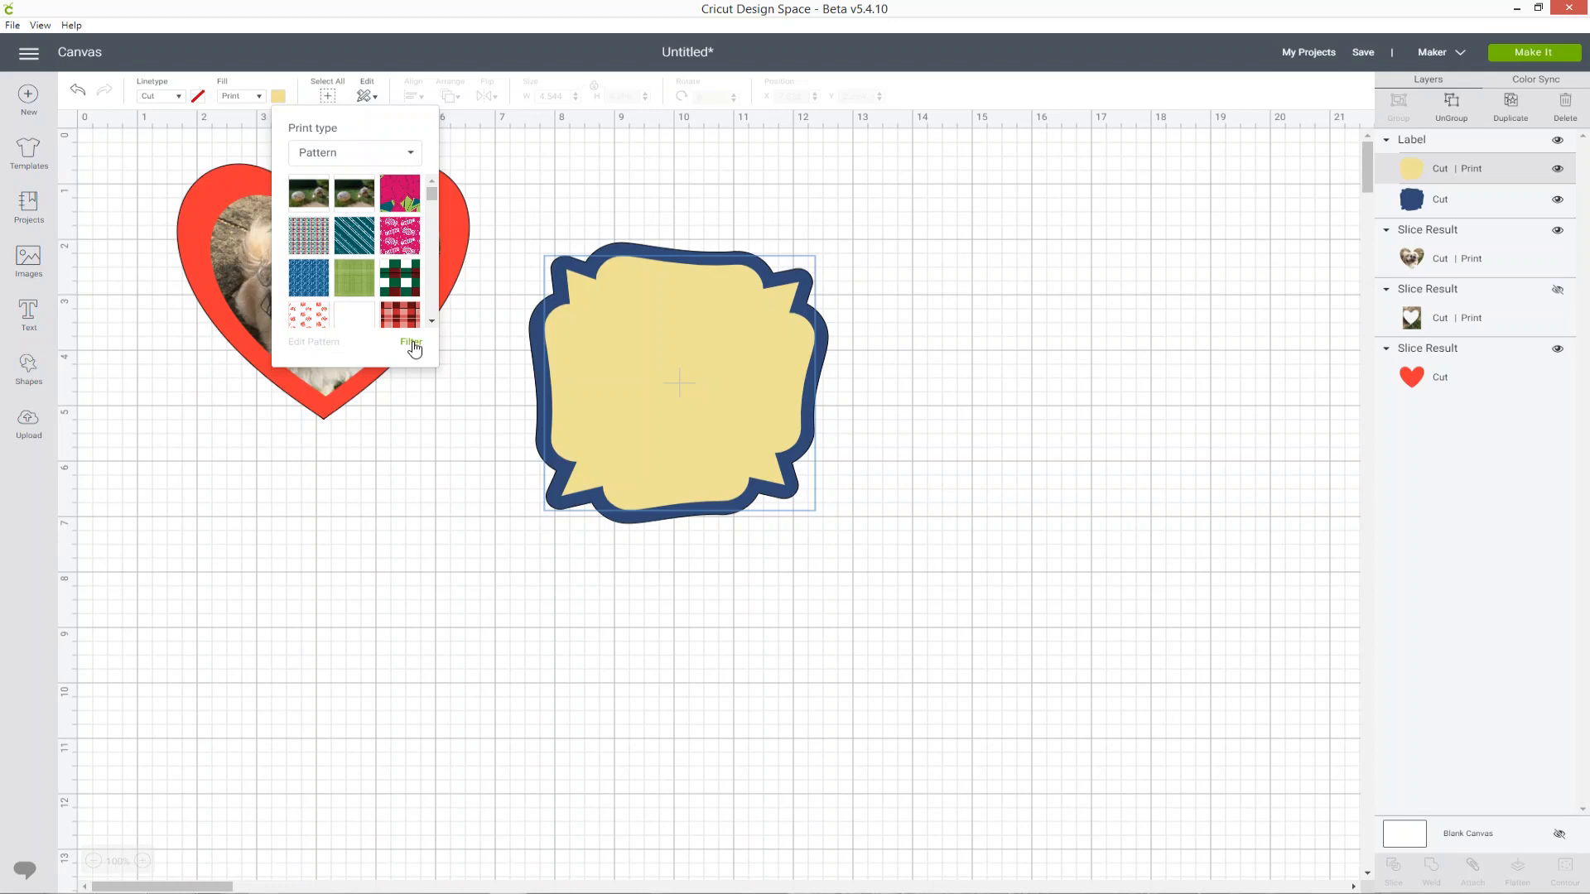
{"action": "left_click", "coordinate": [410, 342]}
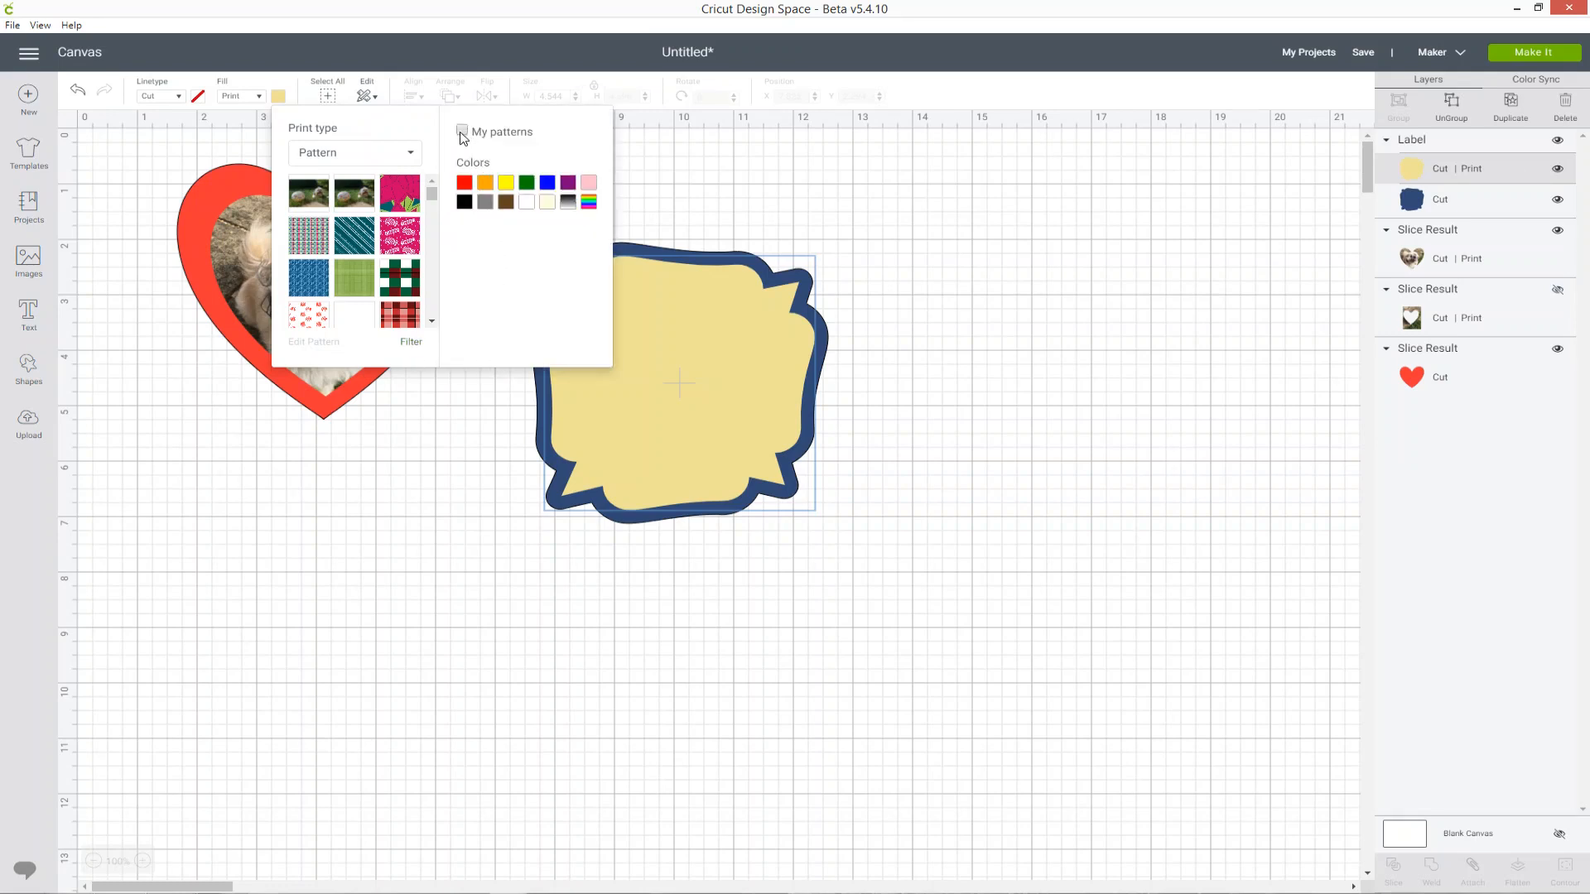
{"action": "left_click", "coordinate": [462, 132]}
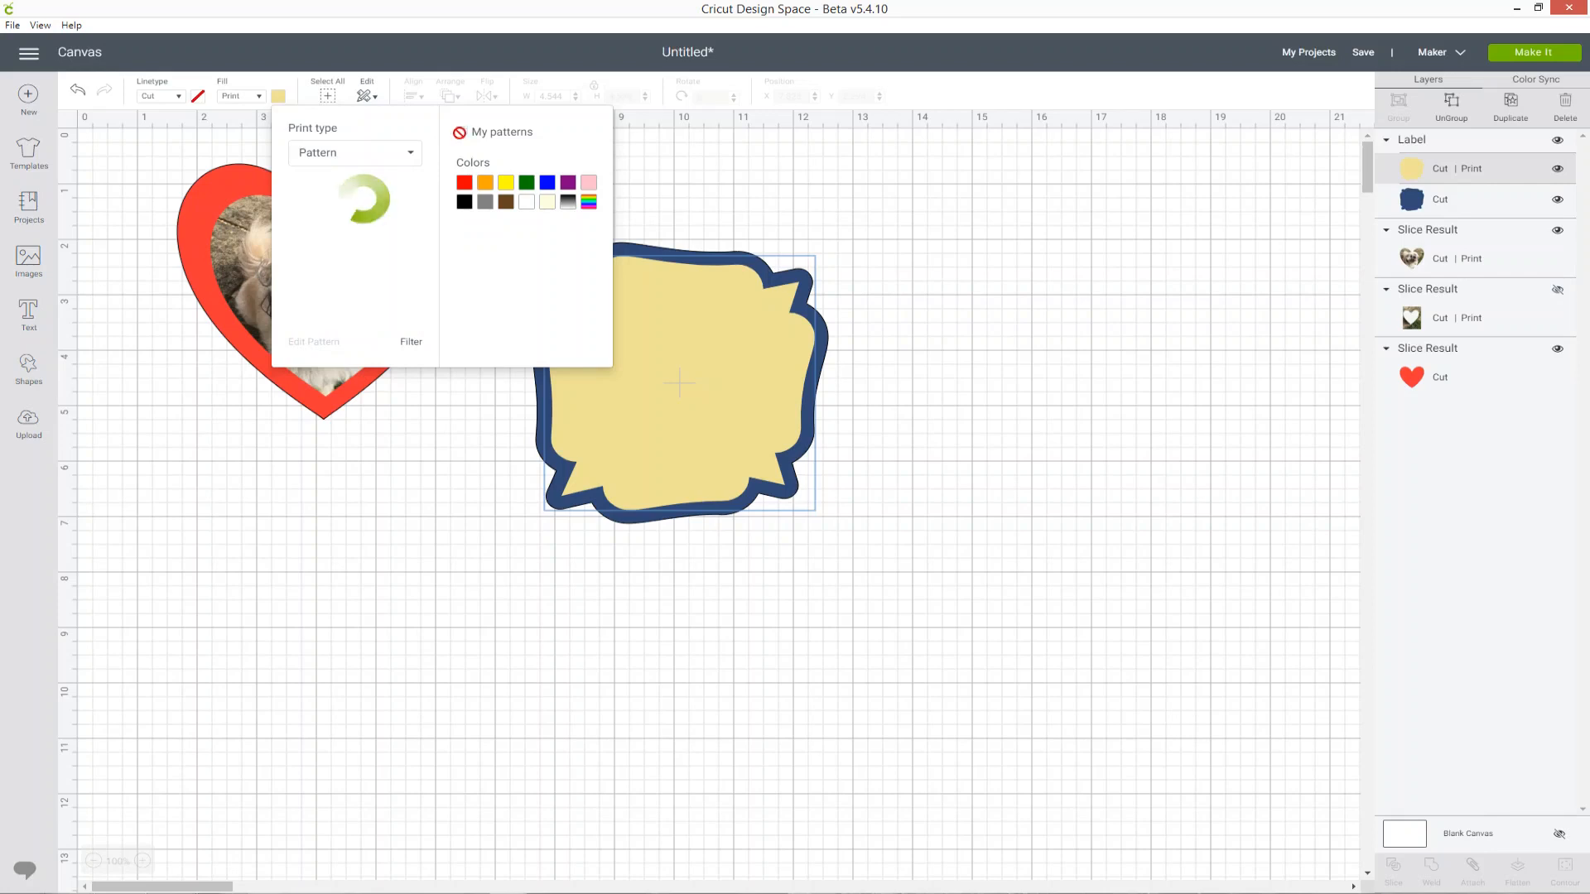
{"action": "left_click", "coordinate": [463, 131]}
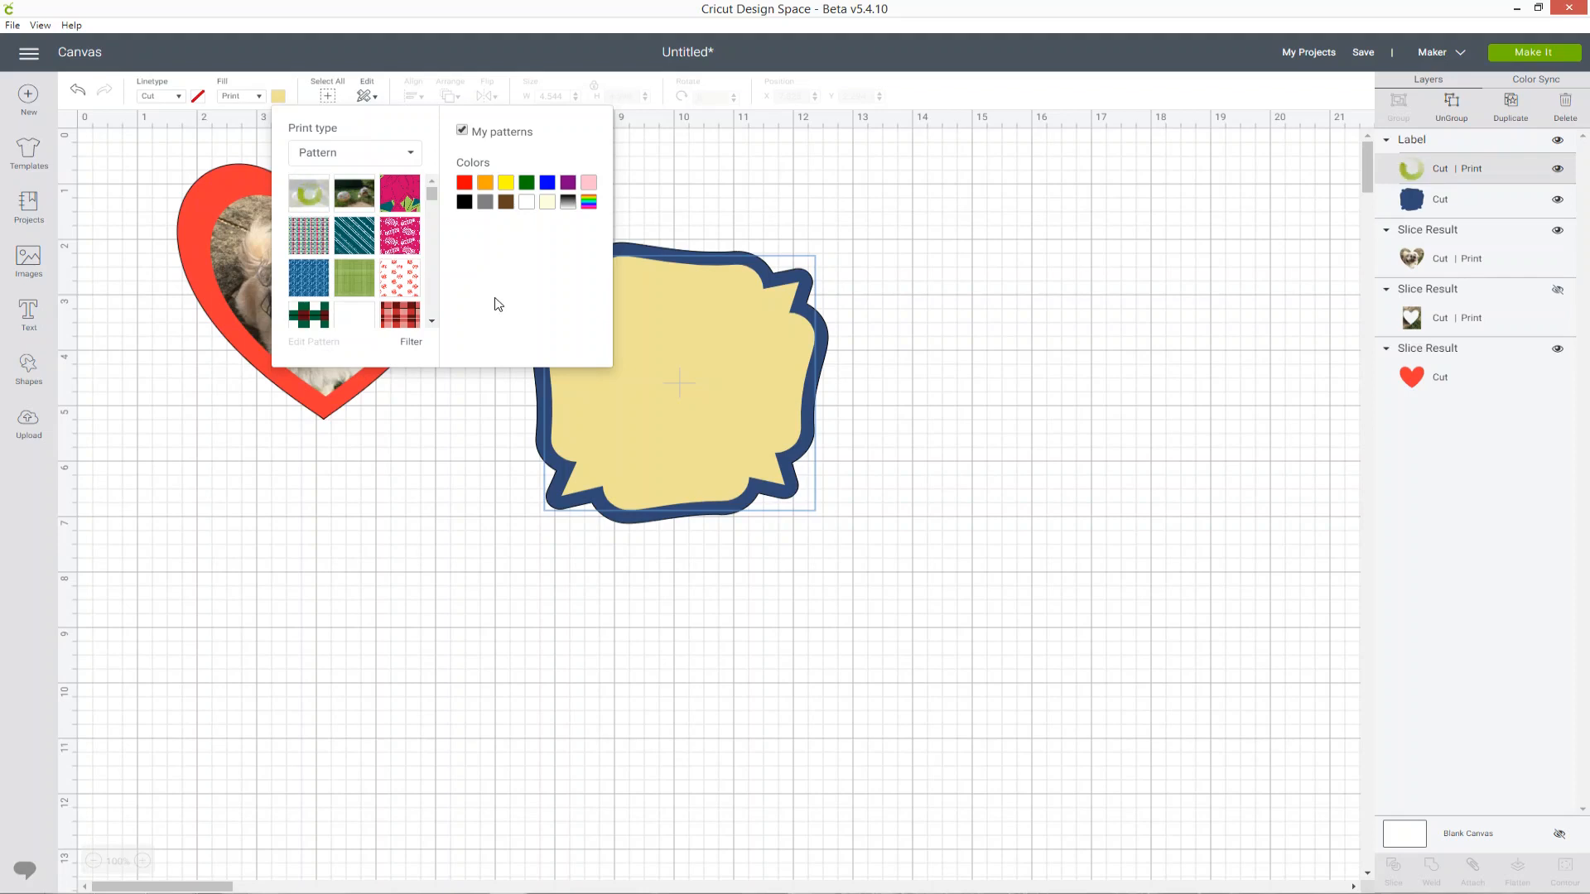
{"action": "left_click", "coordinate": [307, 193]}
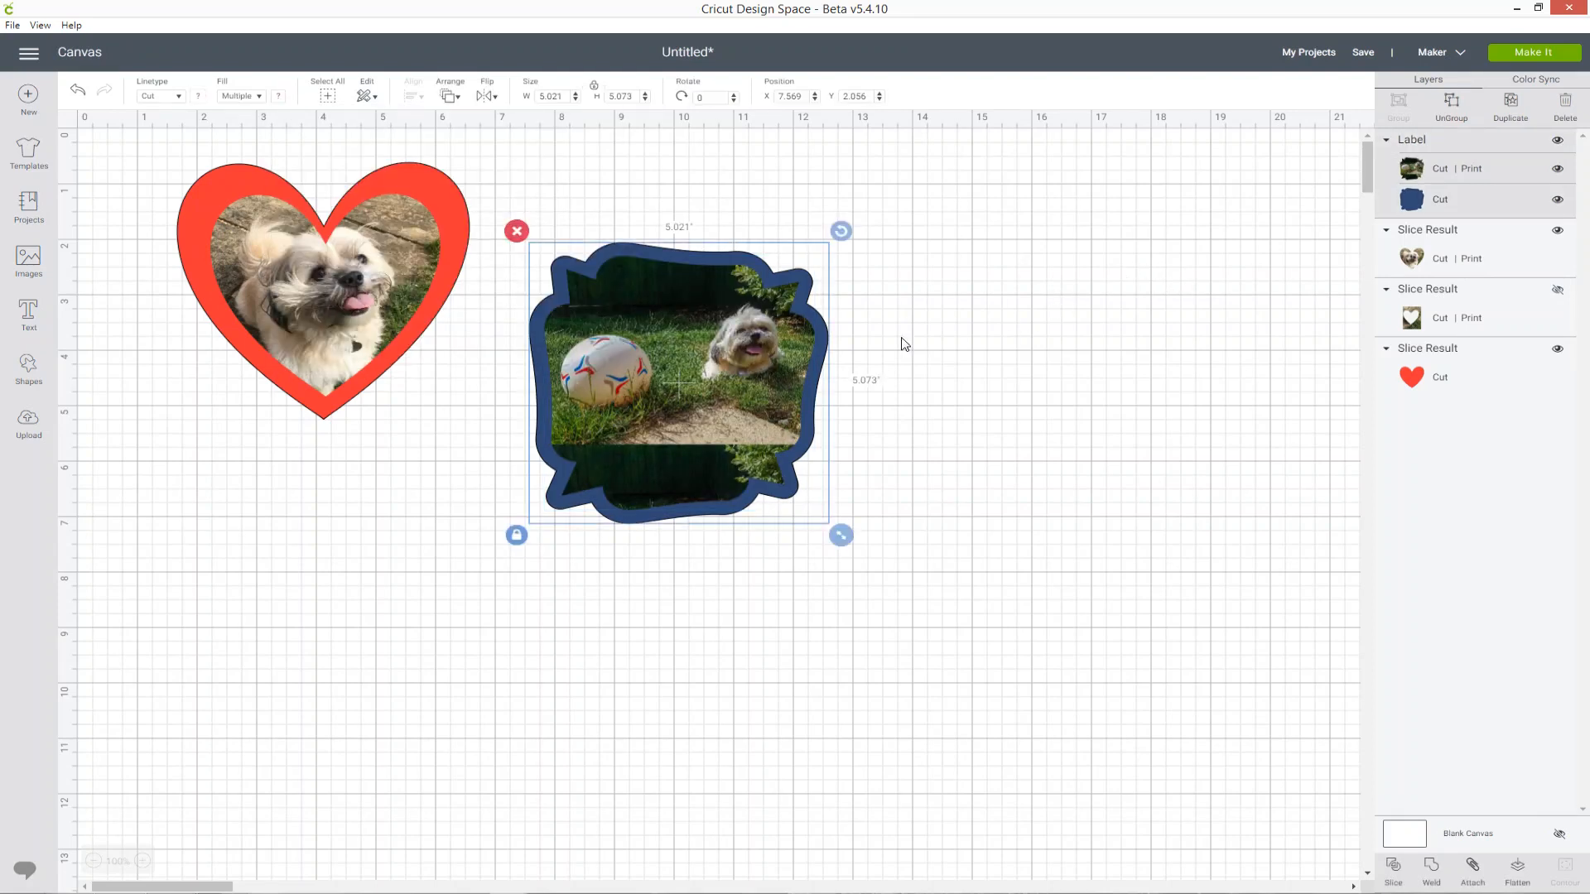
{"action": "mouse_move", "coordinate": [667, 465]}
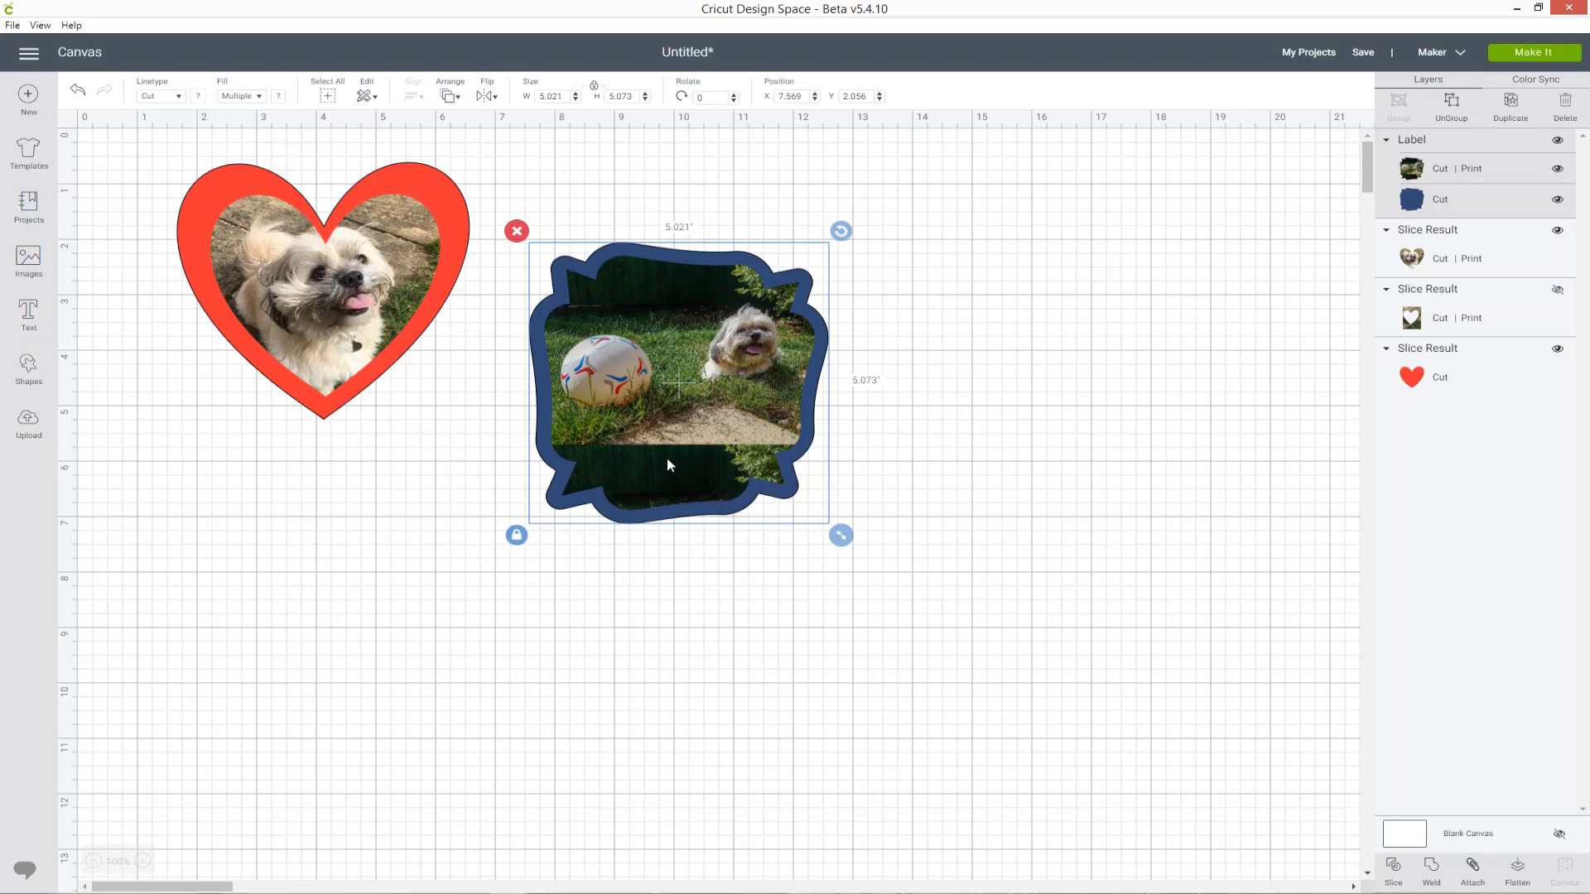
{"action": "mouse_move", "coordinate": [695, 467]}
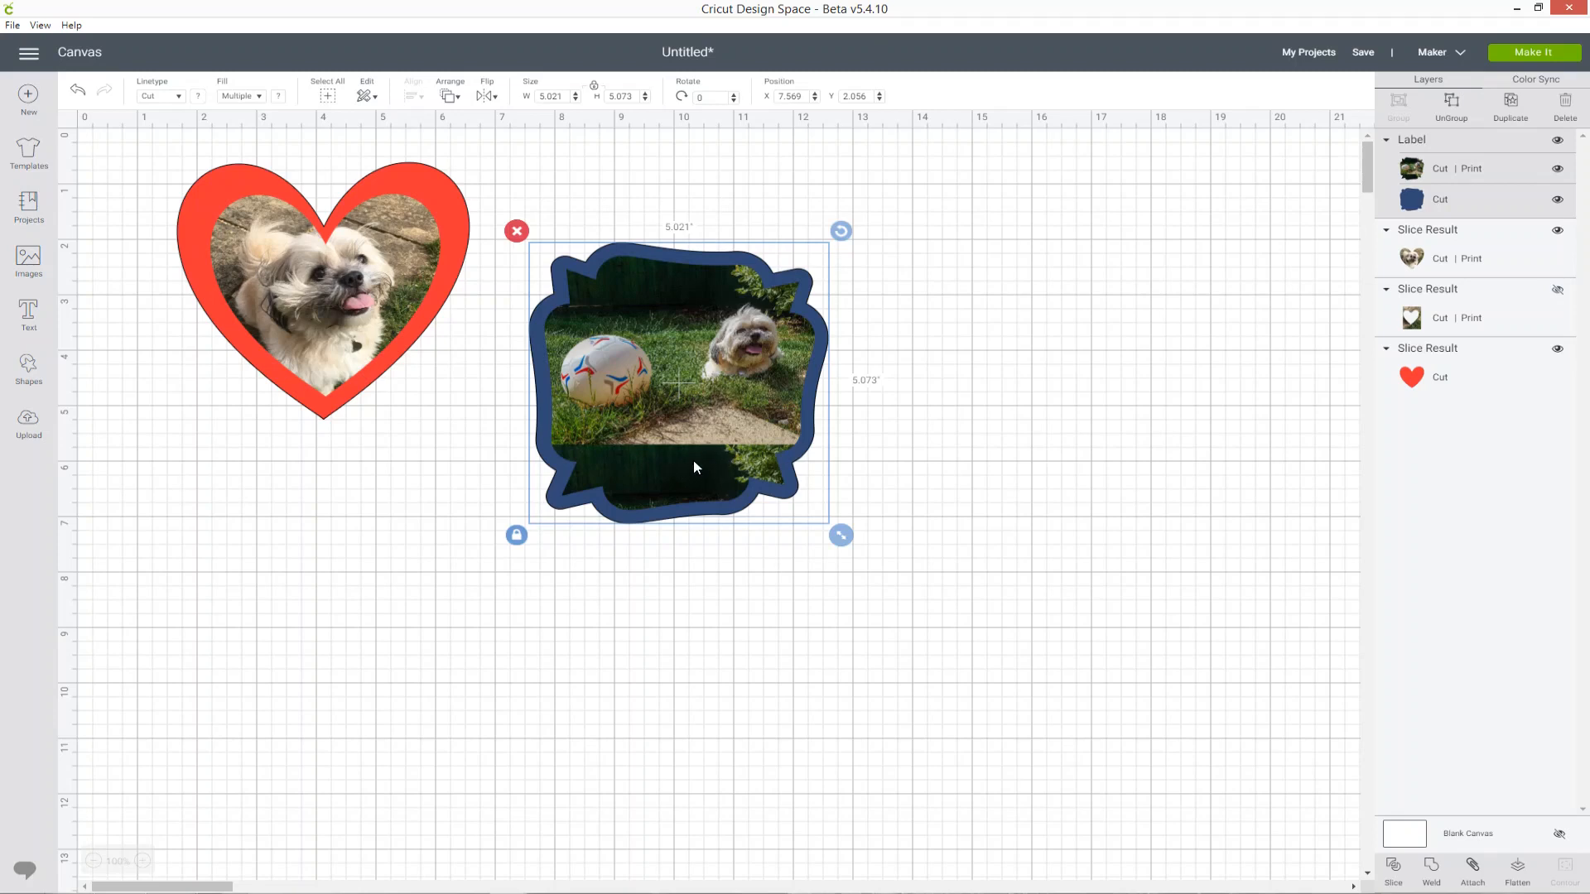
{"action": "mouse_move", "coordinate": [791, 505]}
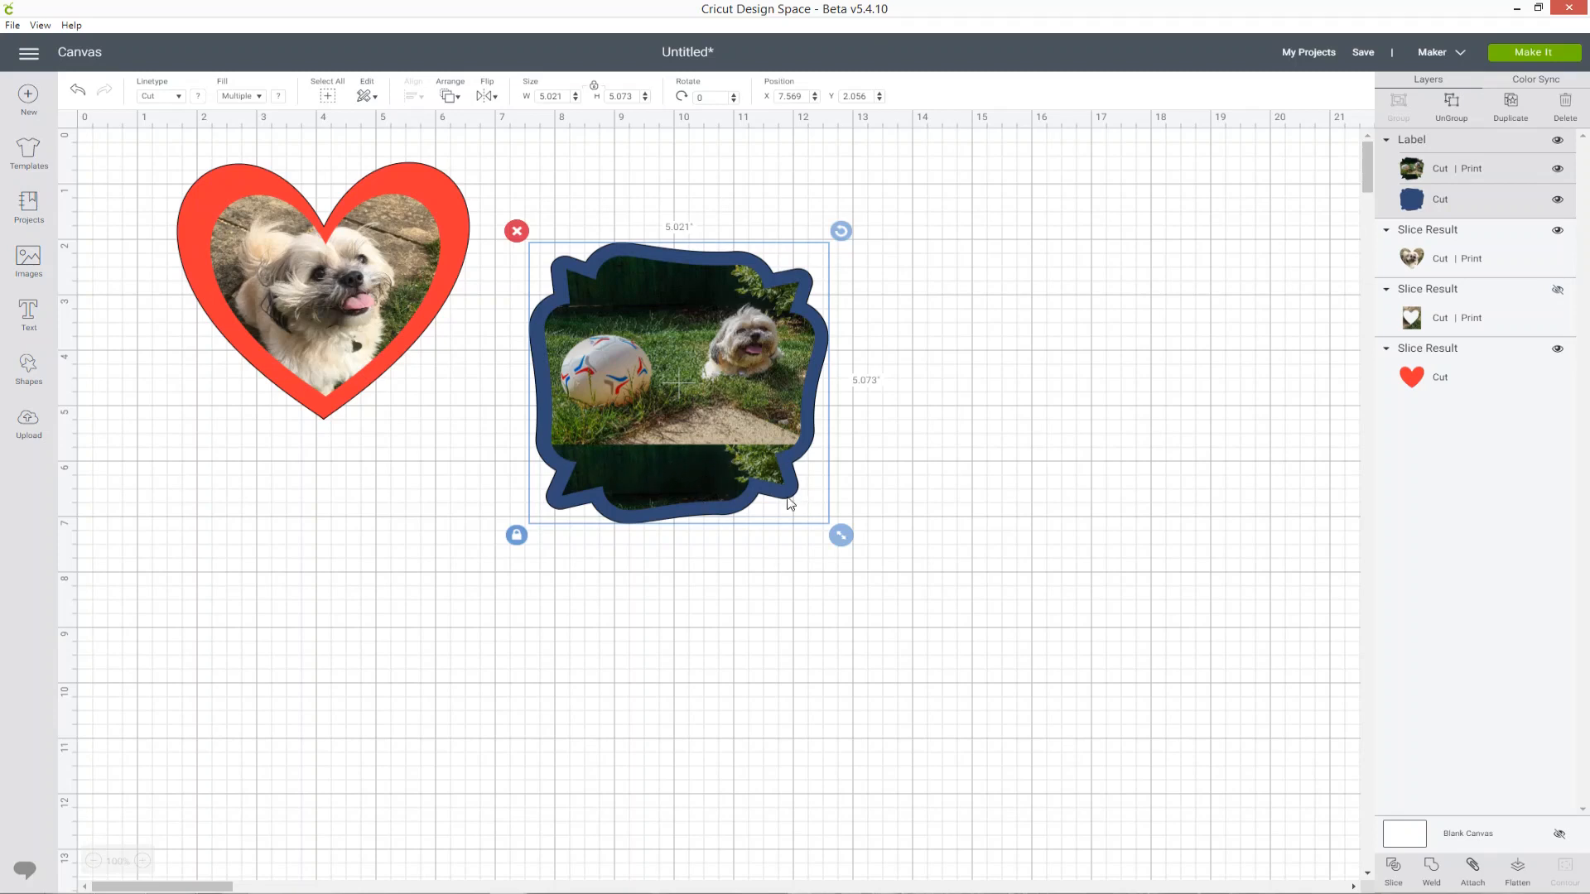
{"action": "mouse_move", "coordinate": [696, 475]}
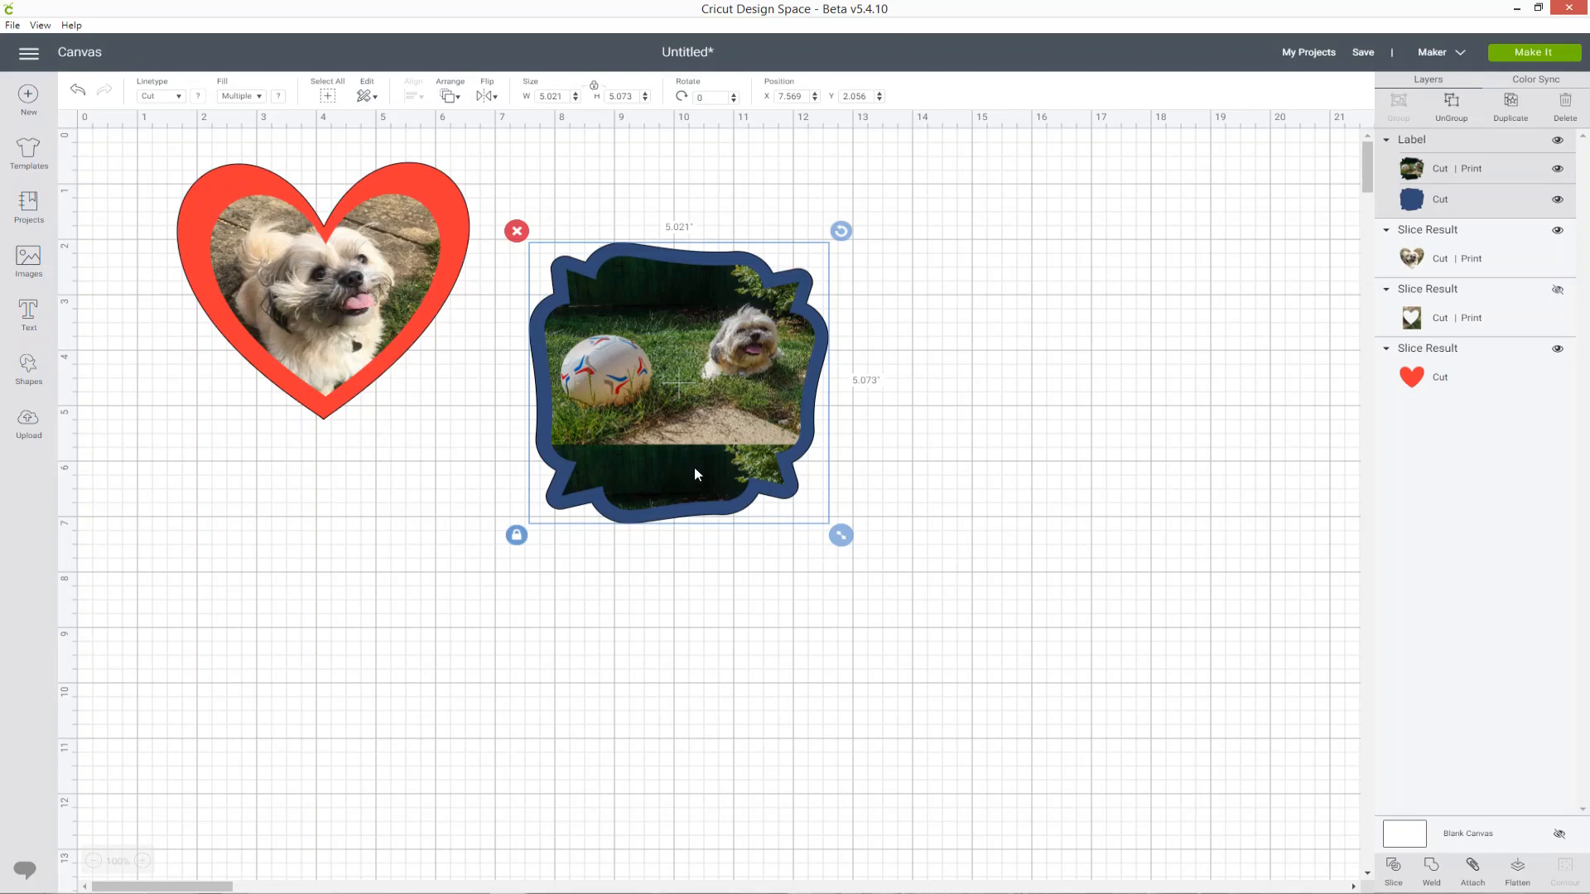
{"action": "mouse_move", "coordinate": [825, 321]}
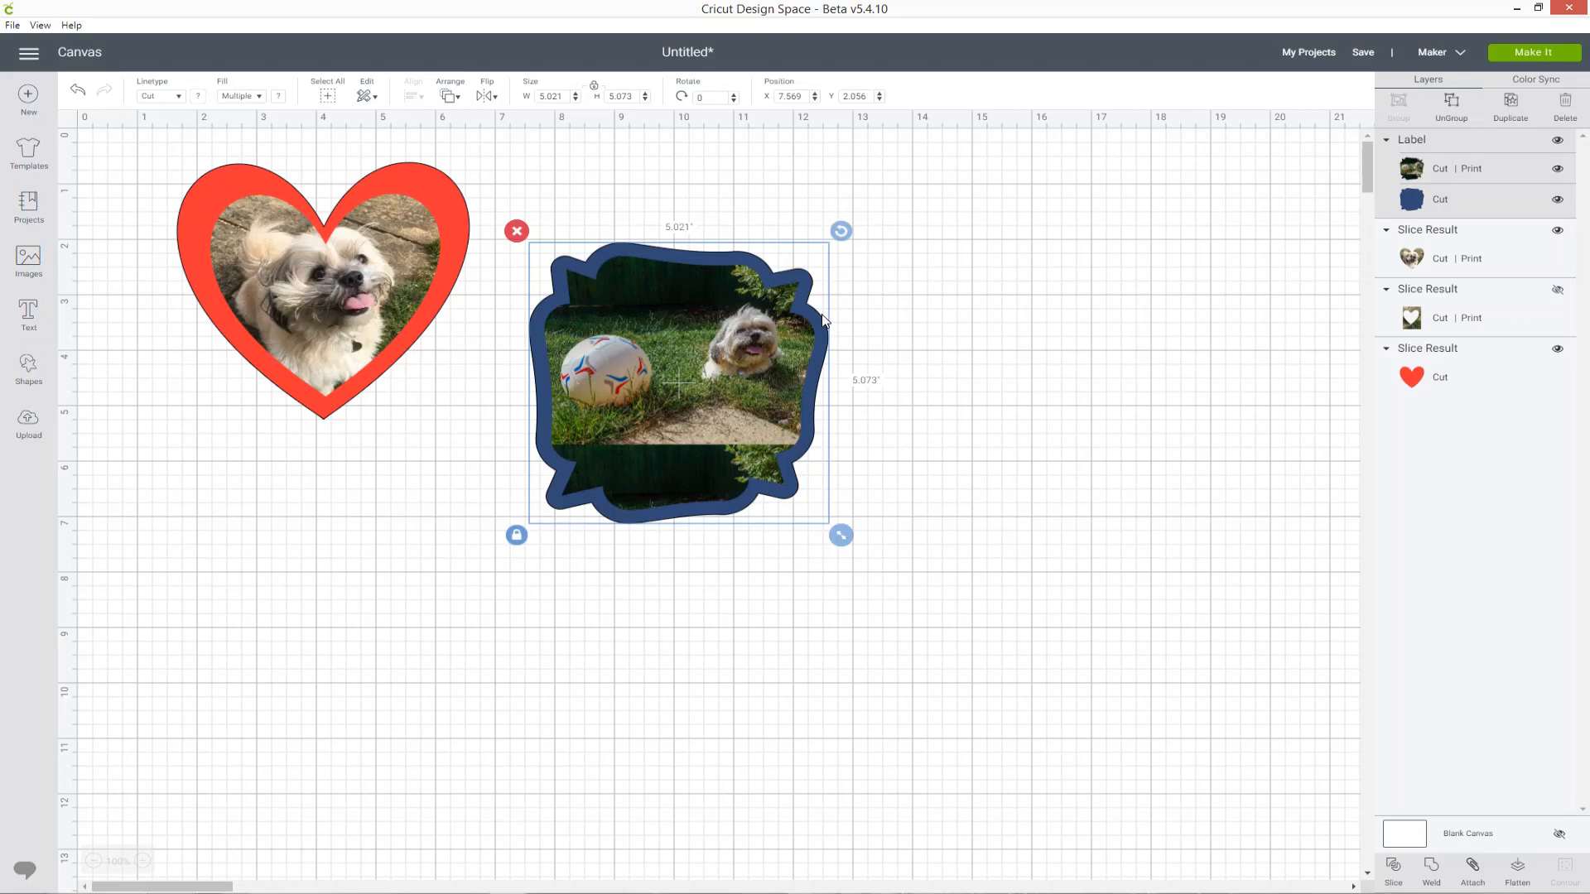
{"action": "mouse_move", "coordinate": [721, 322]}
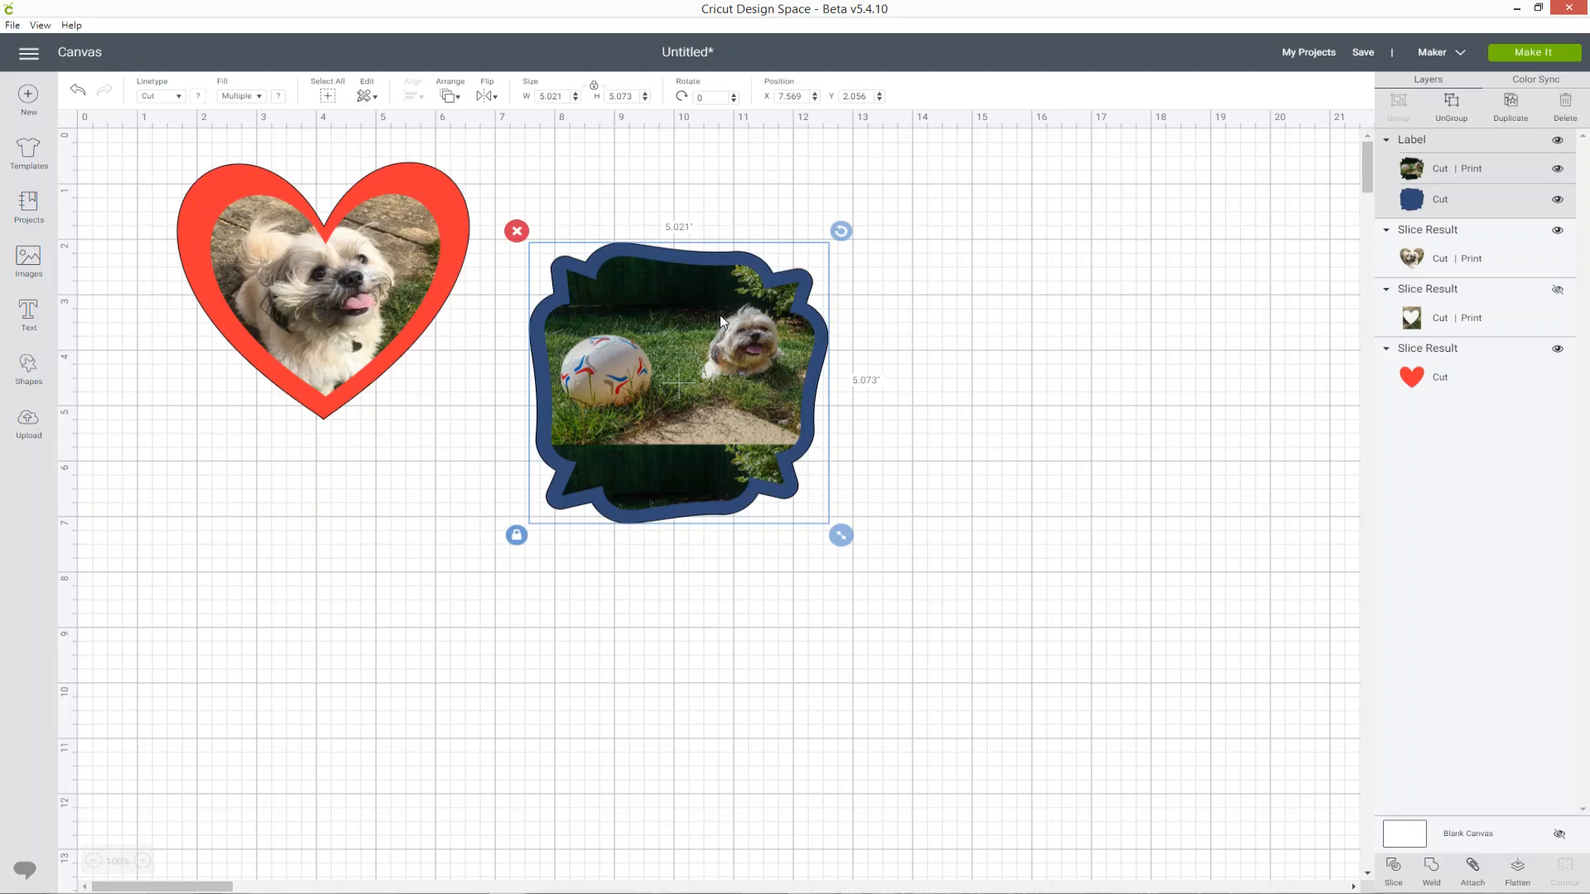
{"action": "mouse_move", "coordinate": [611, 315]}
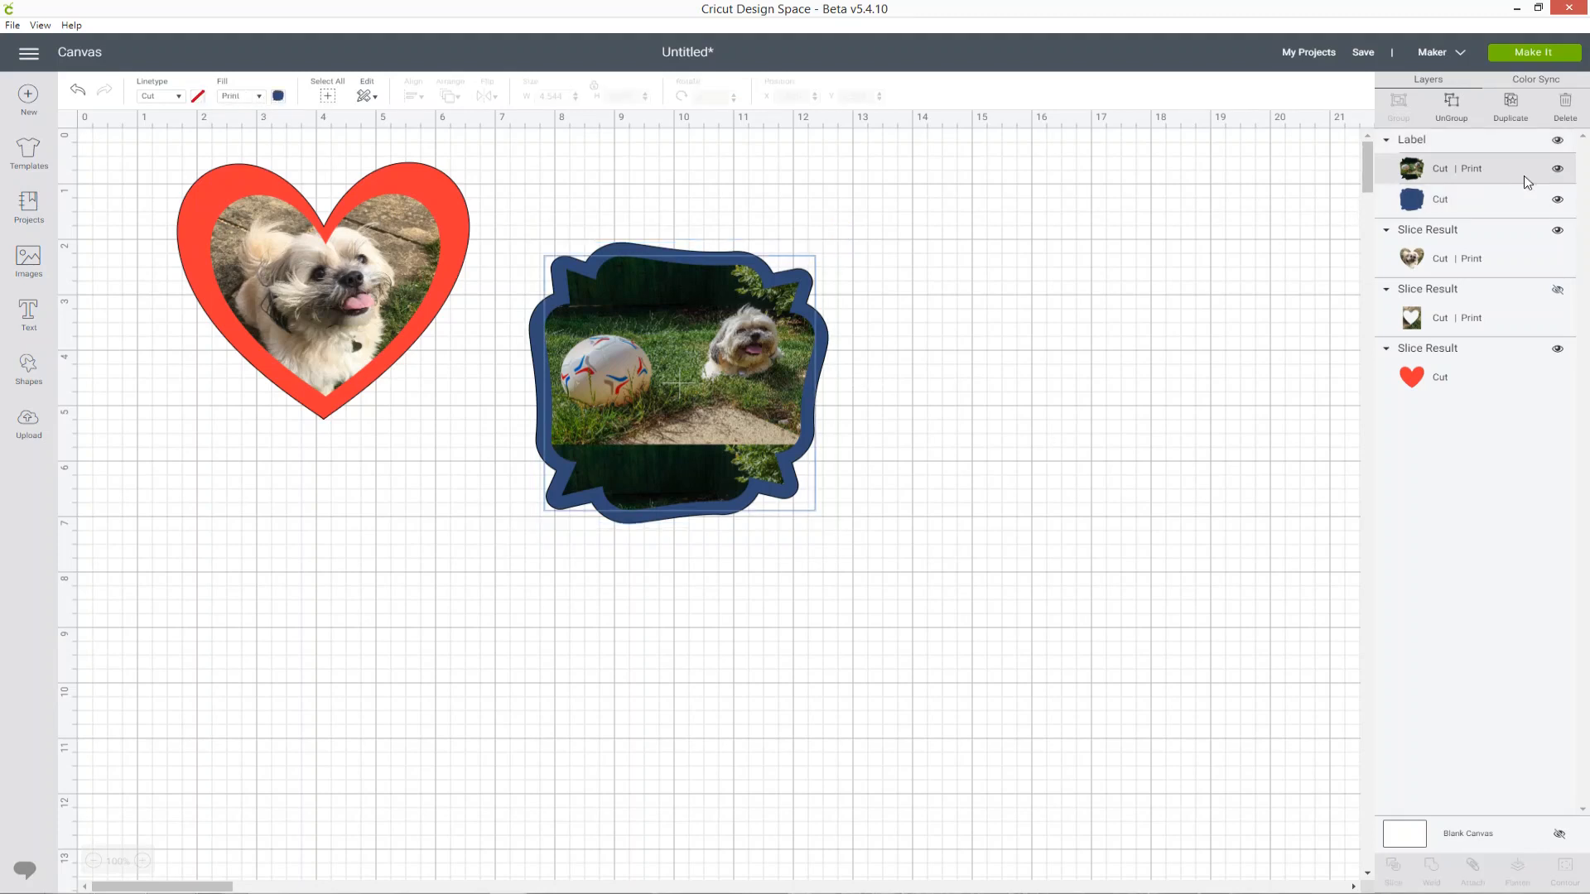
Step: Reopen the Fill pattern choices for the label filled with the dog-and-ball photo
{"action": "left_click", "coordinate": [277, 95]}
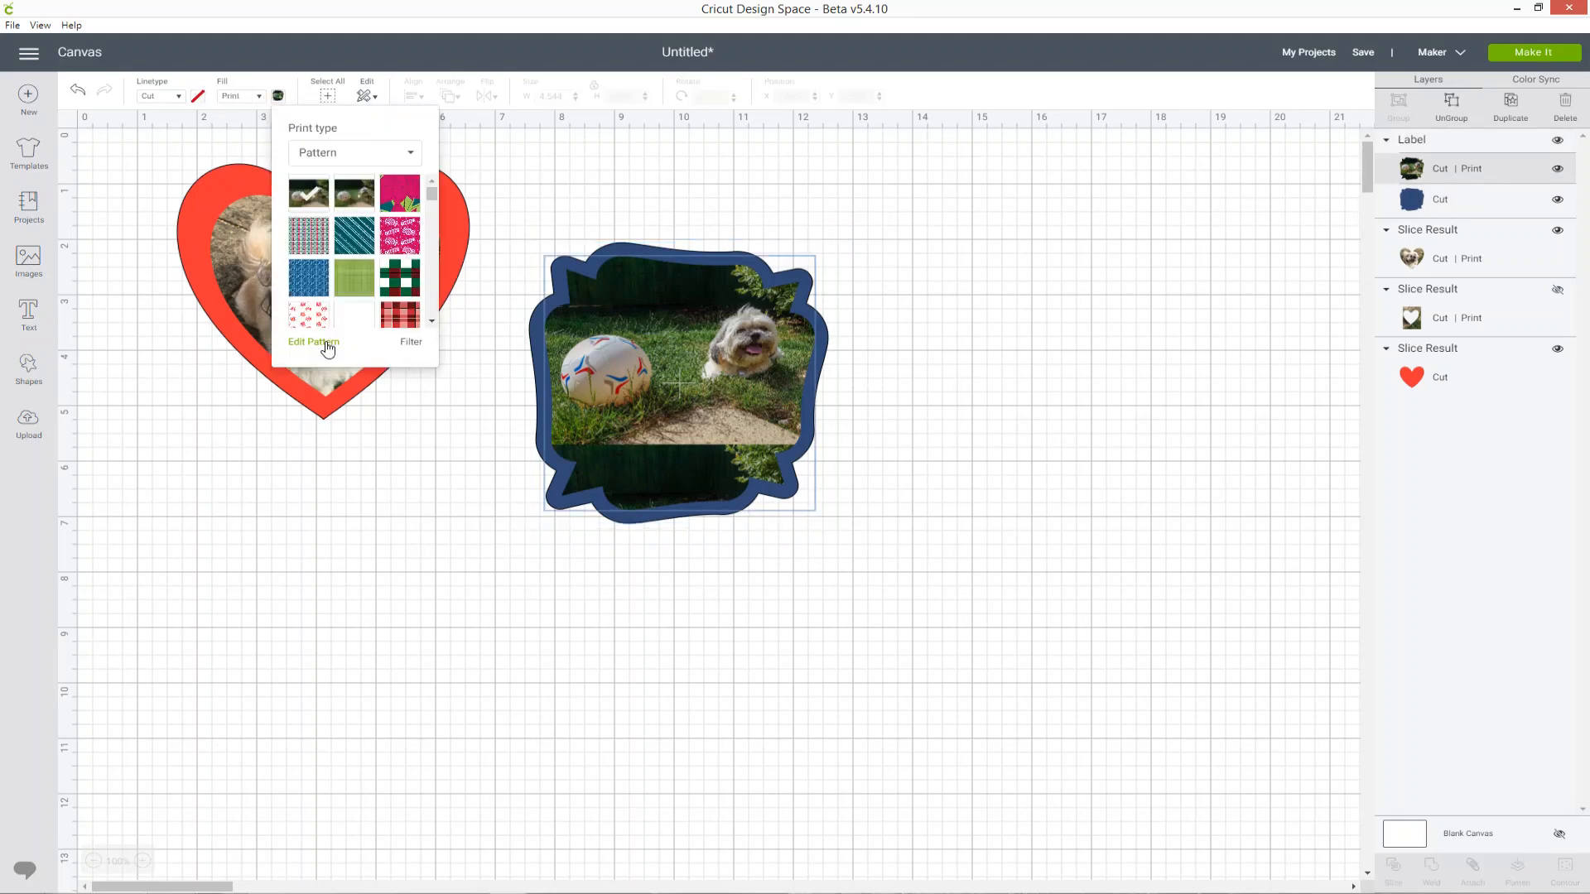
Step: Edit the label's photo pattern to scale 232, horizontal 880, vertical 250, then deselect
{"action": "left_click", "coordinate": [313, 342]}
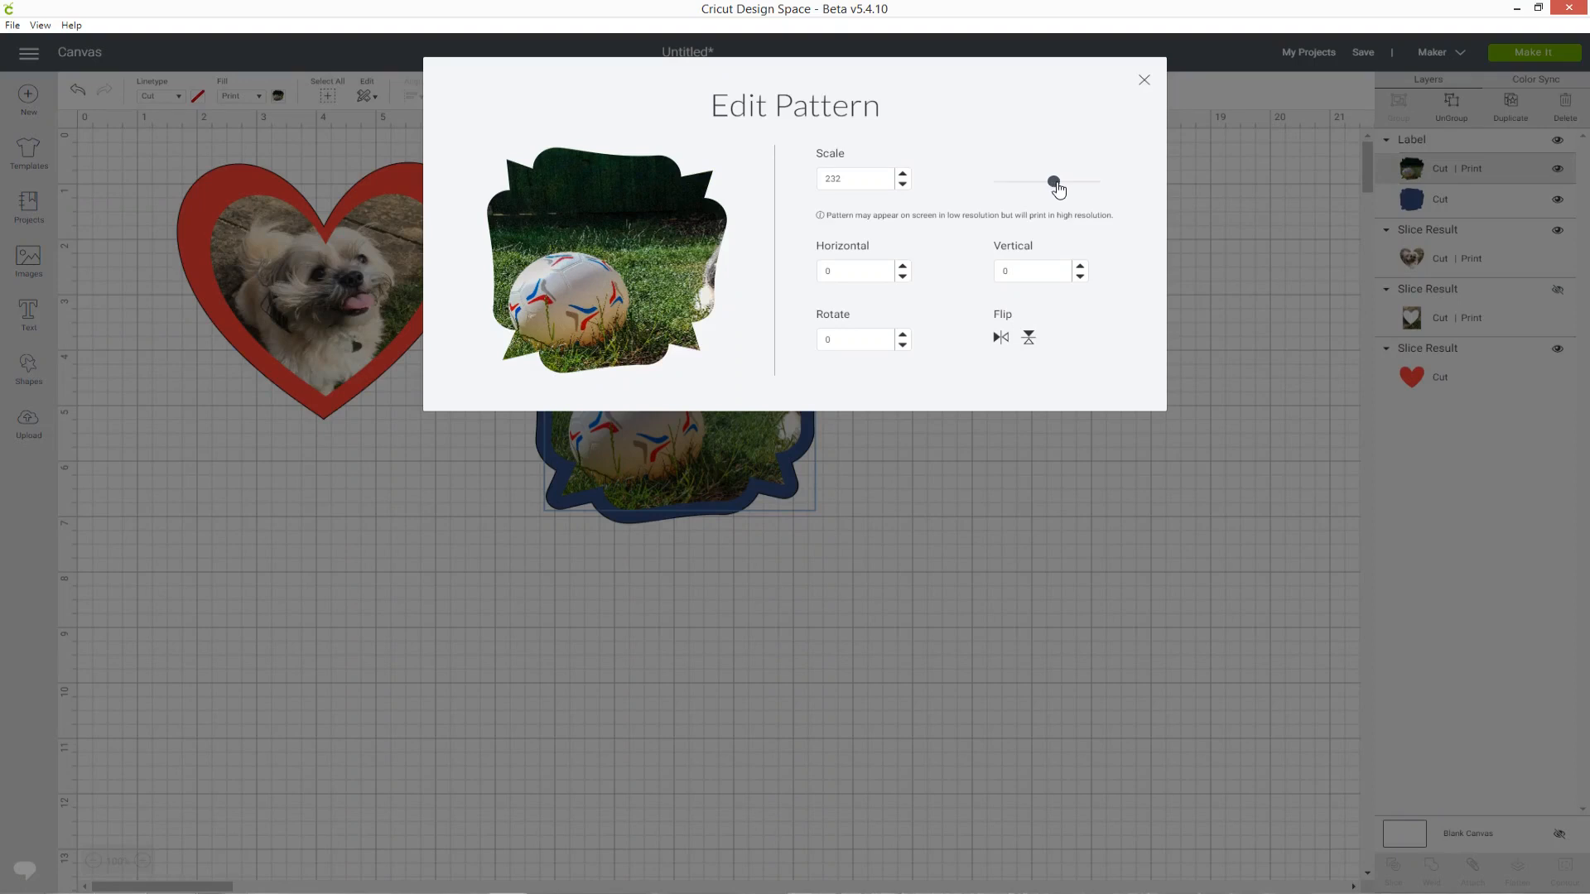
{"action": "mouse_move", "coordinate": [781, 240]}
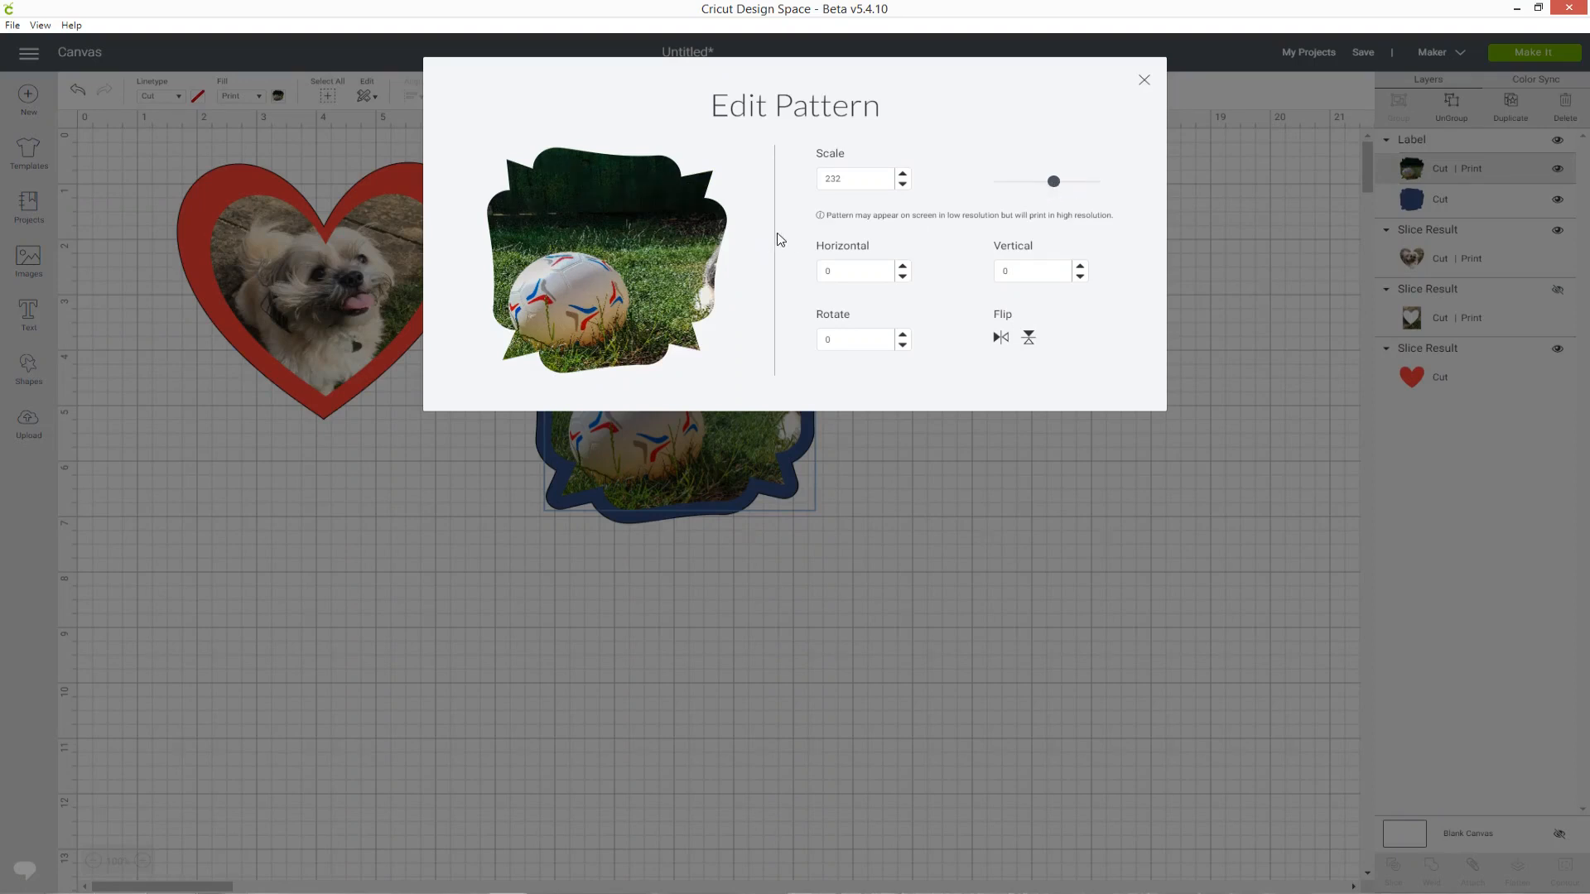
{"action": "mouse_move", "coordinate": [724, 302]}
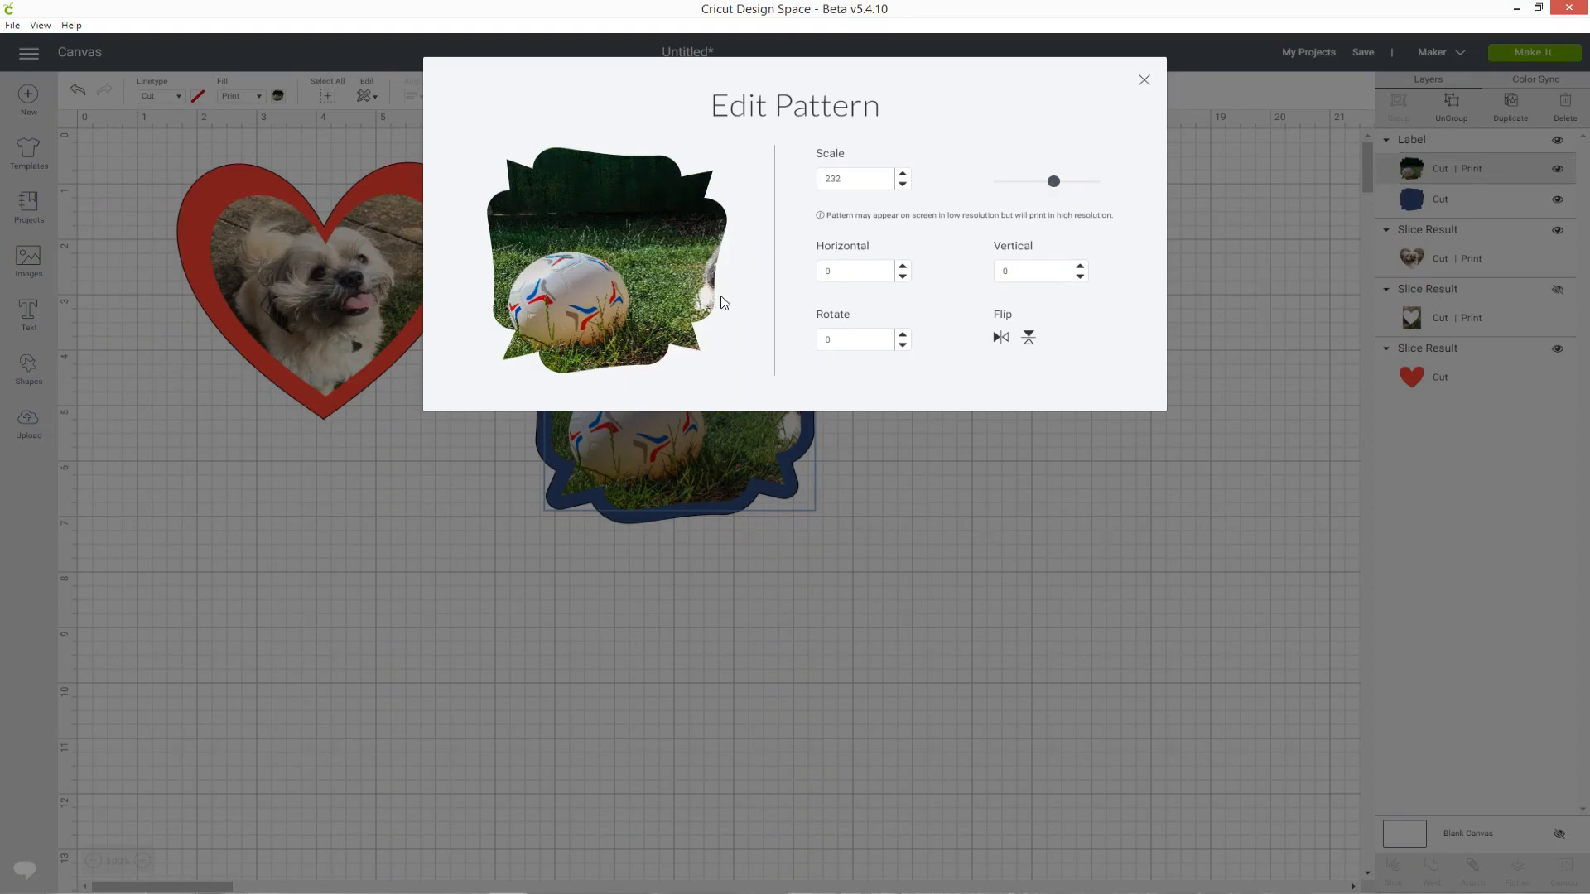
{"action": "mouse_move", "coordinate": [828, 294]}
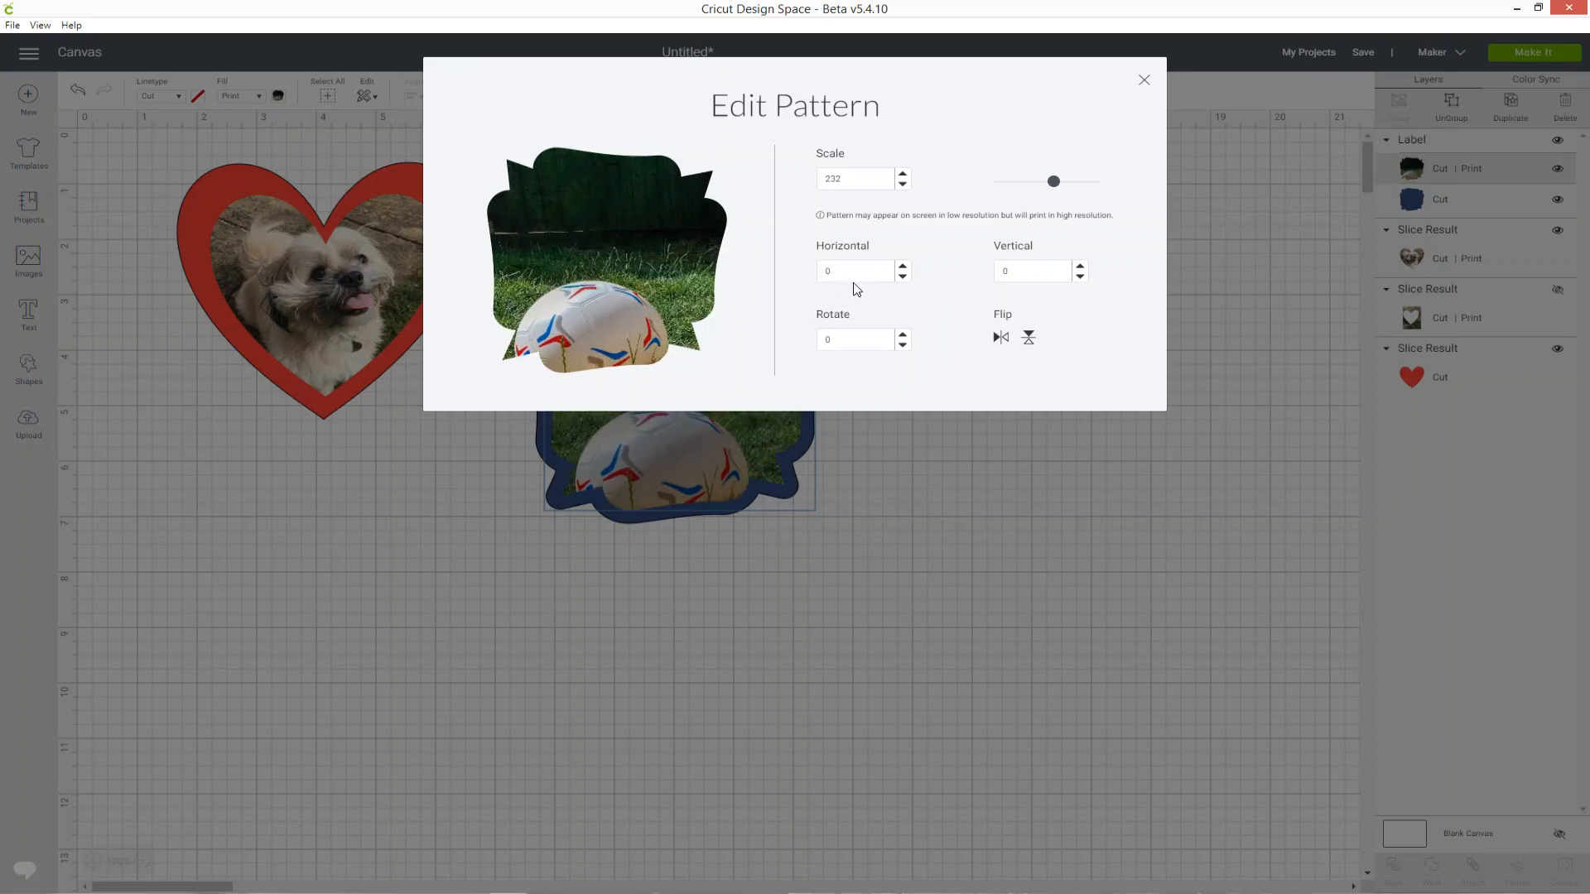
{"action": "left_click", "coordinate": [855, 270]}
{"action": "type", "text": "880"}
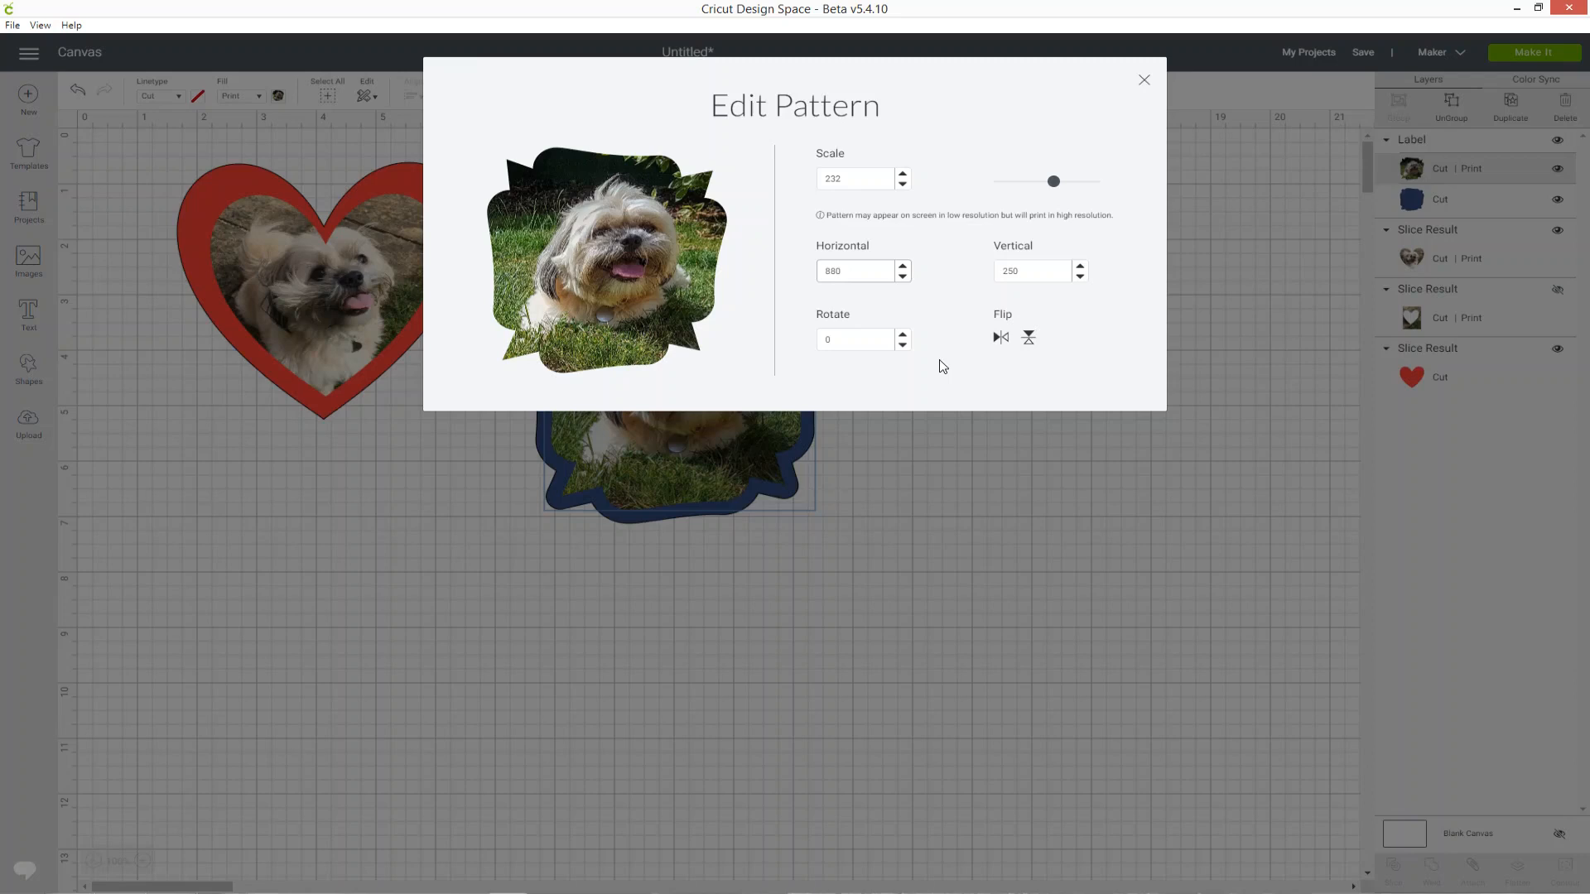
{"action": "left_click", "coordinate": [850, 179]}
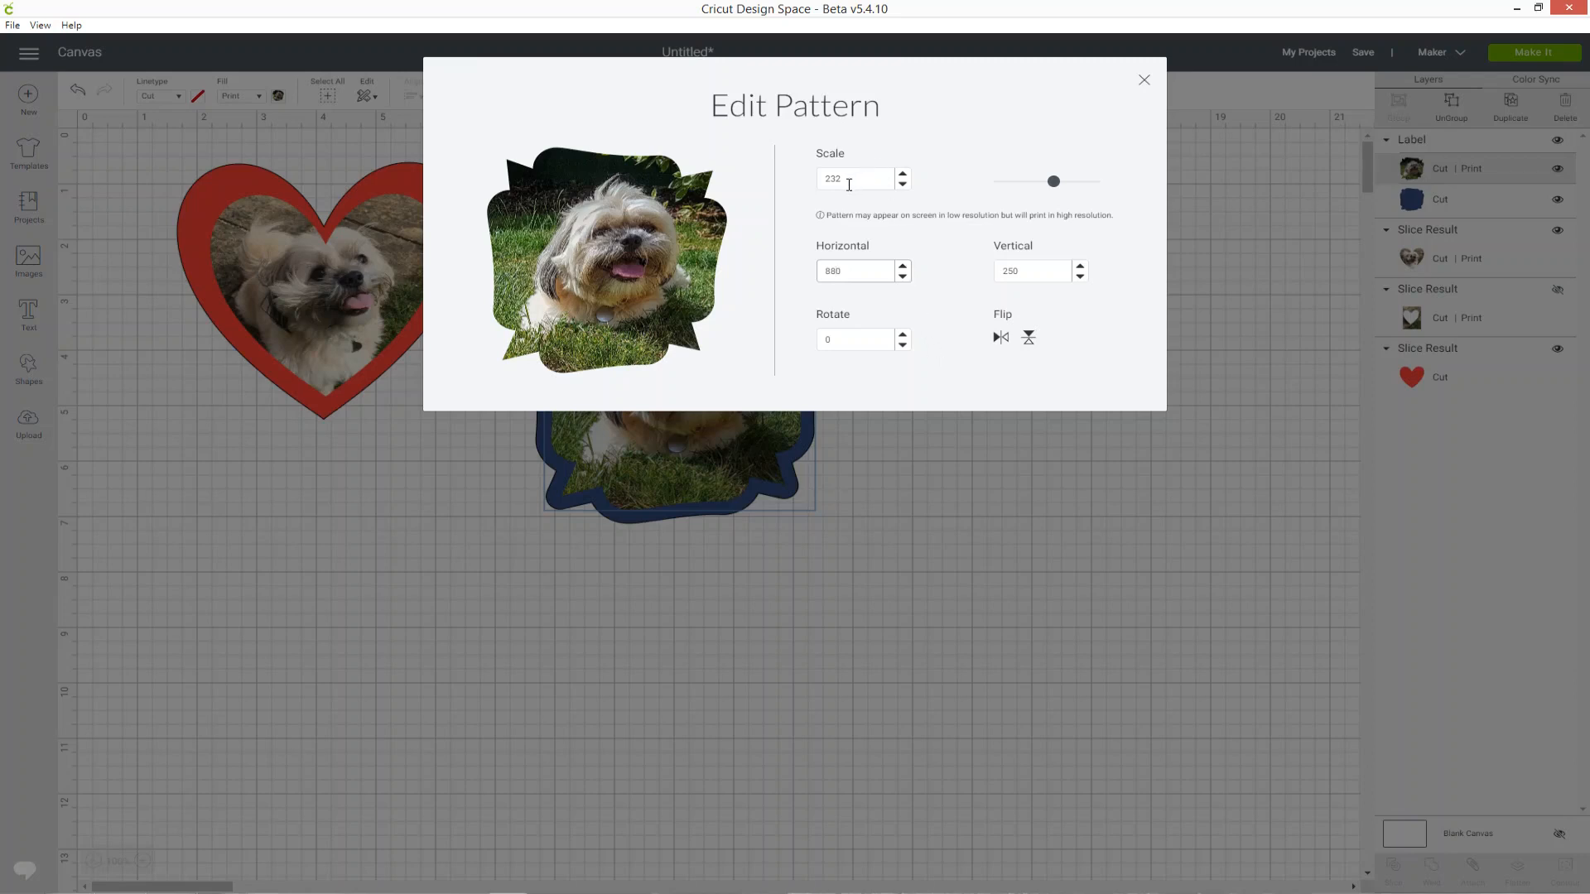
{"action": "mouse_move", "coordinate": [868, 214]}
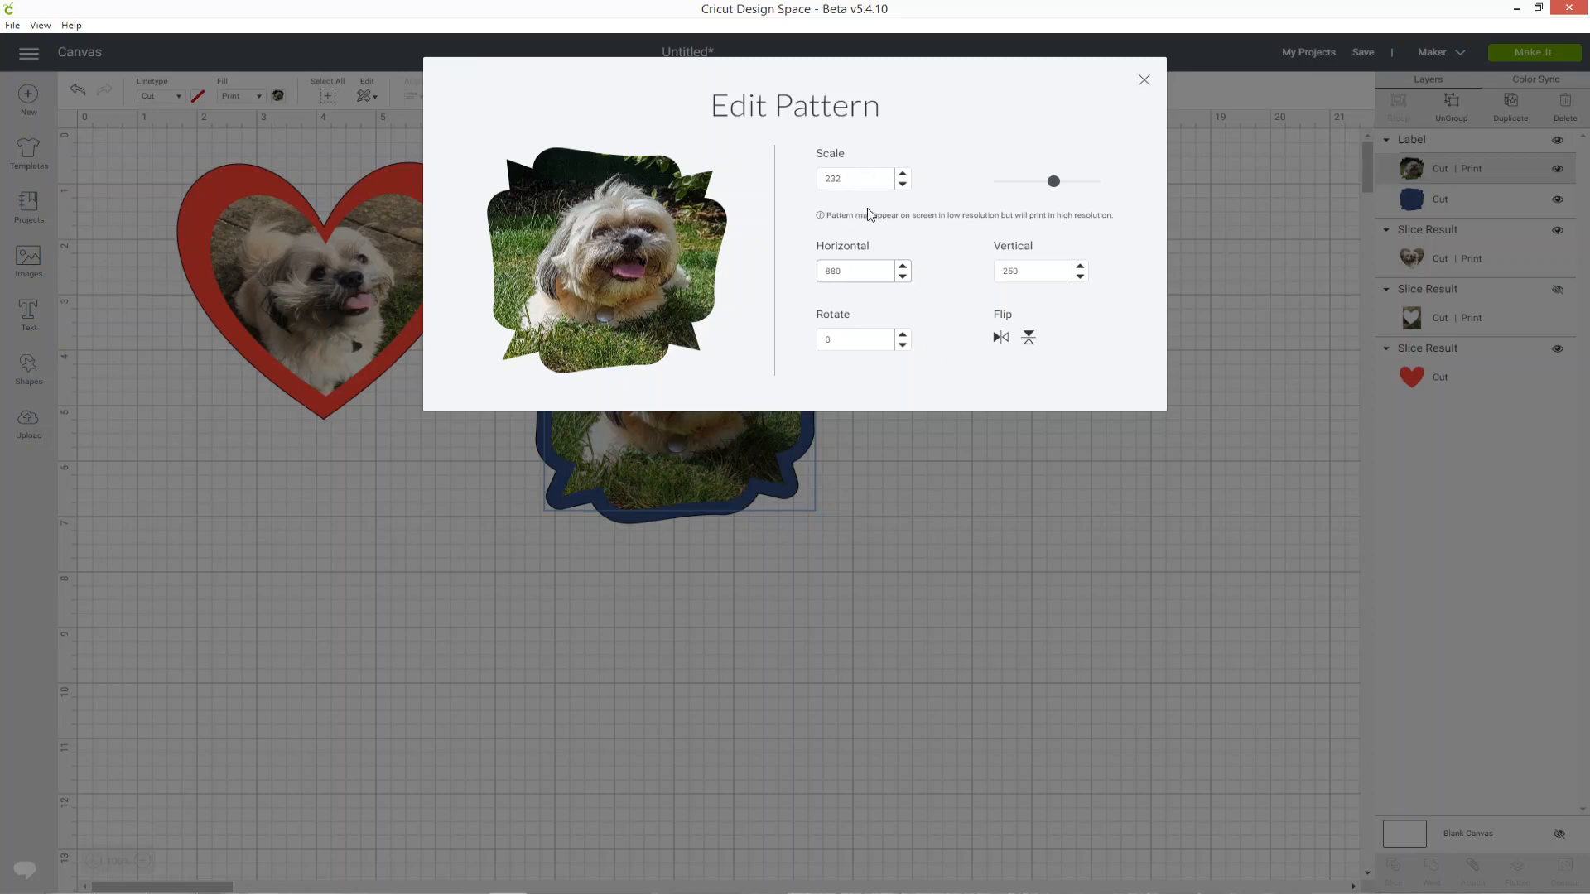
{"action": "mouse_move", "coordinate": [1083, 263]}
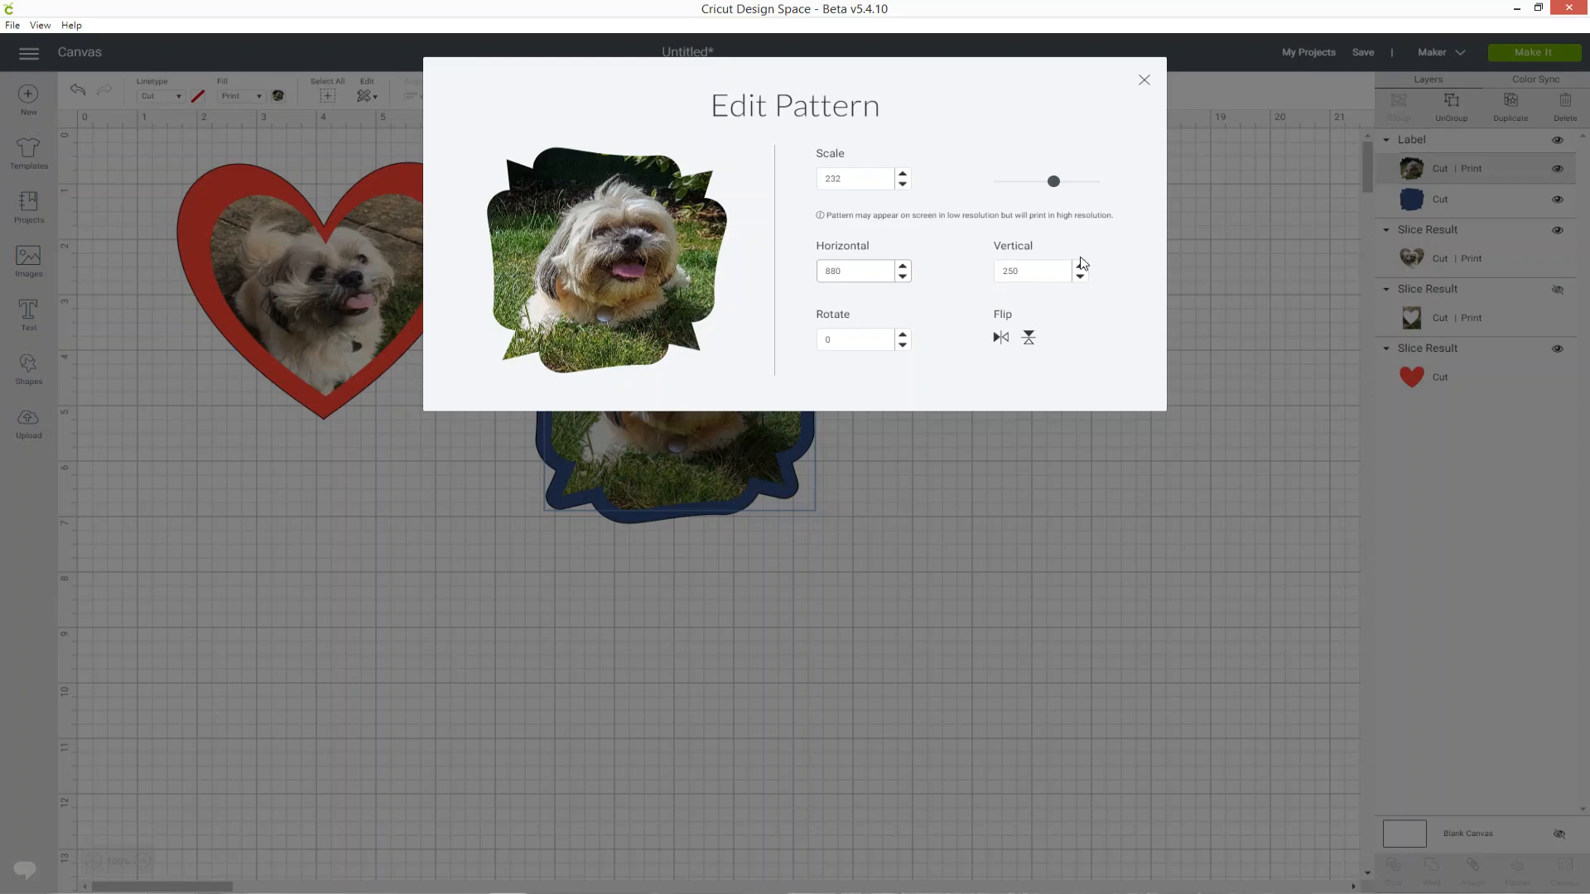
{"action": "mouse_move", "coordinate": [851, 294]}
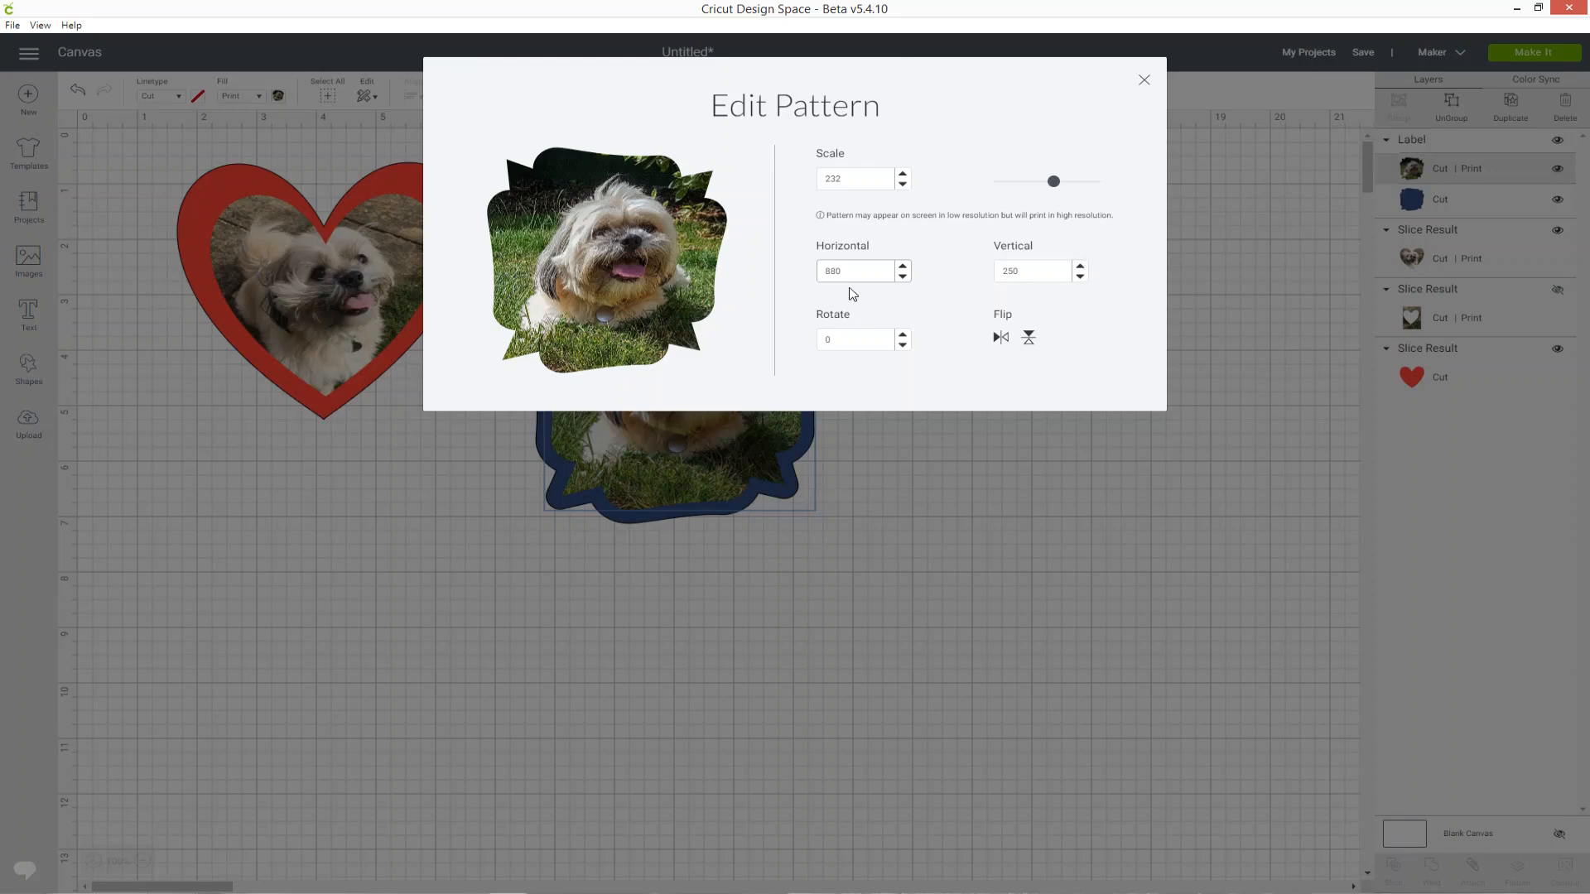
{"action": "left_click", "coordinate": [1030, 271]}
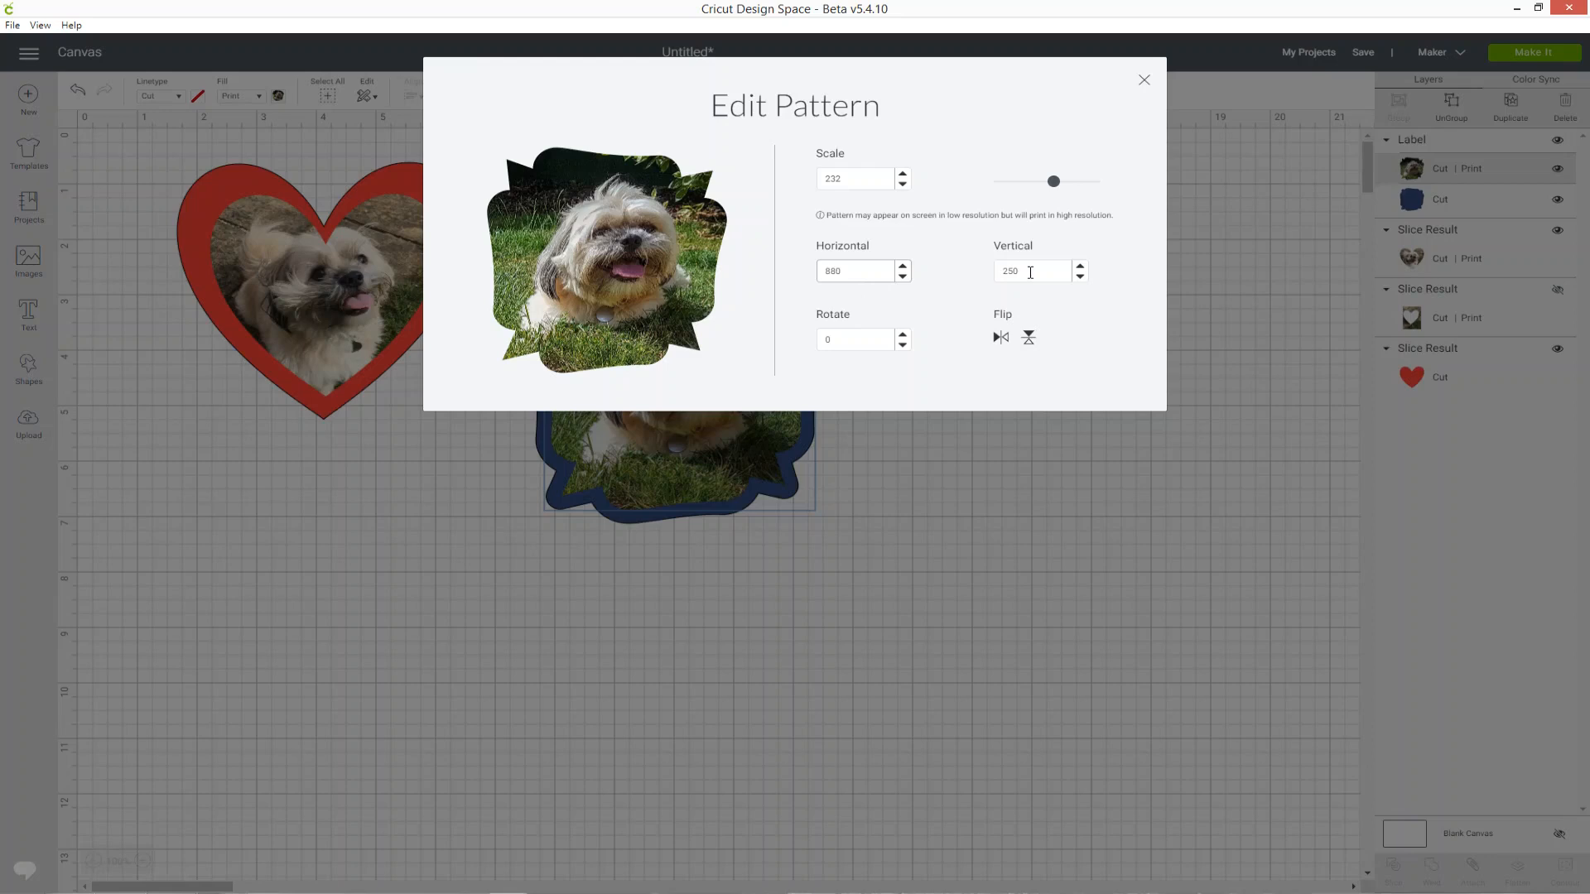
{"action": "mouse_move", "coordinate": [673, 372]}
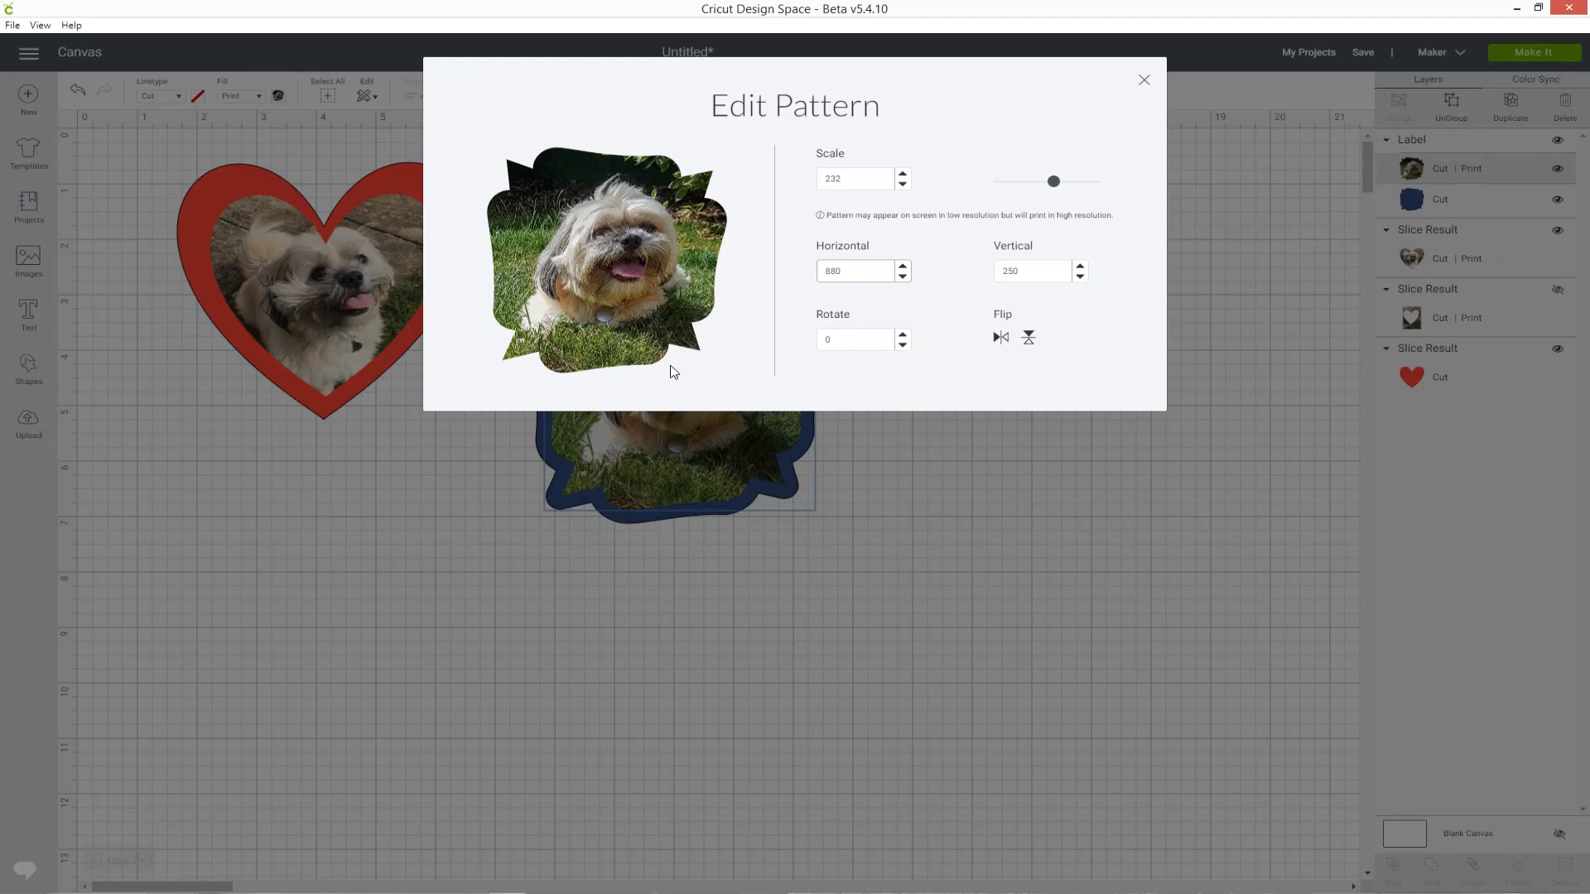
{"action": "mouse_move", "coordinate": [1207, 148]}
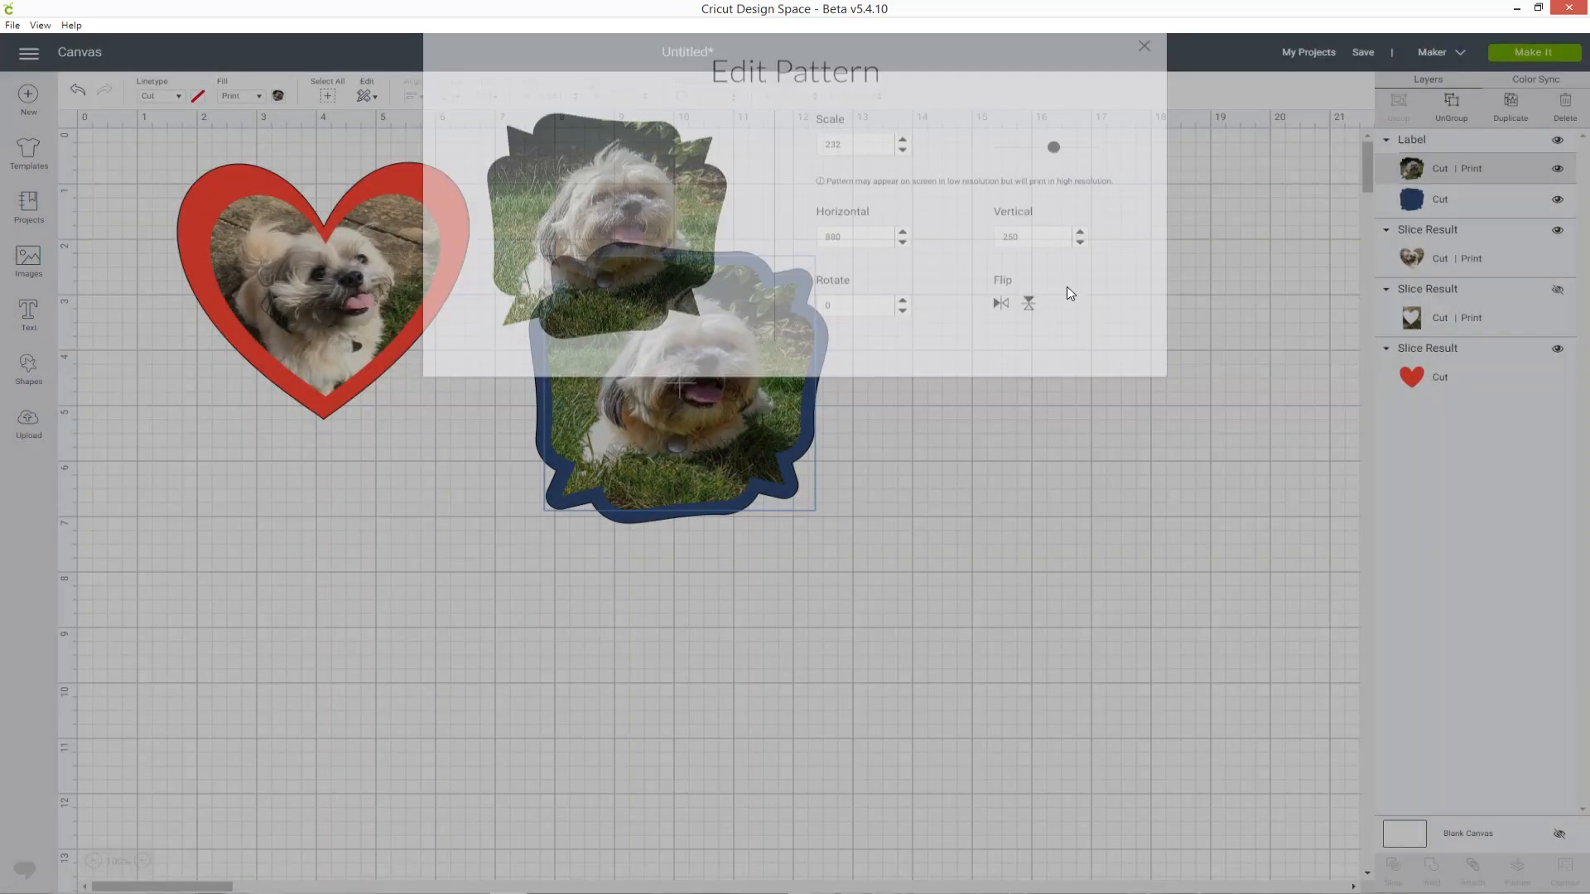
{"action": "left_click", "coordinate": [1143, 46]}
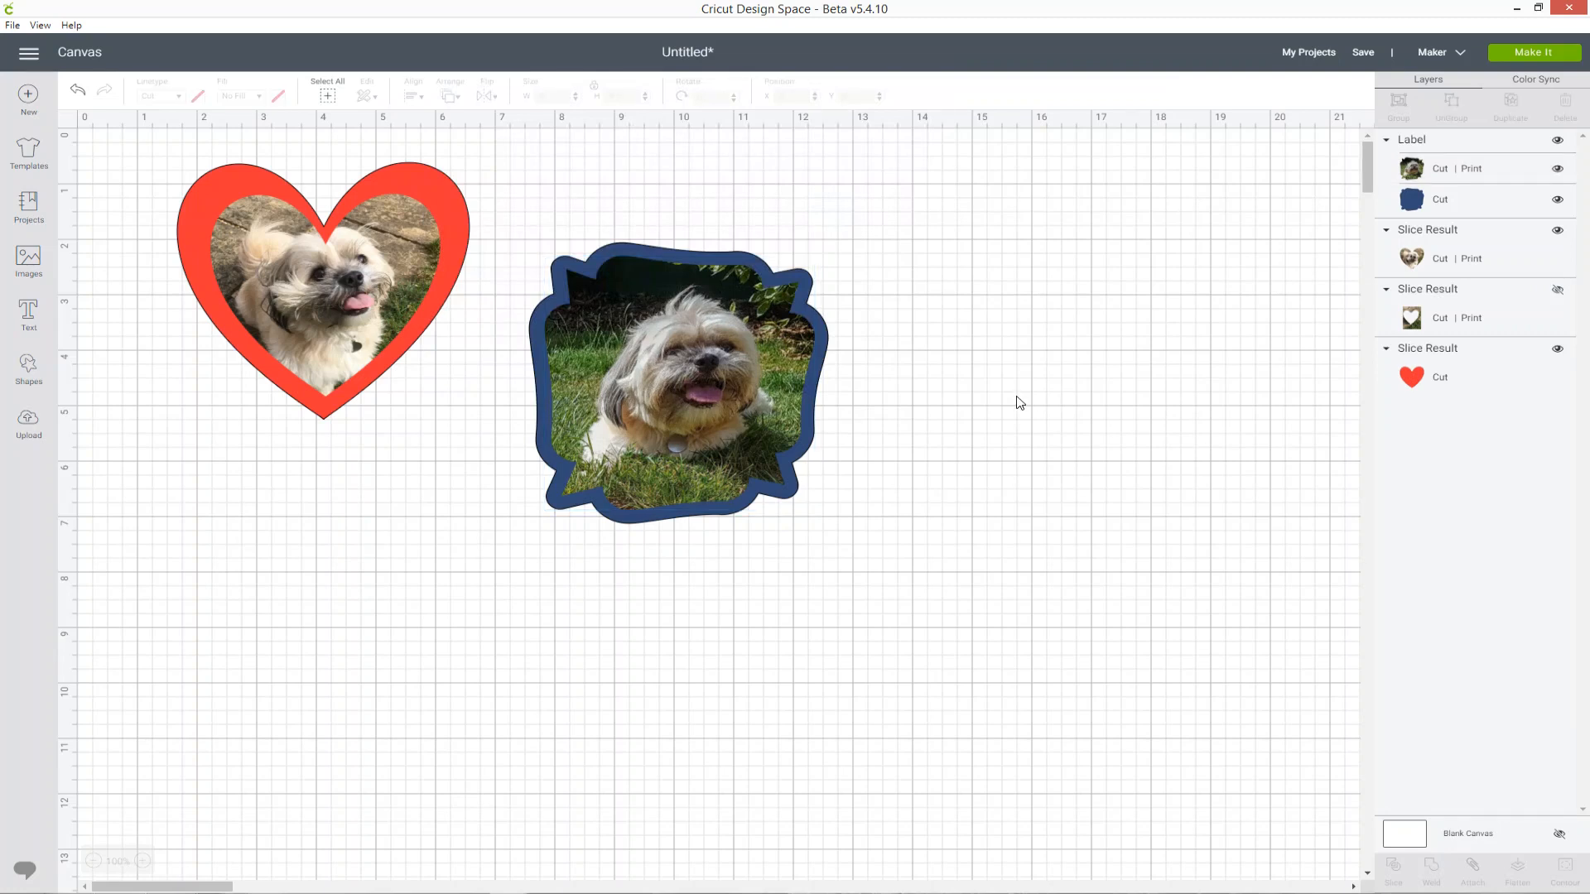